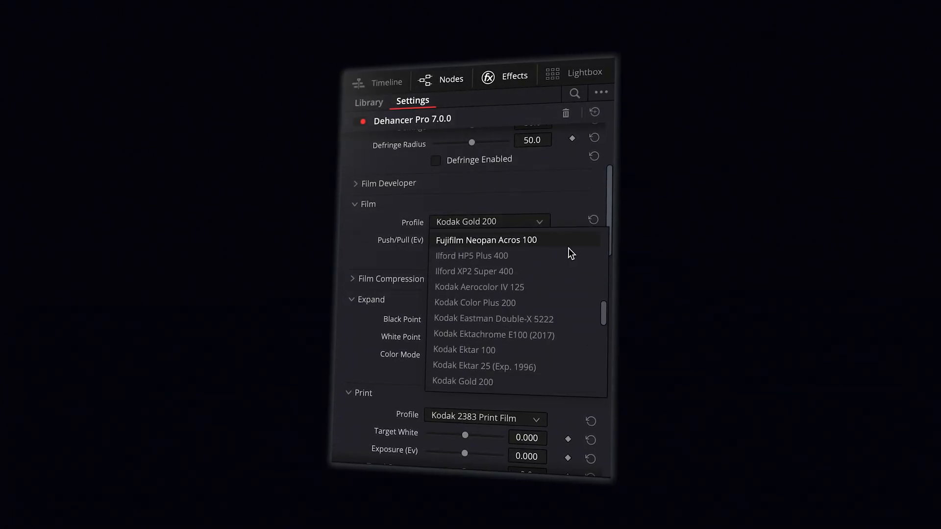
Scroll the Dehancer settings past Film Grain and expand the Halation section.
scroll("down", 3)
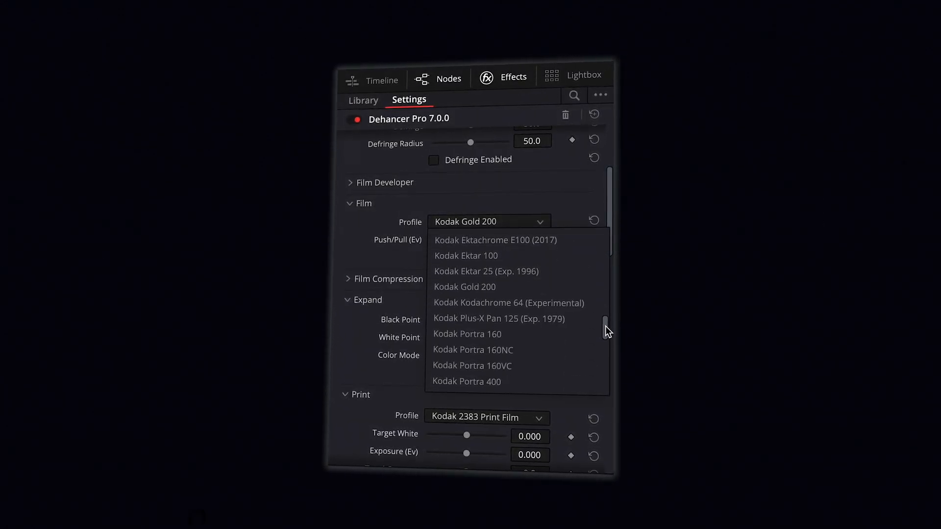
scroll("down", 3)
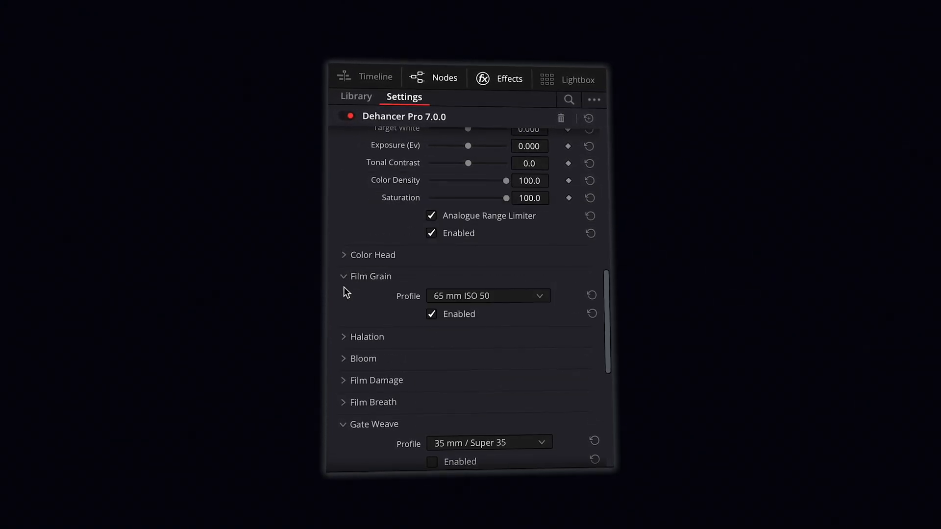
left_click(344, 336)
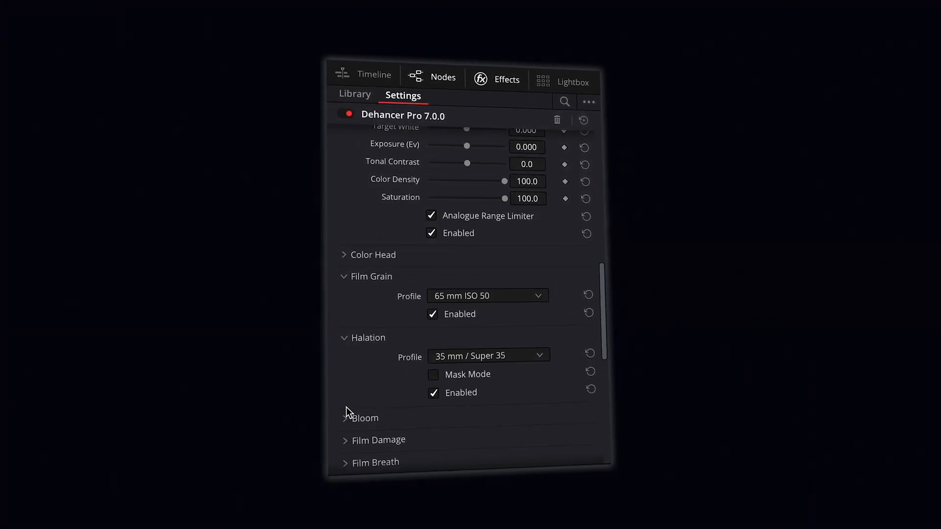
left_click(365, 418)
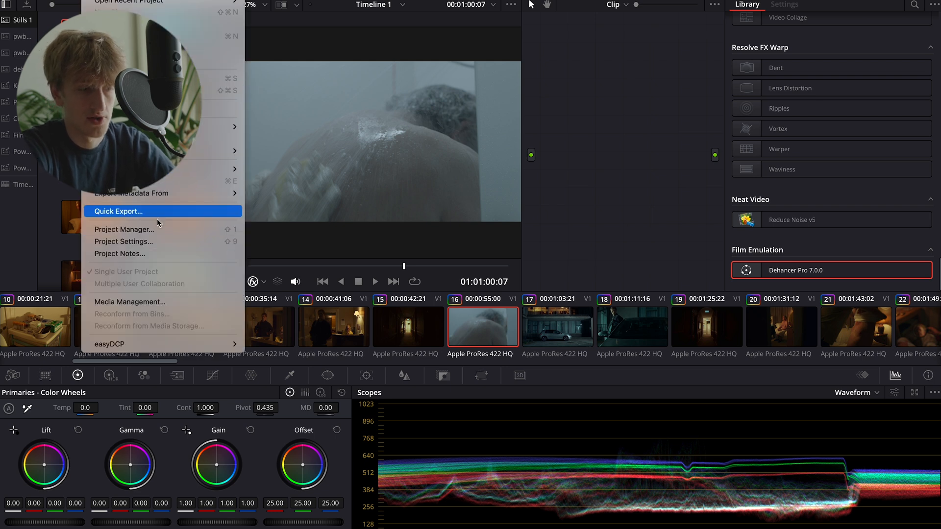
mouse_move(167, 250)
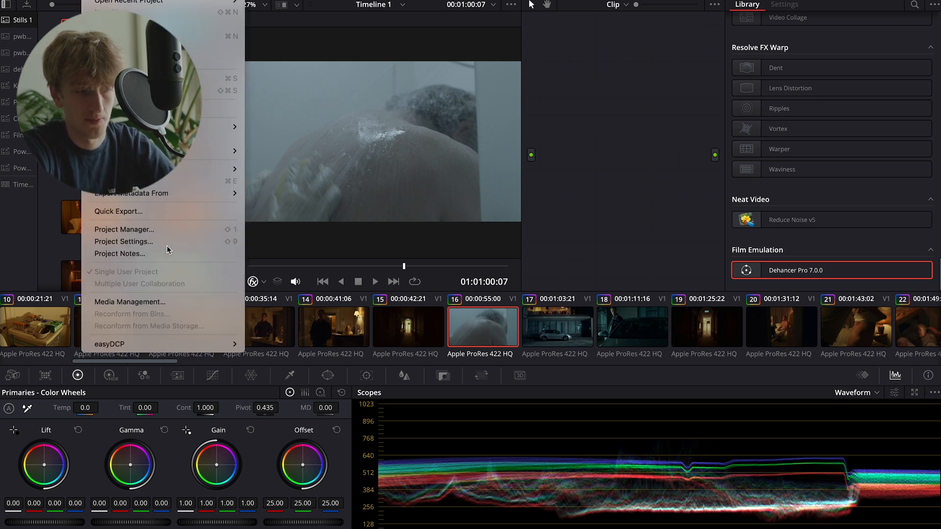
Review Project Settings colour management (DaVinci YRGB, Rec.709-A output) and cancel without changes.
left_click(124, 241)
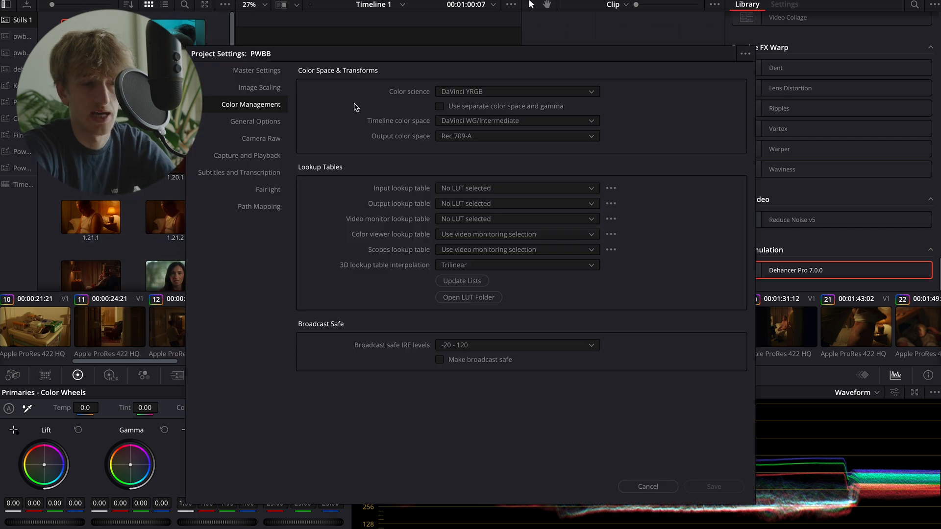
left_click(516, 92)
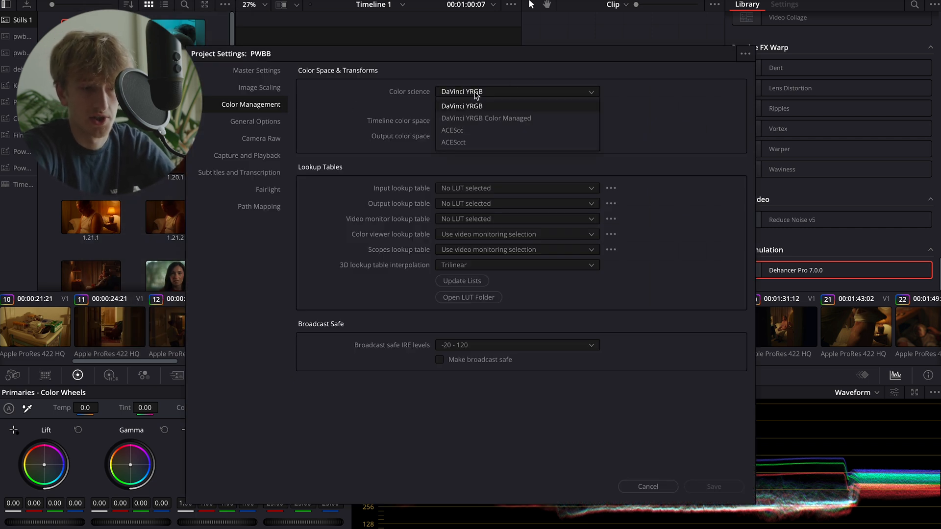
left_click(461, 106)
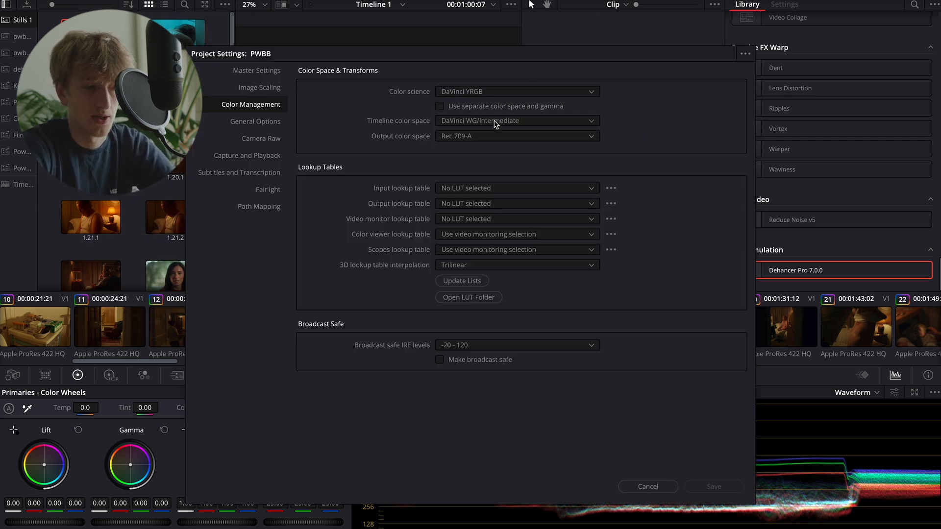
left_click(517, 121)
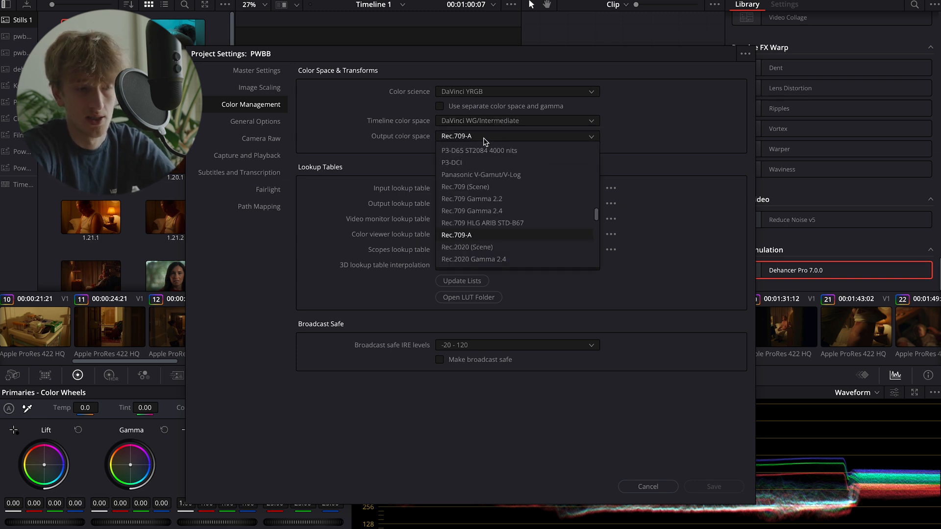
left_click(456, 234)
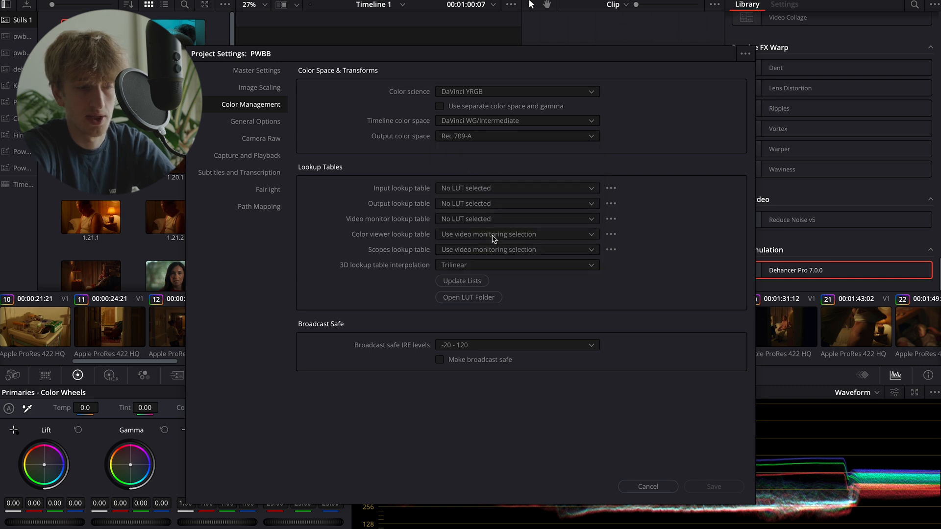
mouse_move(487, 142)
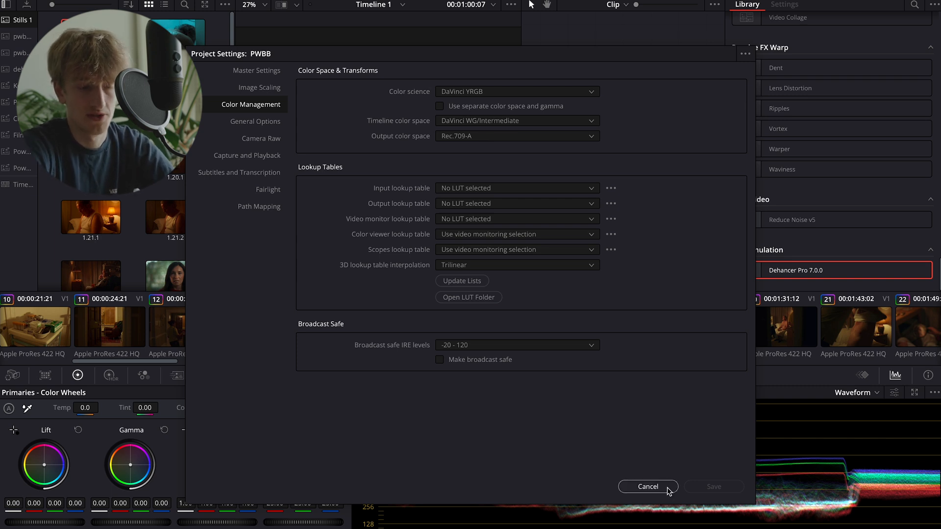
left_click(648, 487)
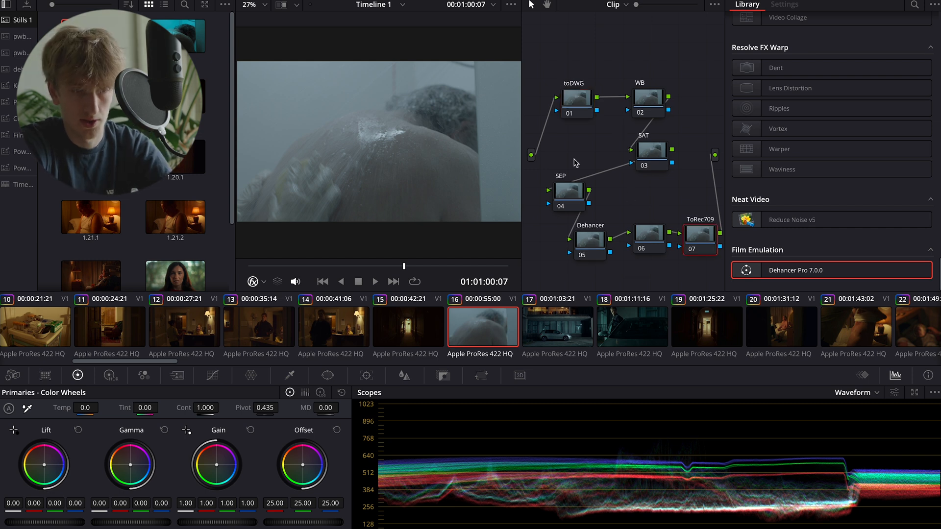
Select the toDWG node to show its Color Space Transform settings.
left_click(648, 232)
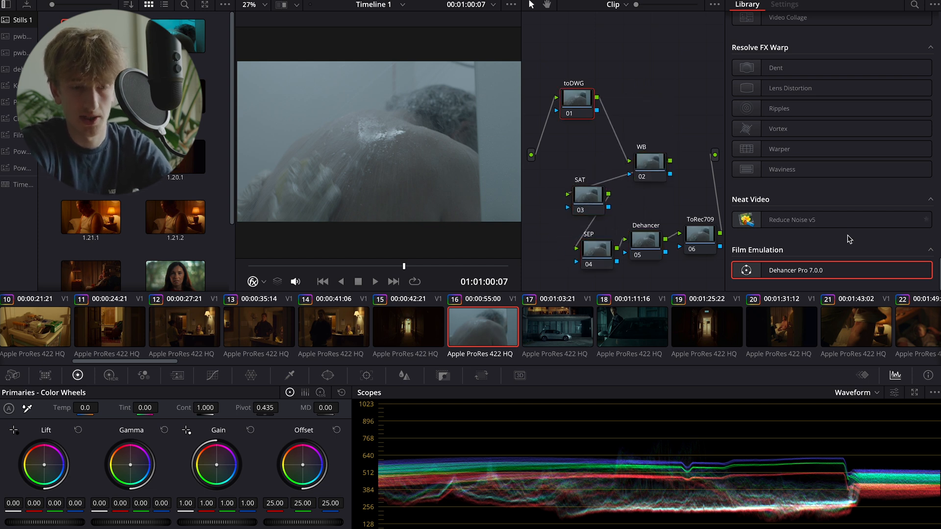
scroll("down", 3)
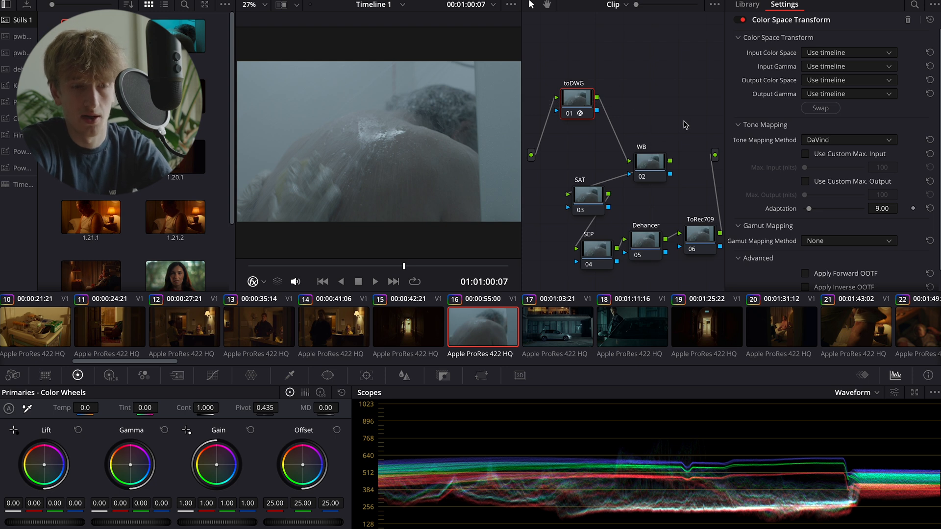
mouse_move(844, 62)
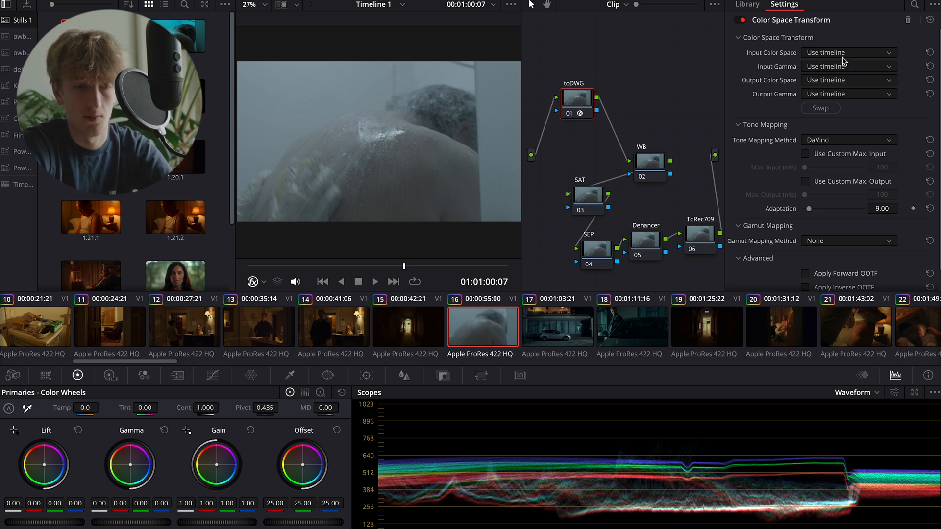
Set toDWG input to ARRI Wide Gamut 3 / LogC3 and output gamma to DaVinci Intermediate.
left_click(848, 93)
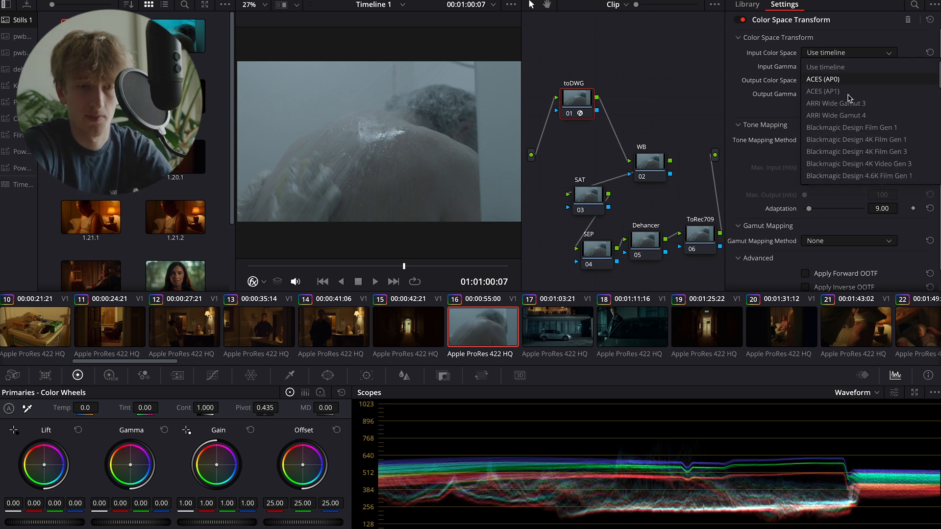
mouse_move(836, 103)
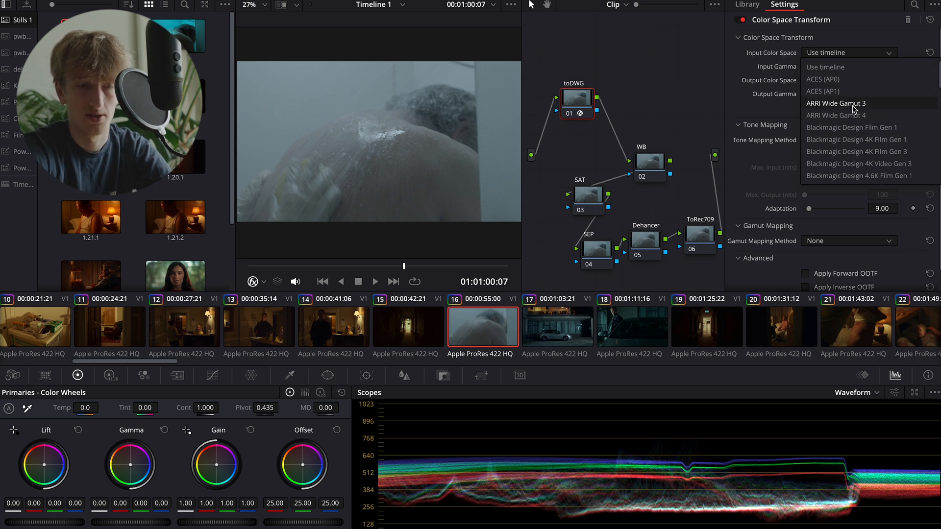
left_click(836, 103)
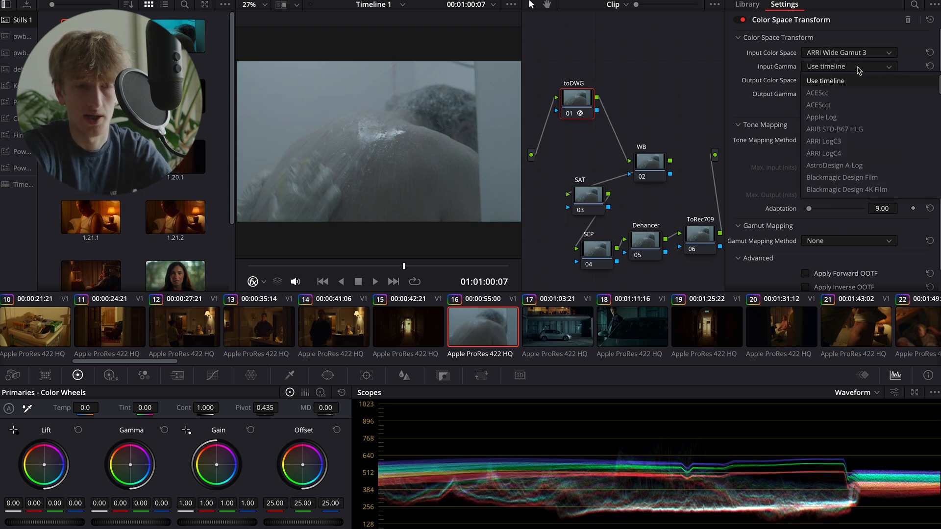
mouse_move(831, 140)
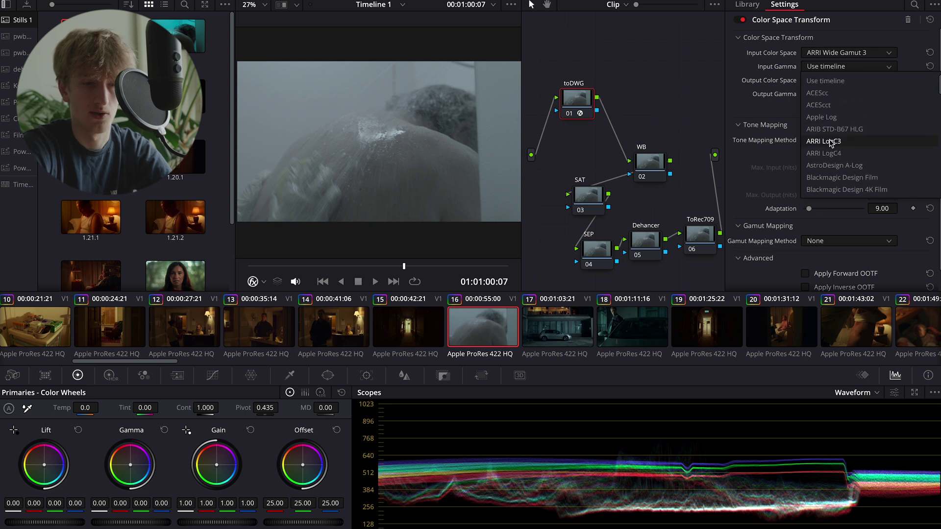
left_click(822, 141)
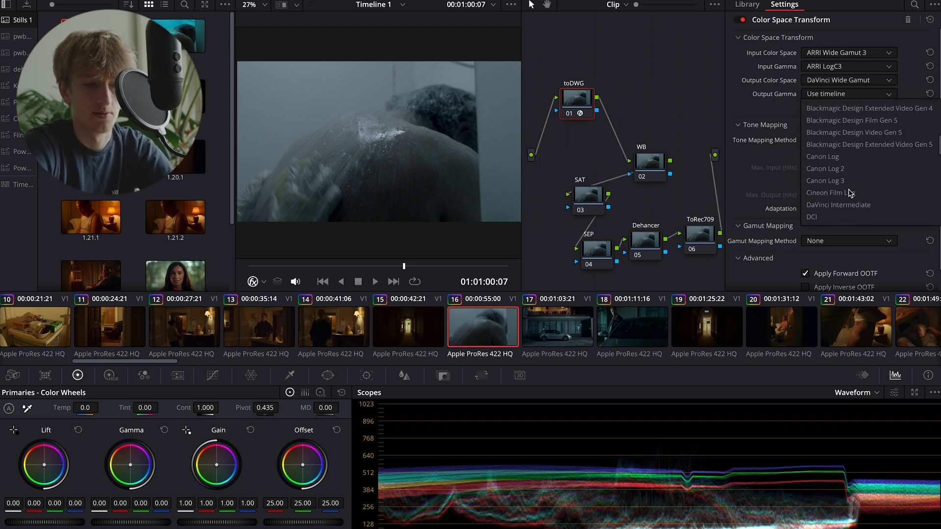
left_click(838, 205)
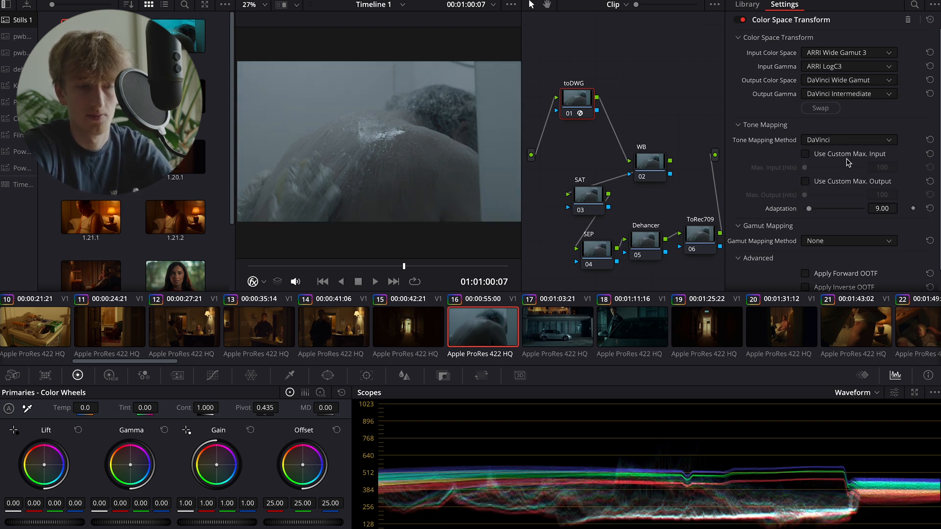
left_click(747, 4)
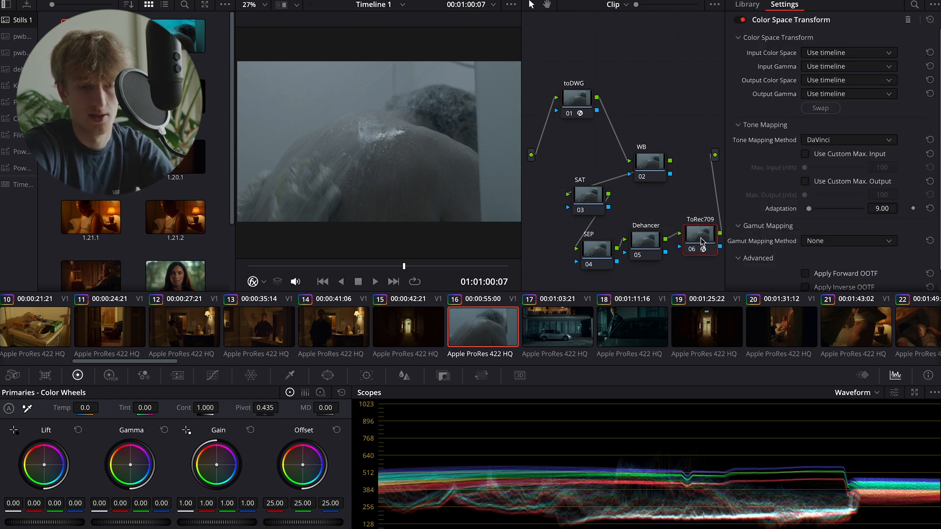
Set the ToRec709 node's input to DaVinci Wide Gamut / Intermediate.
left_click(848, 52)
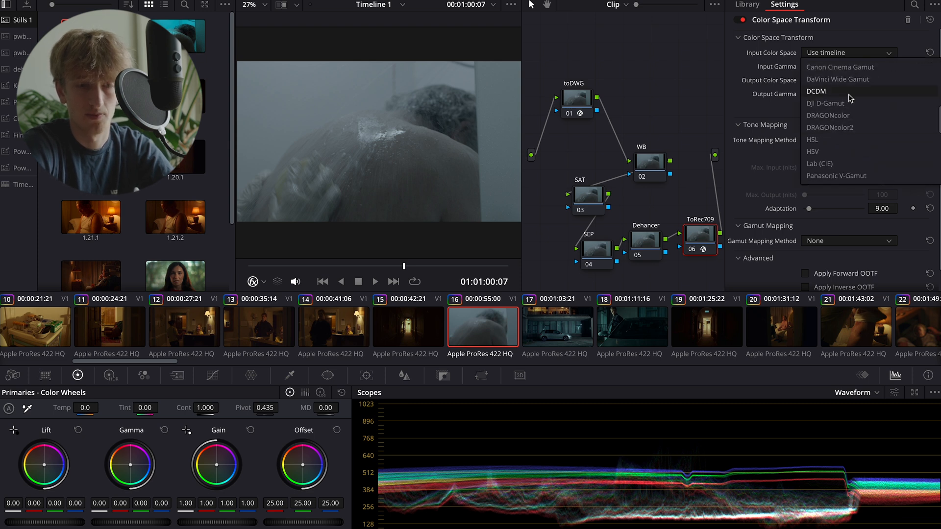
left_click(838, 79)
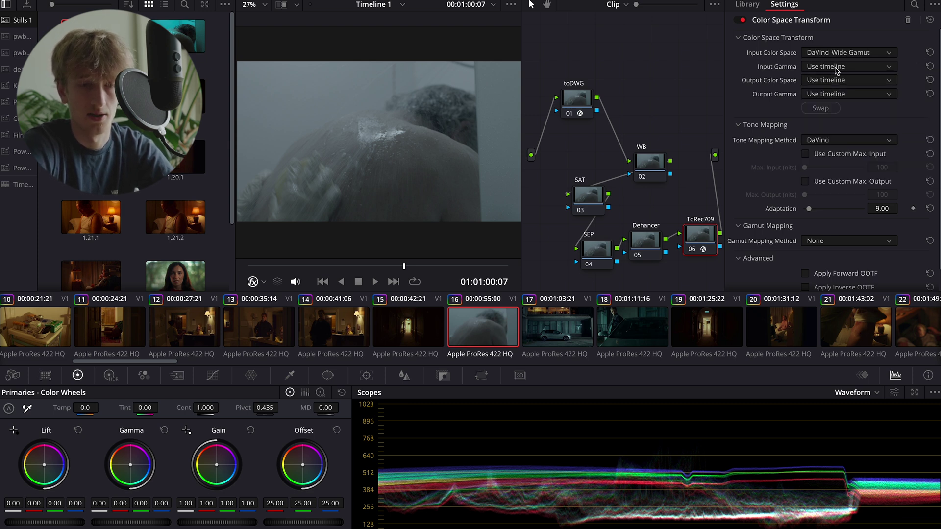
left_click(849, 80)
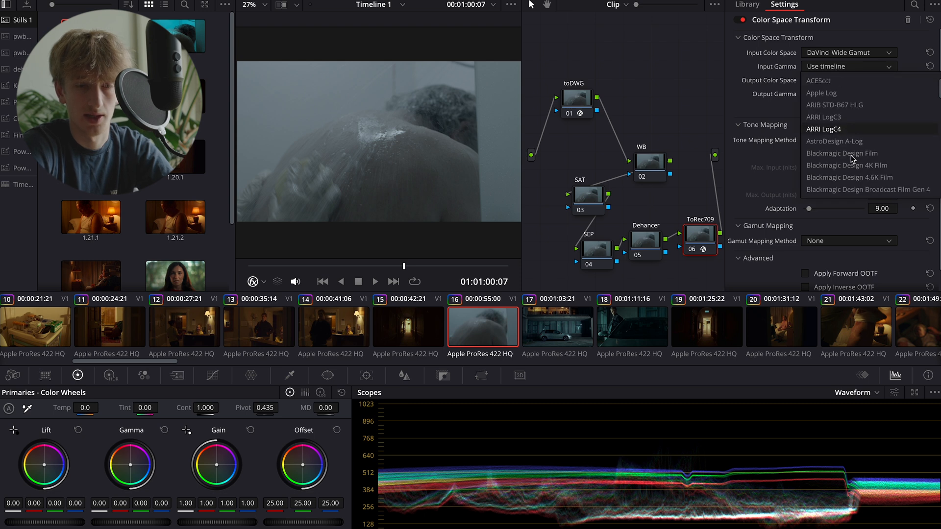
scroll("down", 3)
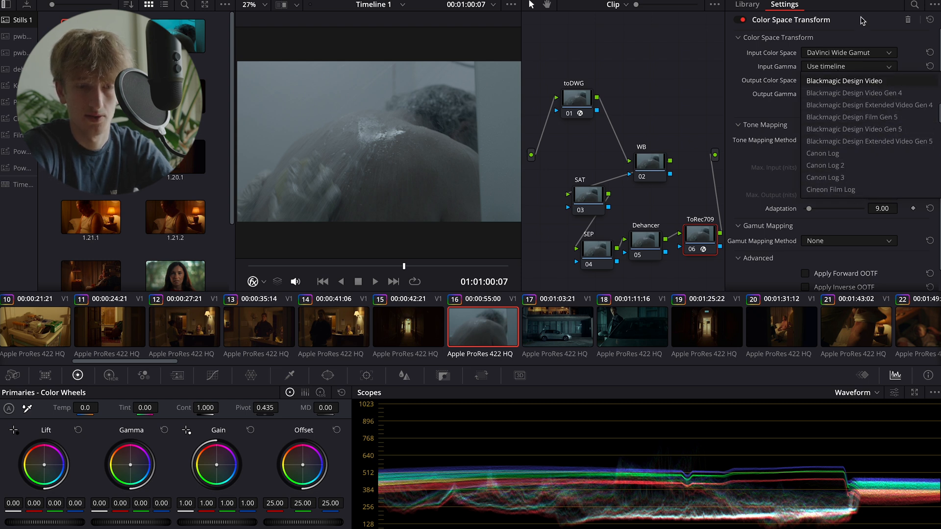
scroll("down", 3)
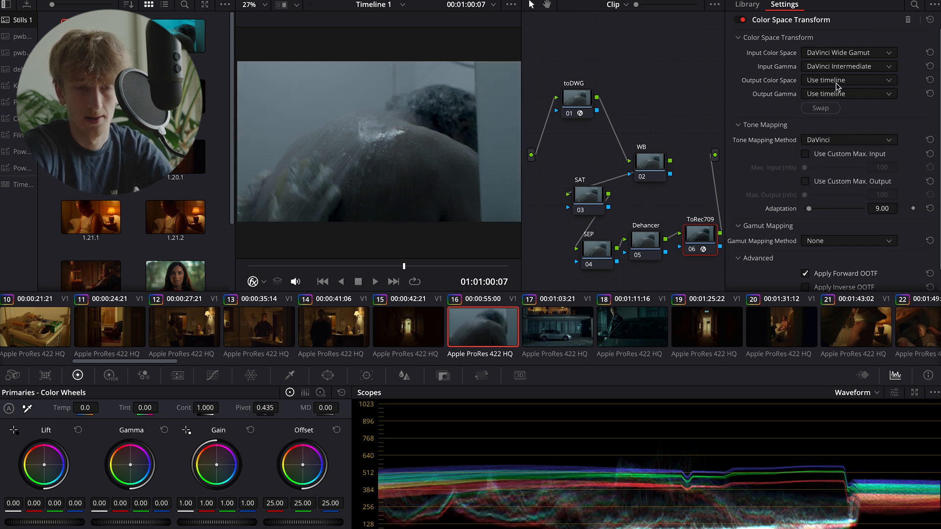
Set the ToRec709 node's output to Rec.709 with Gamma 2.4.
left_click(848, 93)
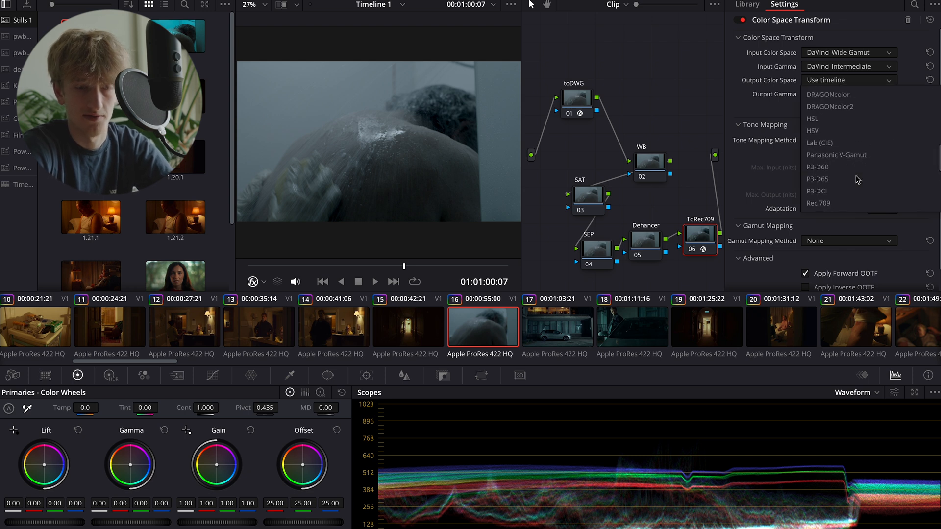
left_click(817, 203)
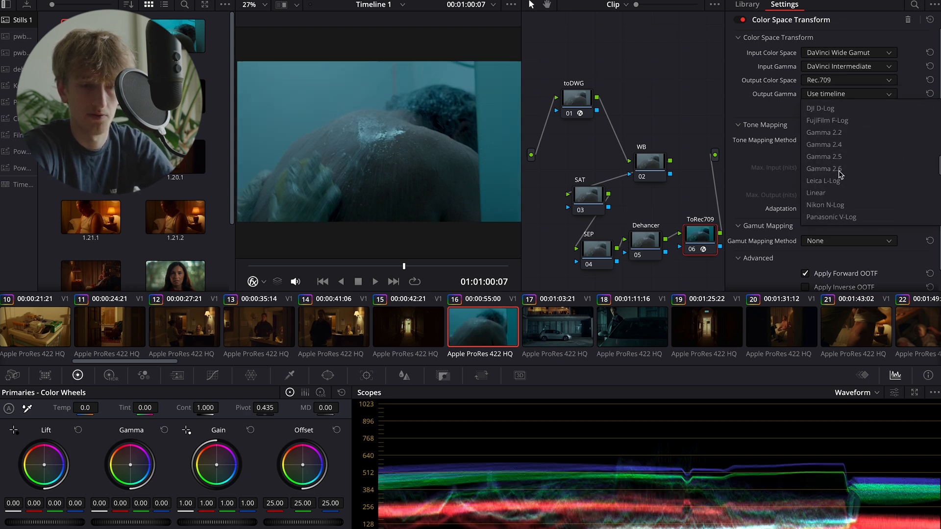
left_click(825, 144)
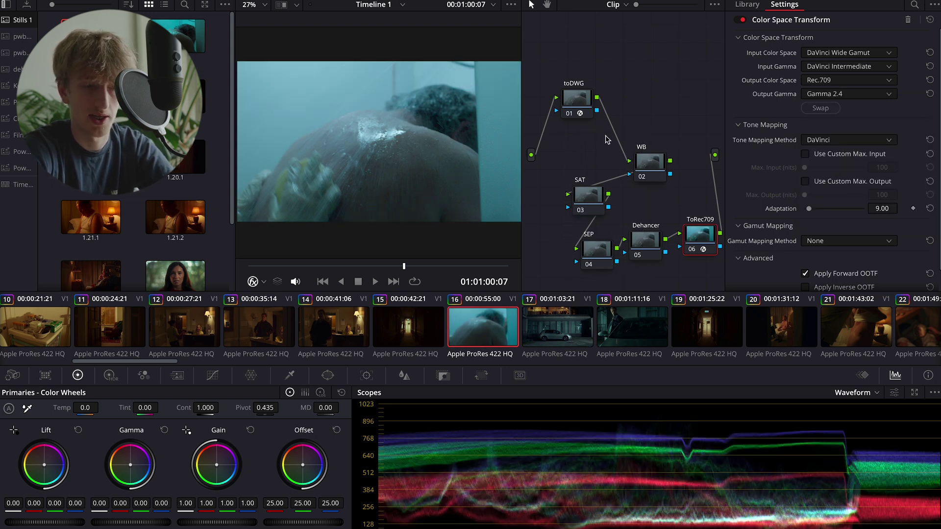
mouse_move(599, 393)
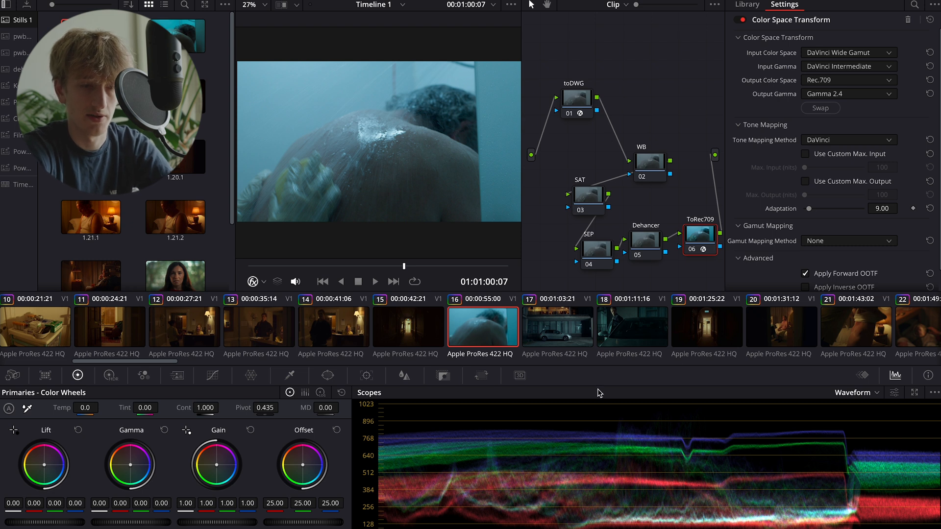
mouse_move(591, 153)
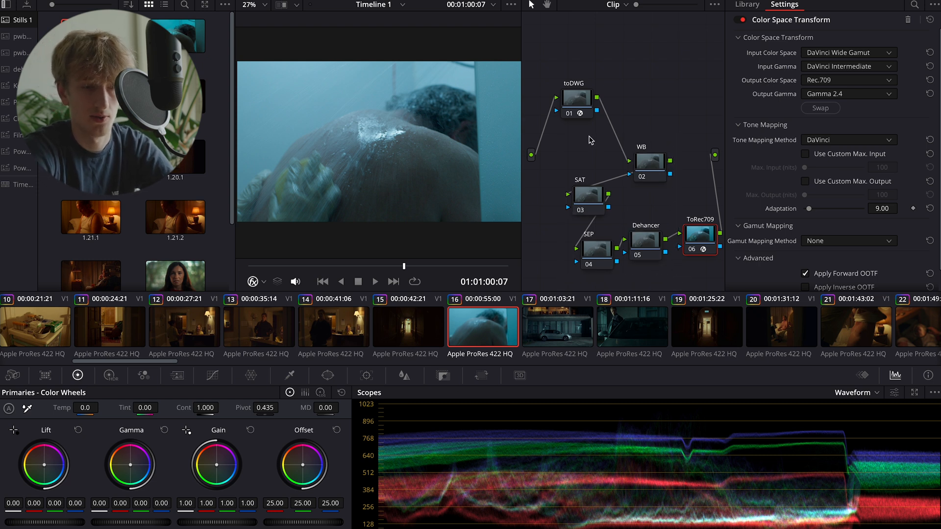
left_click(747, 5)
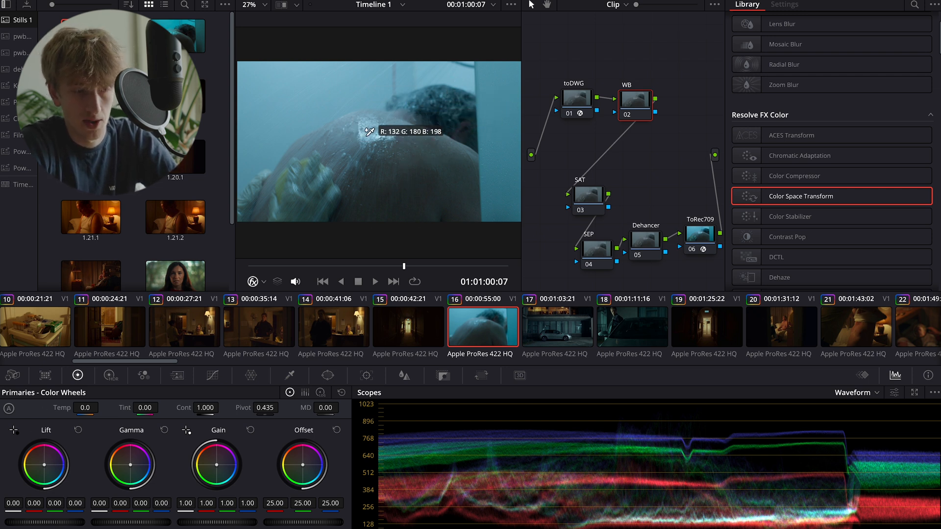
mouse_move(383, 132)
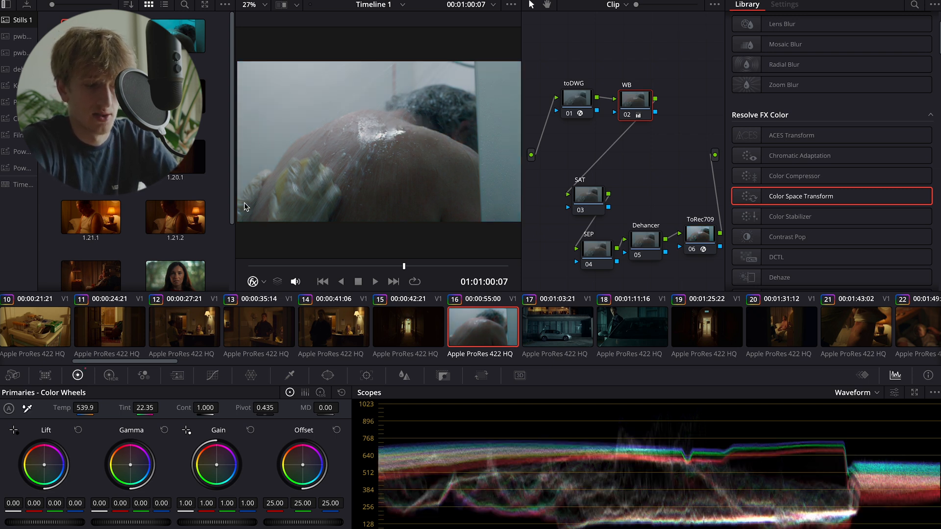
mouse_move(434, 146)
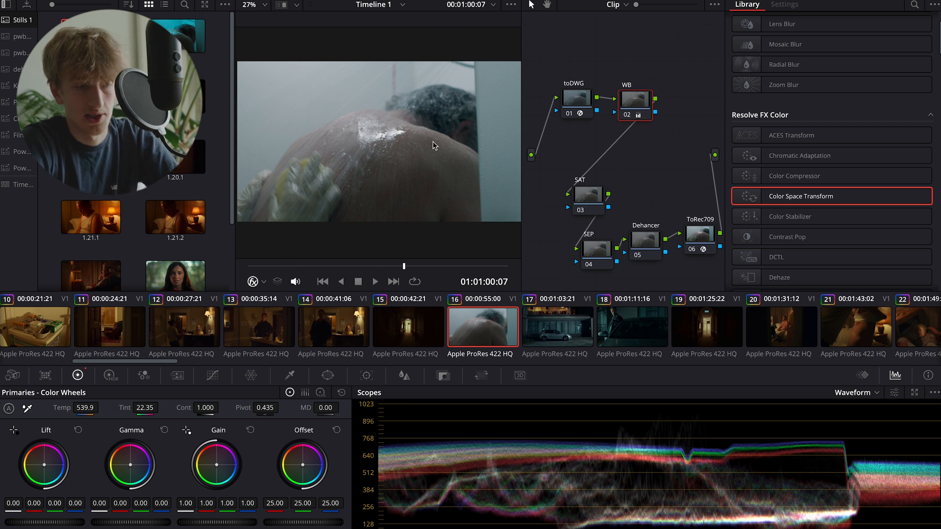
mouse_move(434, 421)
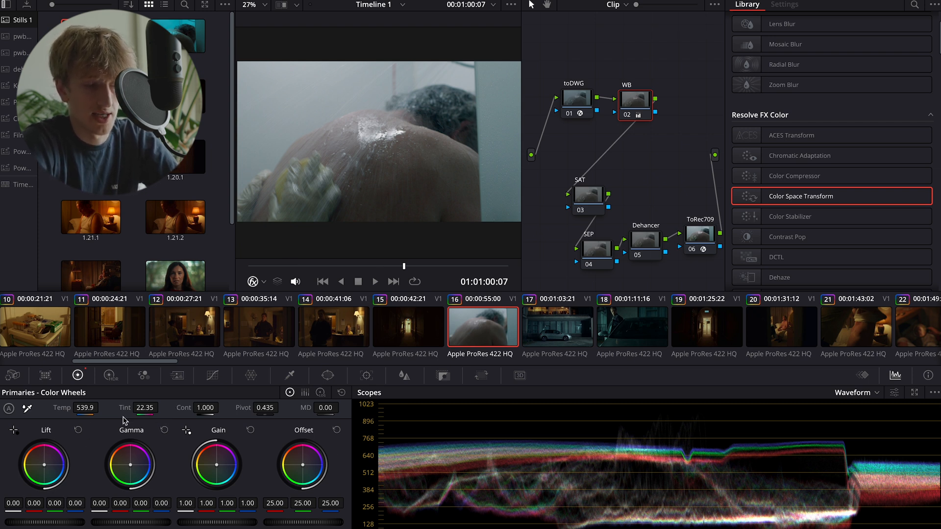
mouse_move(355, 184)
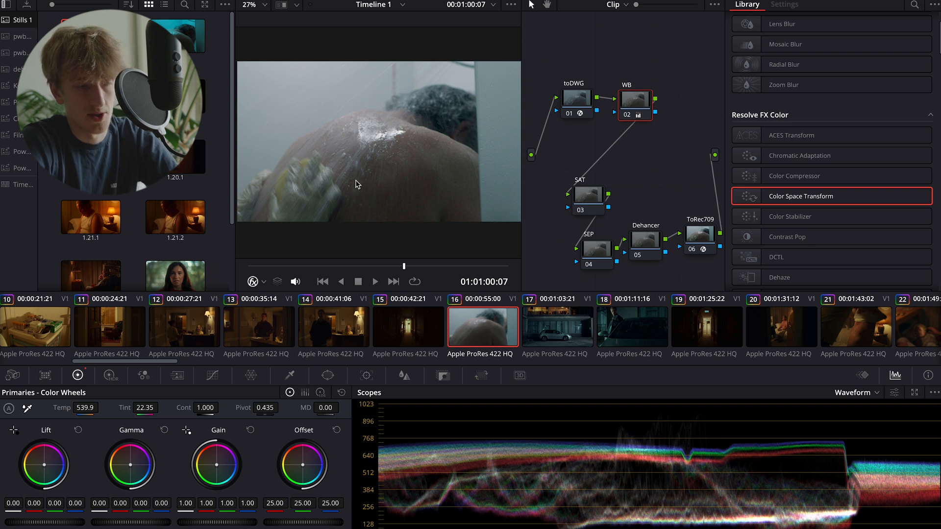
mouse_move(387, 145)
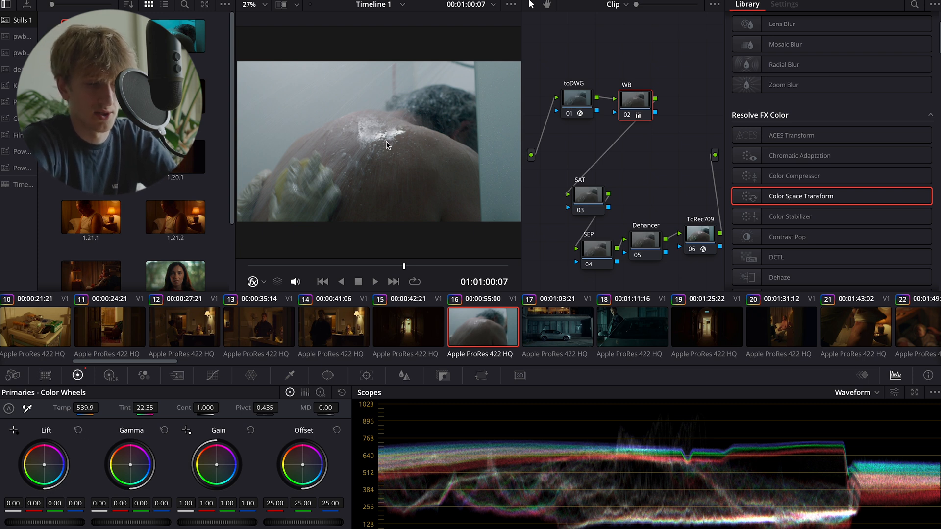
mouse_move(77, 428)
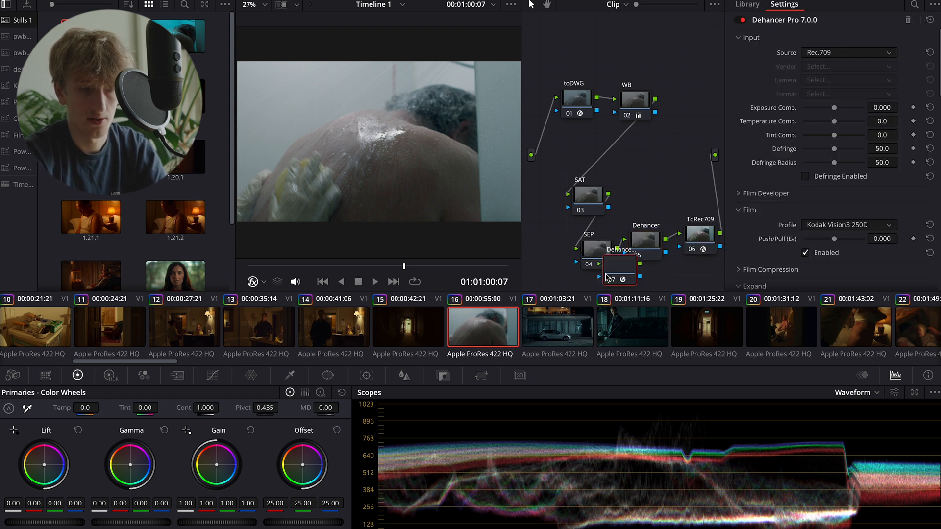
Enable the Dehancer node 05, giving the shot a strong teal look.
left_click(645, 241)
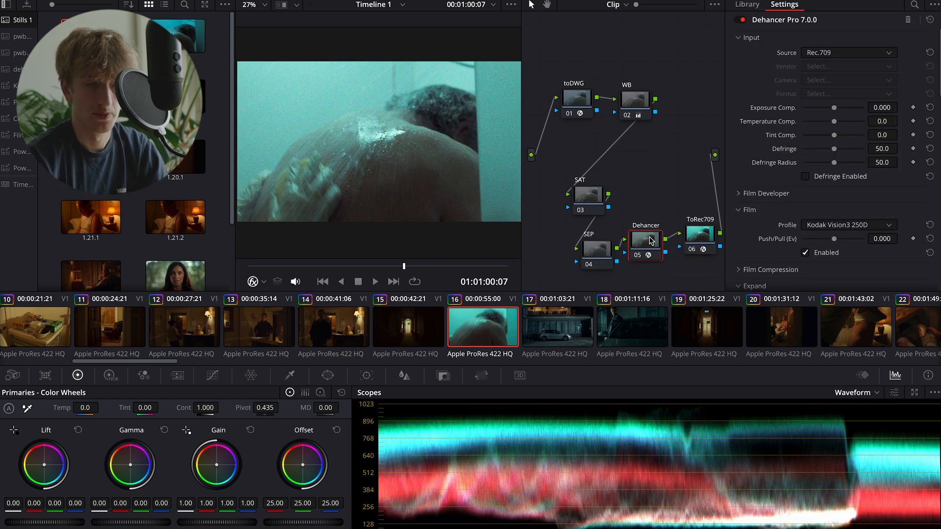
mouse_move(645, 240)
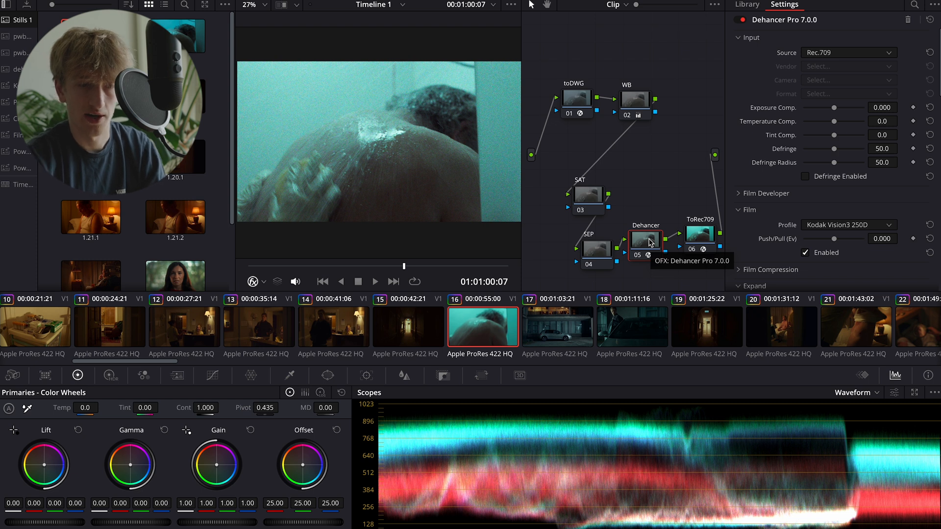
mouse_move(741, 42)
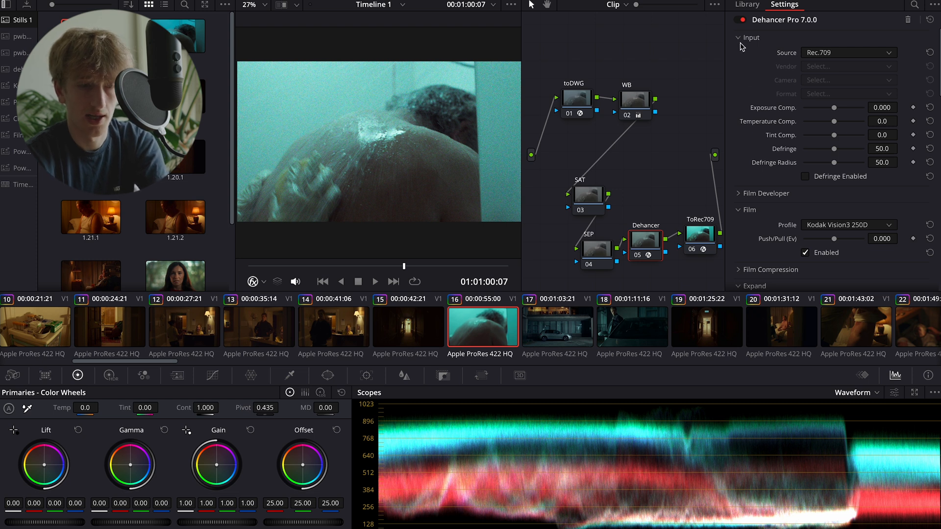
Expand Dehancer's Input section and set the source to DVR WG/Intermediate.
left_click(740, 38)
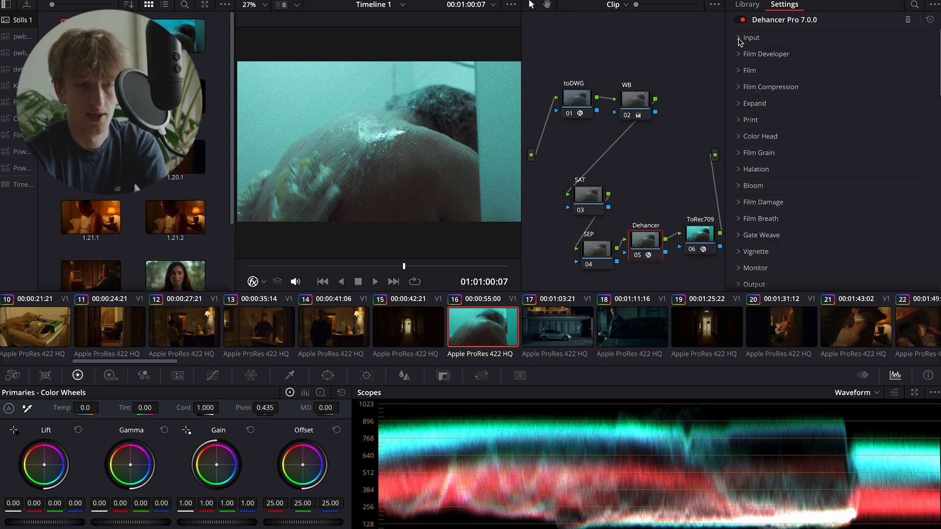
mouse_move(809, 159)
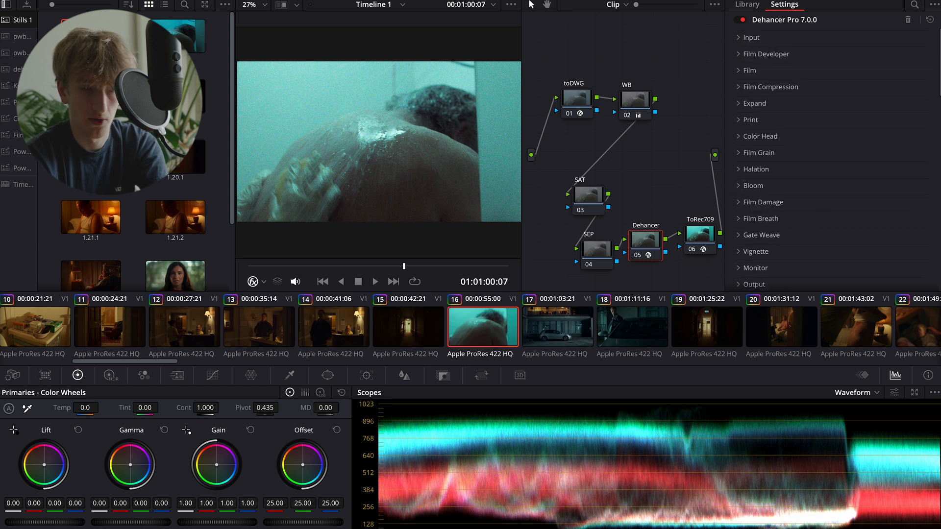
mouse_move(801, 193)
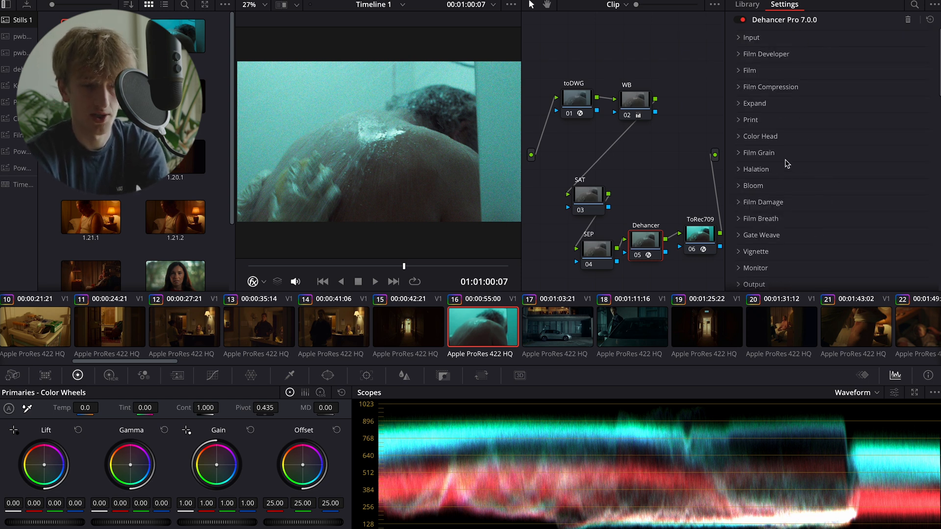
mouse_move(803, 174)
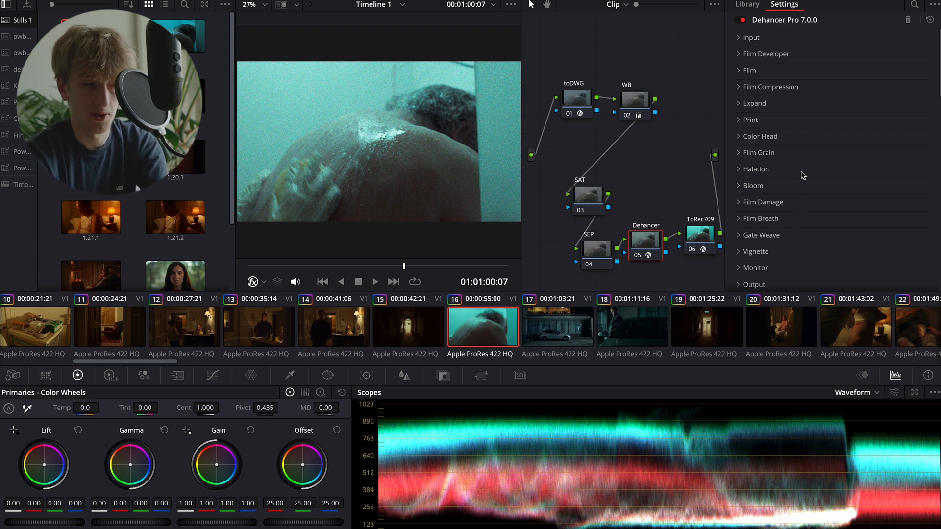
mouse_move(802, 201)
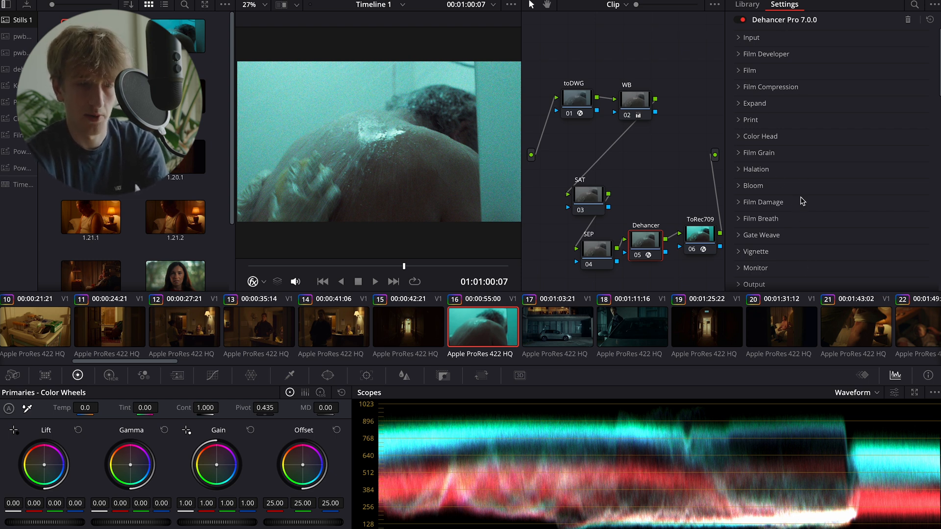
mouse_move(801, 153)
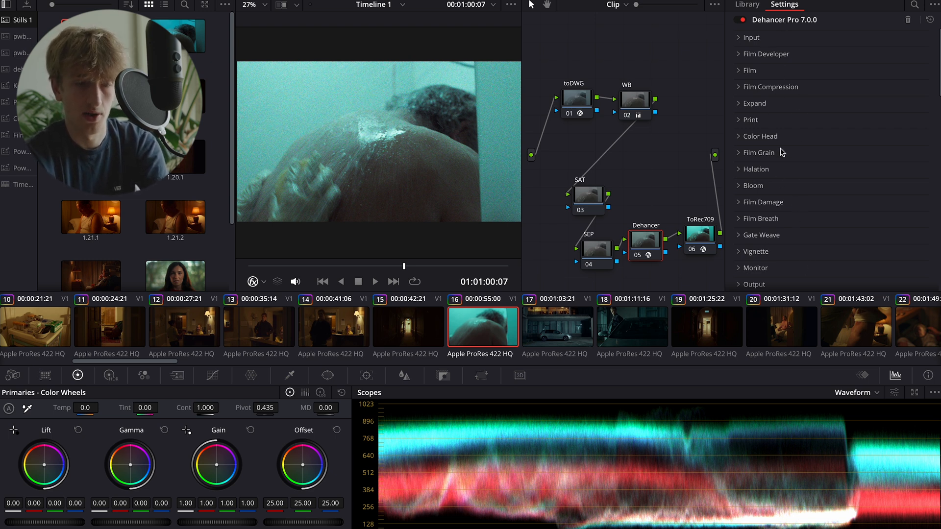
mouse_move(790, 70)
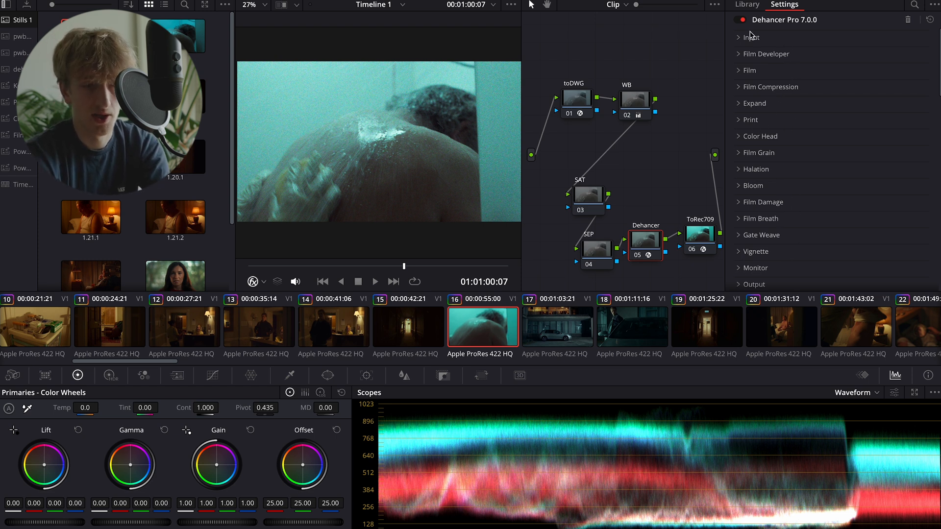
left_click(751, 37)
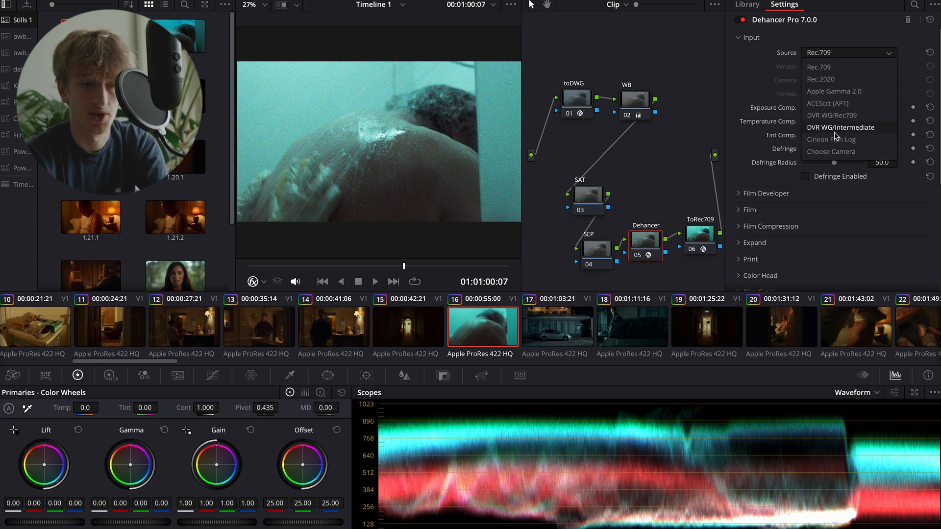
left_click(841, 127)
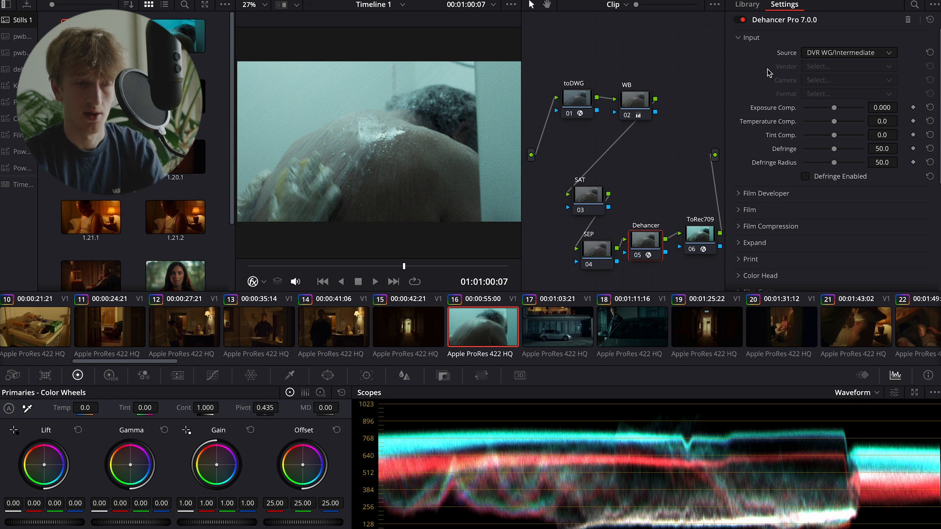
mouse_move(806, 66)
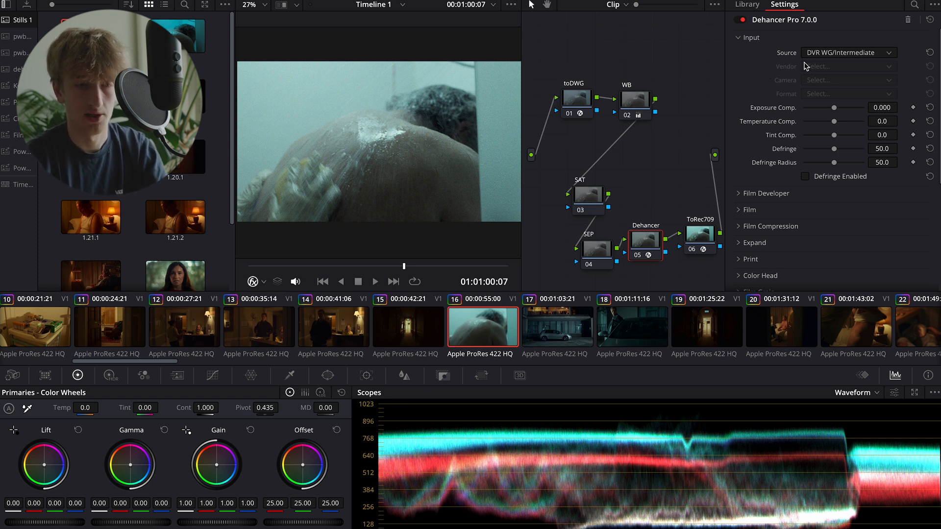
Try a camera source briefly, then return the source to DVR WG/Intermediate.
left_click(848, 52)
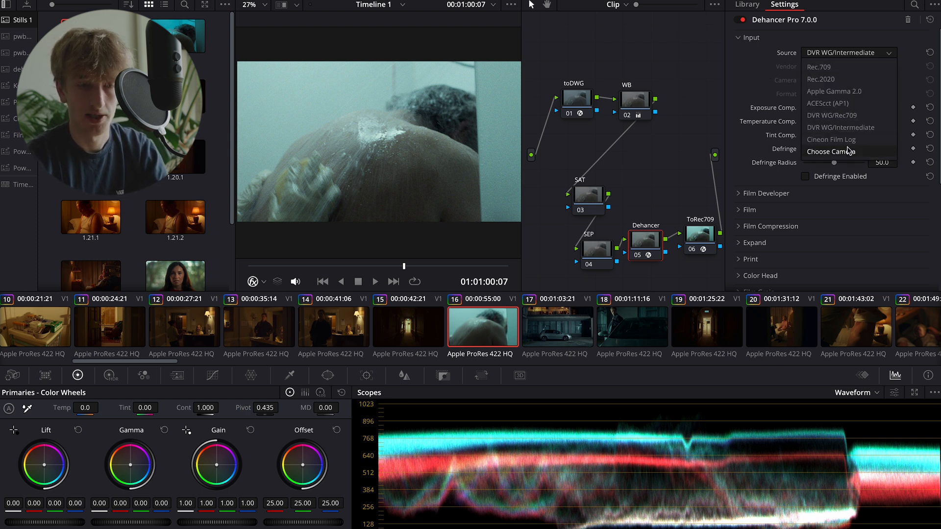
left_click(832, 152)
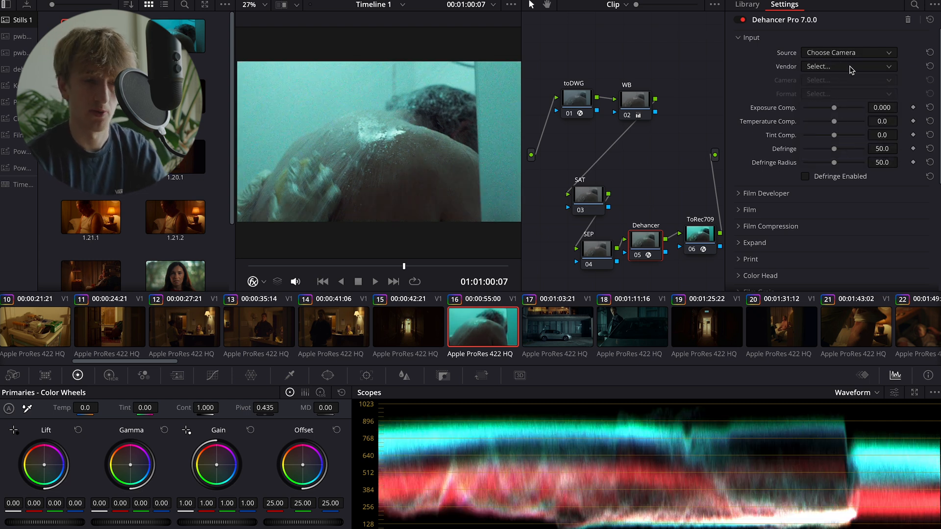
left_click(847, 65)
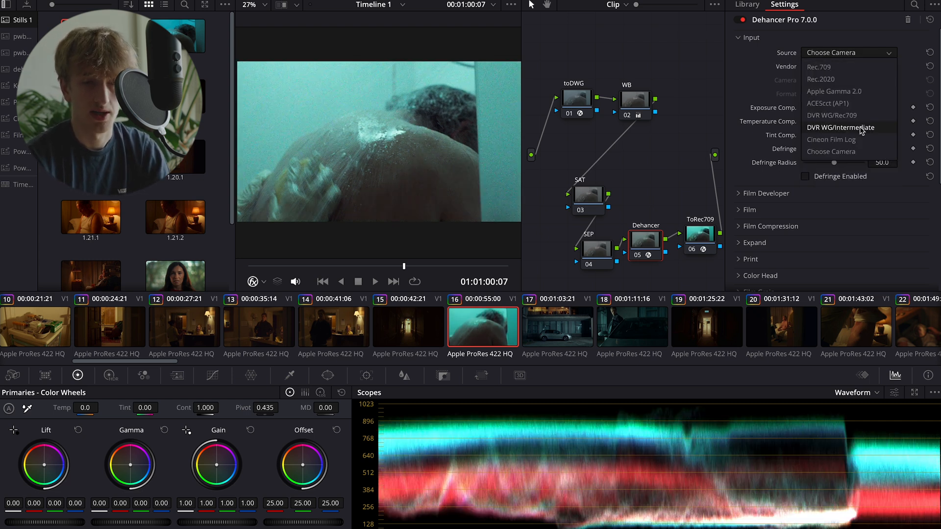
left_click(841, 128)
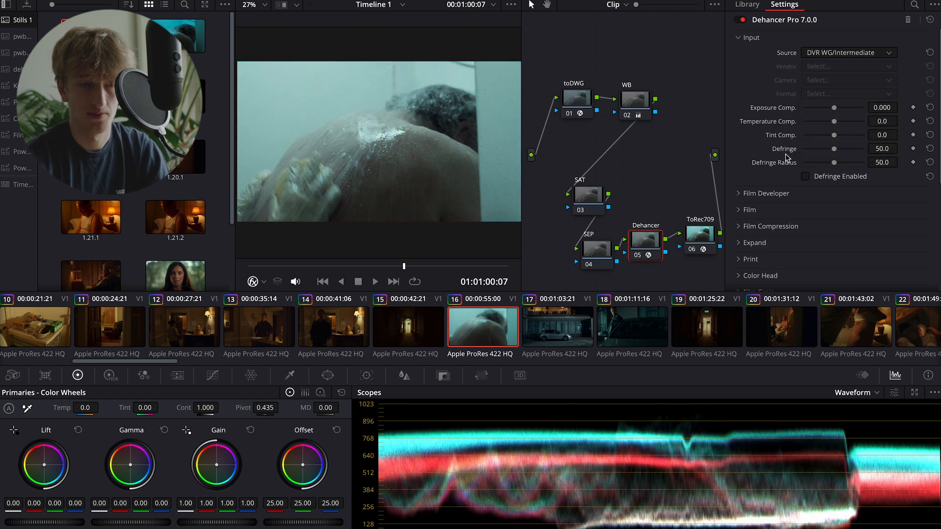
Disable the film profile emulation and expand Dehancer's Print section.
scroll("down", 3)
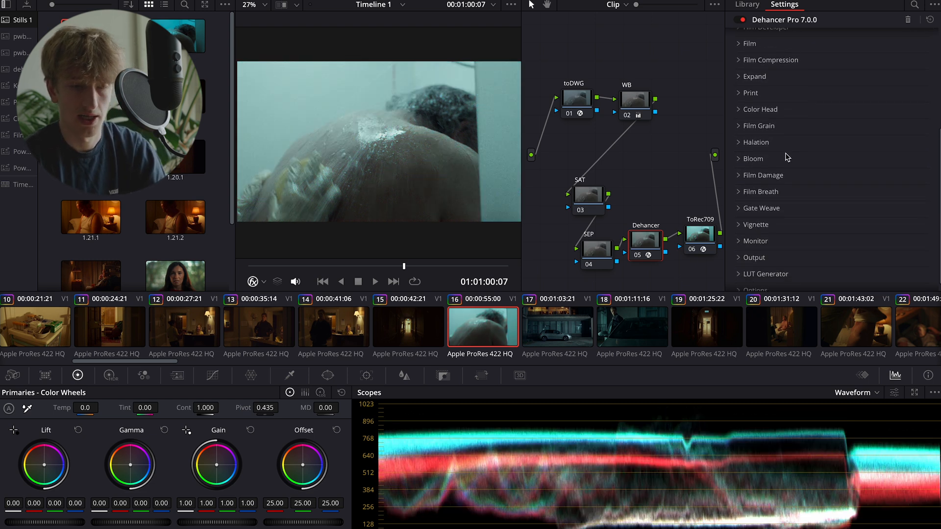
scroll("up", 3)
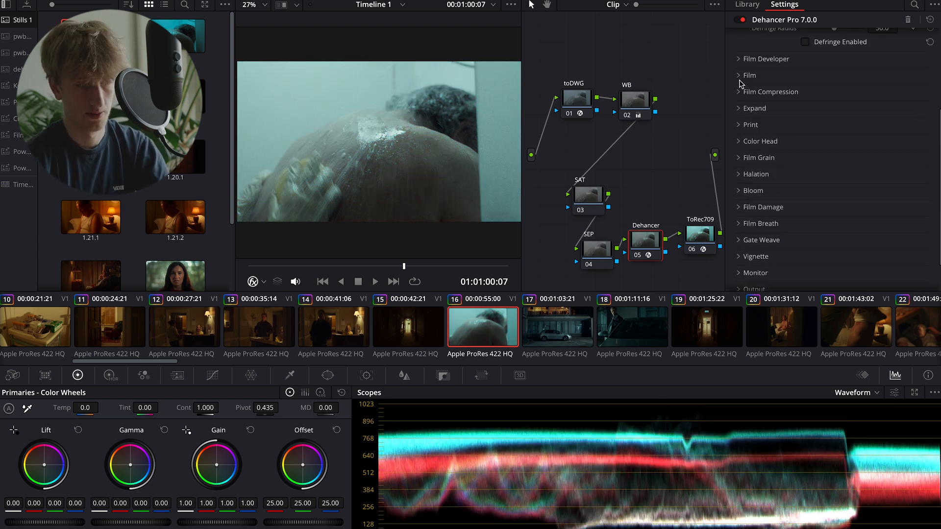
left_click(739, 75)
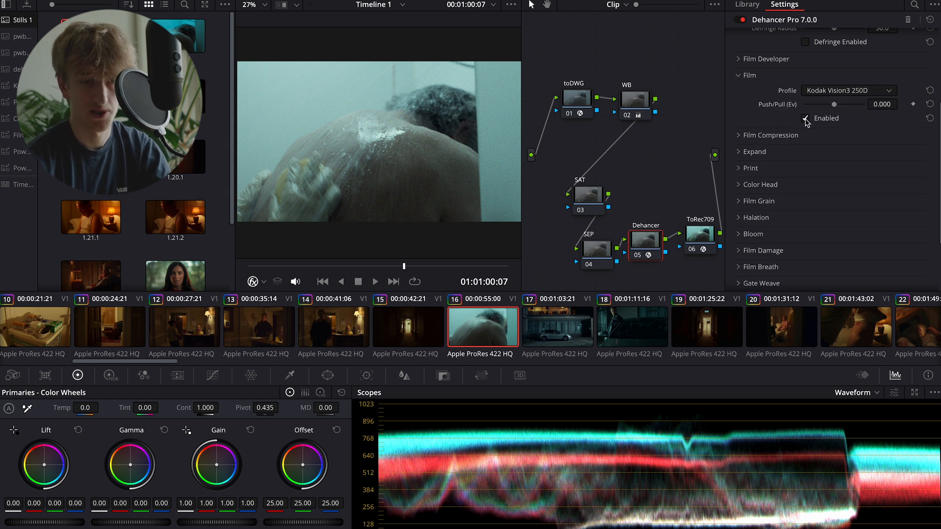
left_click(806, 117)
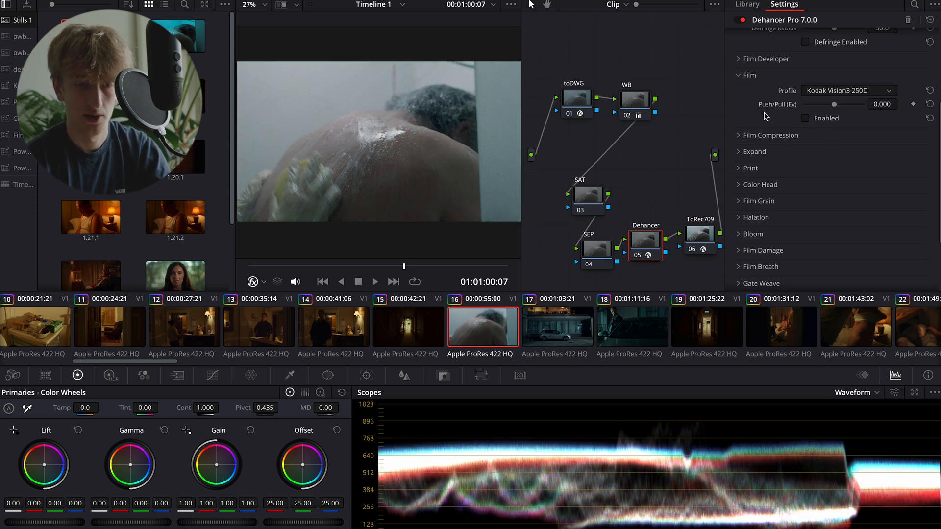
left_click(750, 167)
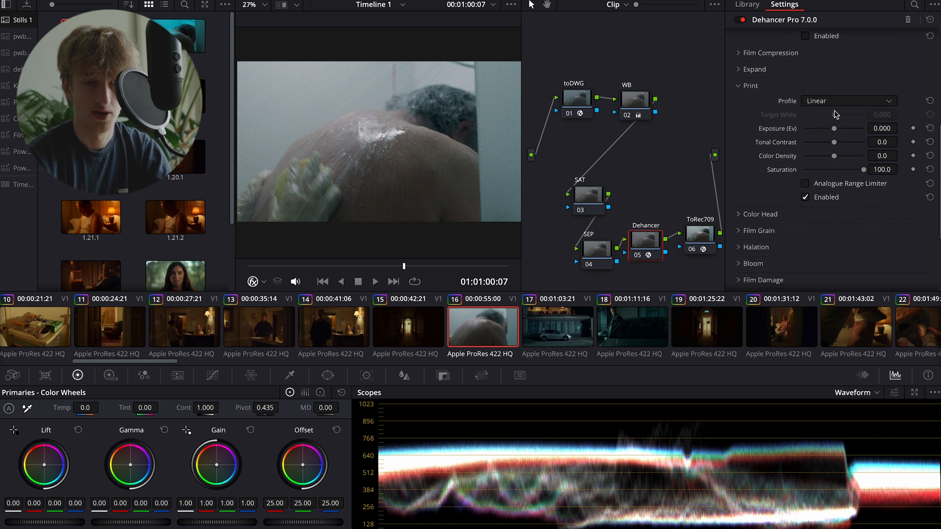
Try Kodak 2383, then set print profile to Kodak Endura Glossy Paper with Analogue Range Limiter on.
left_click(848, 100)
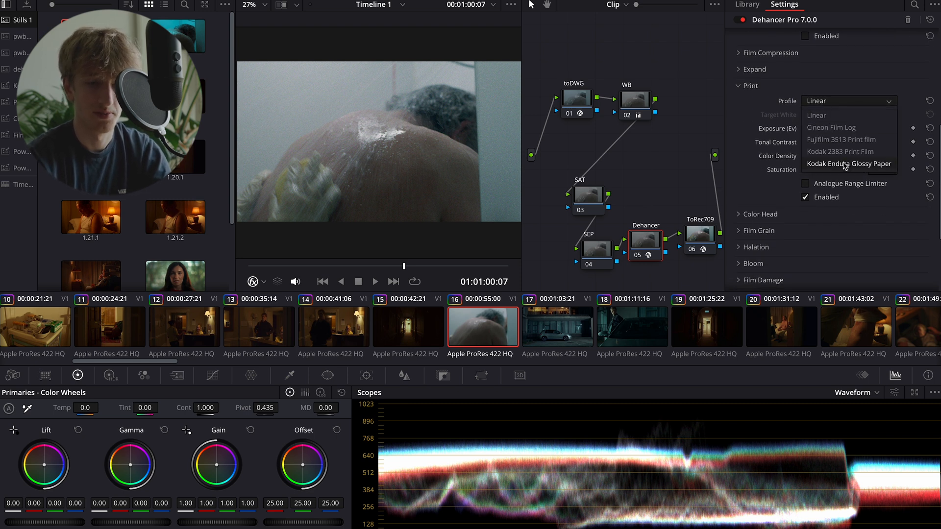
mouse_move(840, 151)
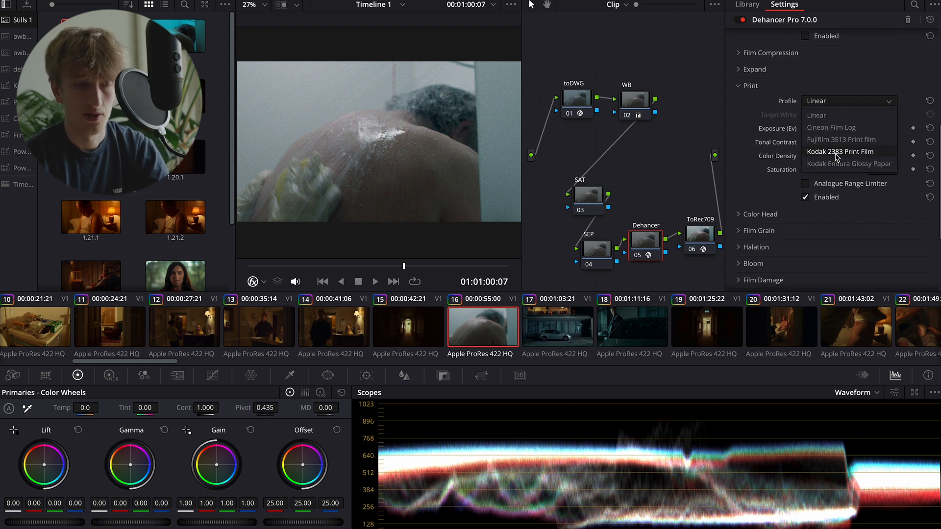
mouse_move(837, 156)
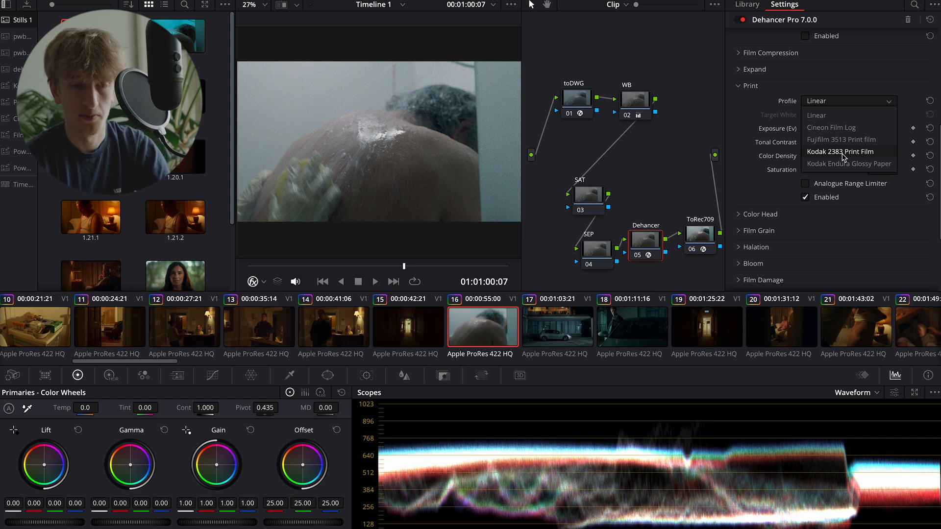
left_click(841, 151)
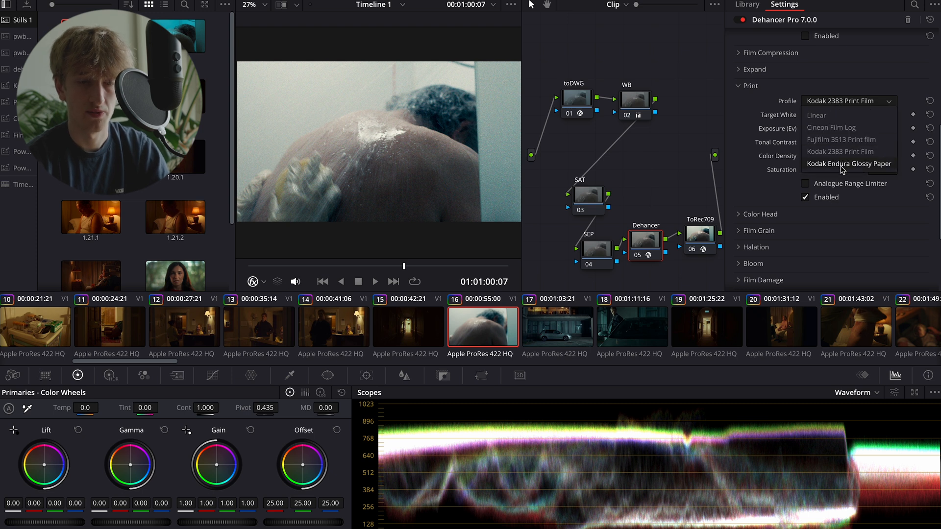
left_click(848, 163)
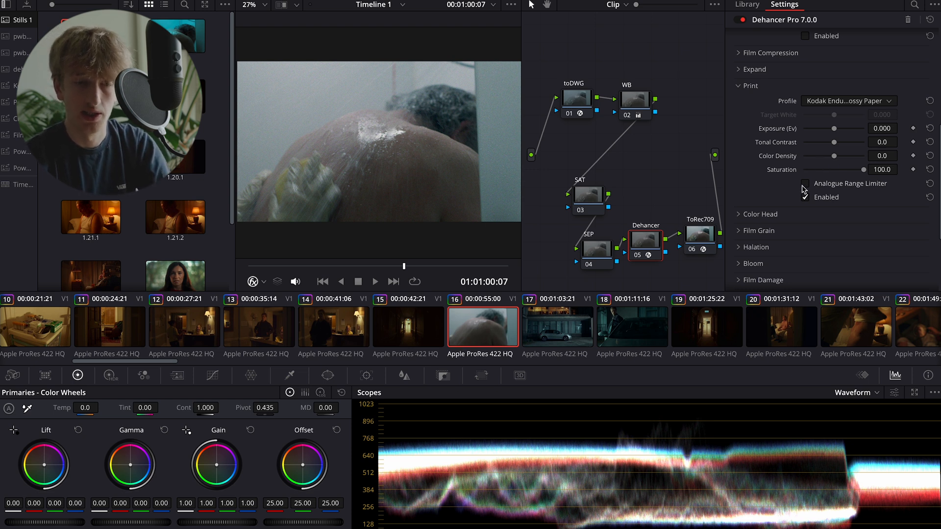
left_click(805, 183)
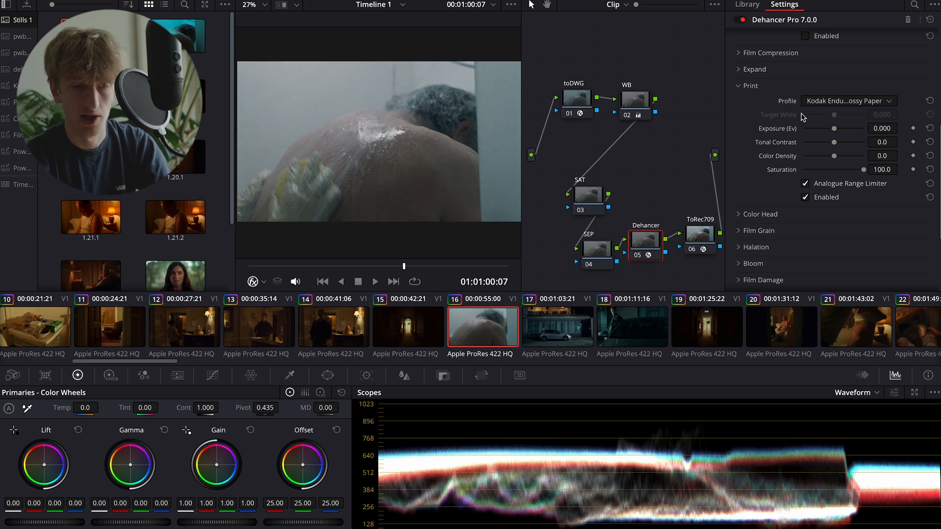
mouse_move(794, 176)
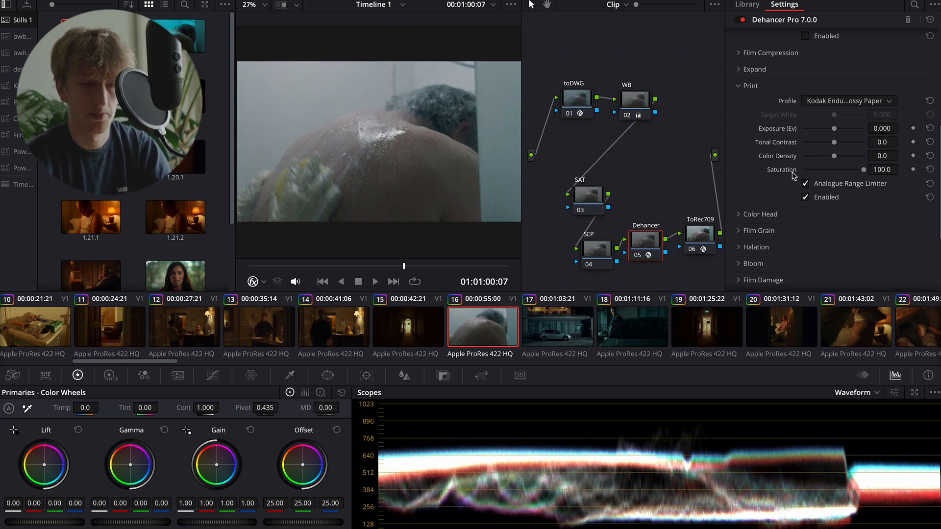
mouse_move(832, 160)
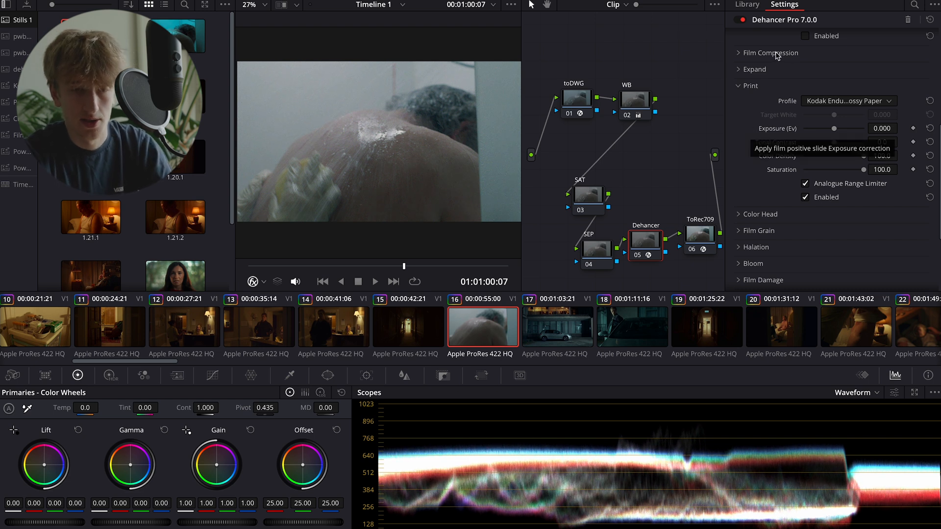
Scroll the Dehancer settings to the print tonal contrast controls.
scroll("down", 3)
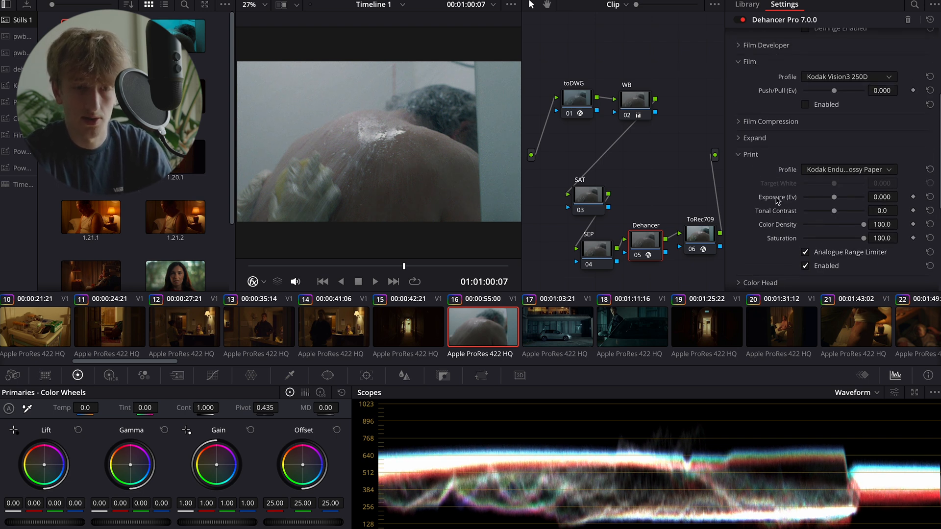
mouse_move(777, 197)
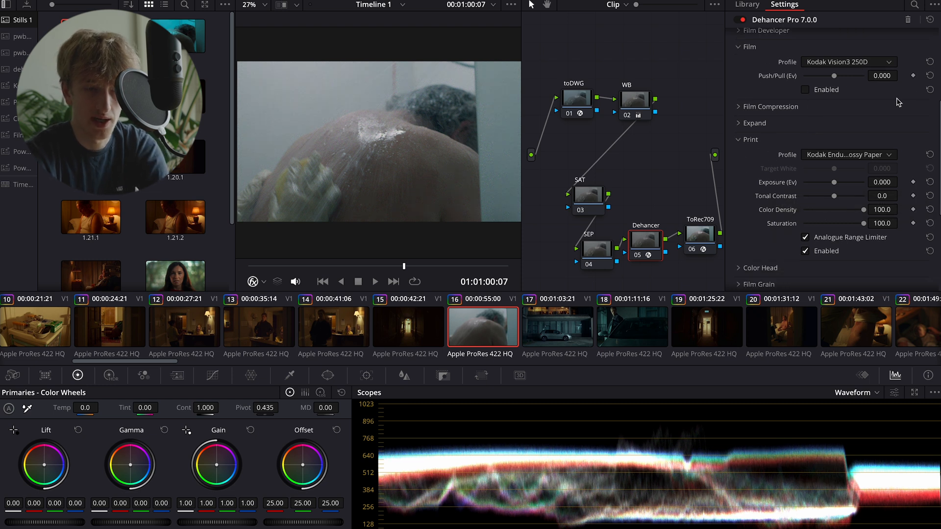
mouse_move(854, 199)
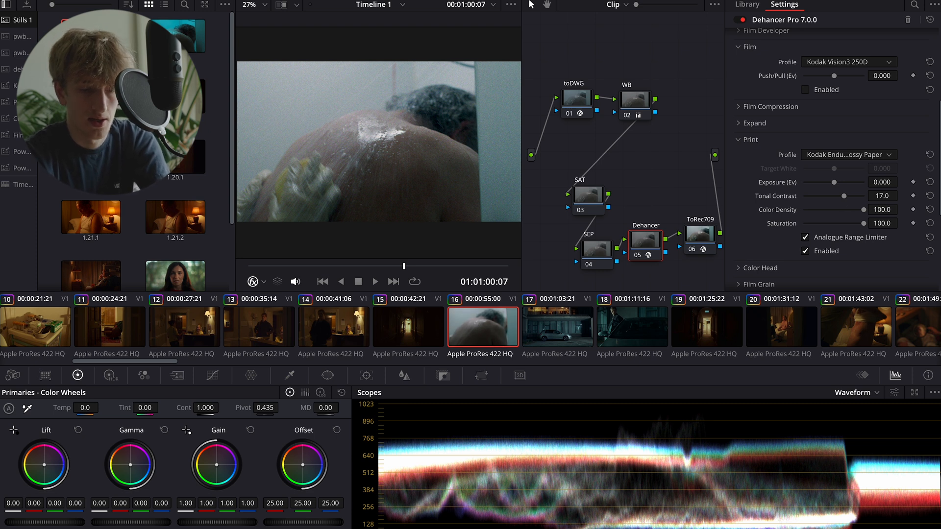
mouse_move(844, 468)
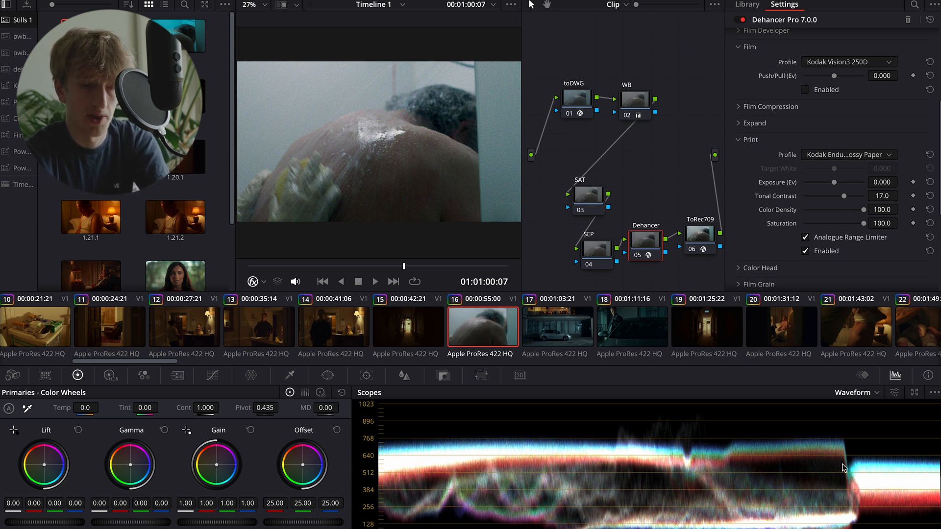
mouse_move(813, 400)
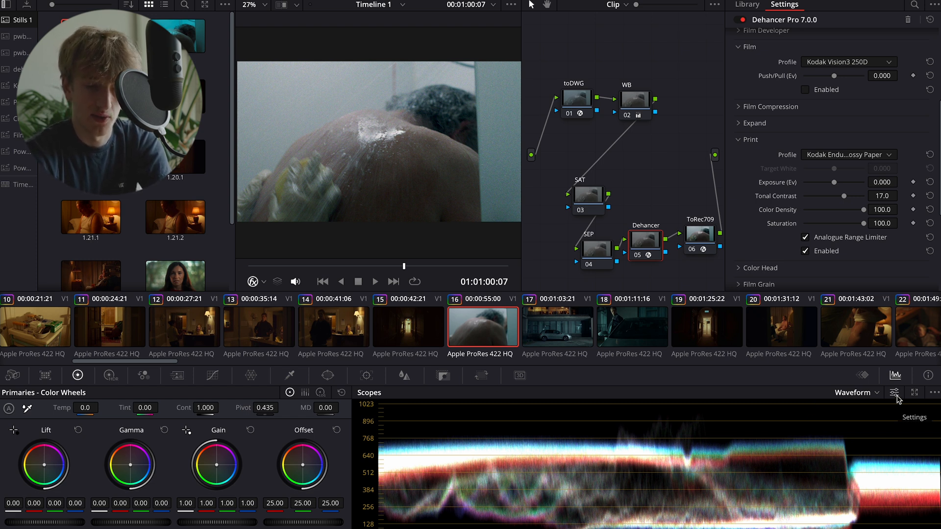
Toggle the waveform display options and adjust Dehancer's Expand white point to 86.2.
left_click(894, 392)
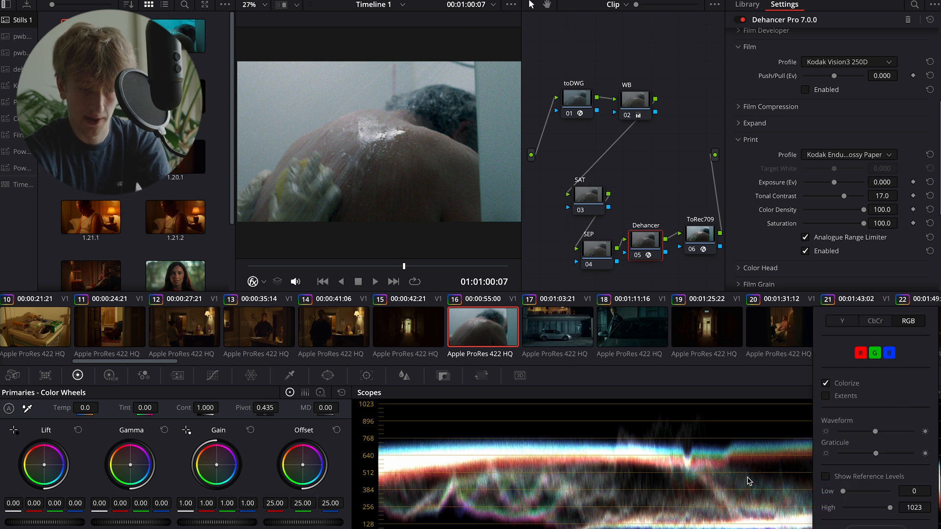
left_click(897, 392)
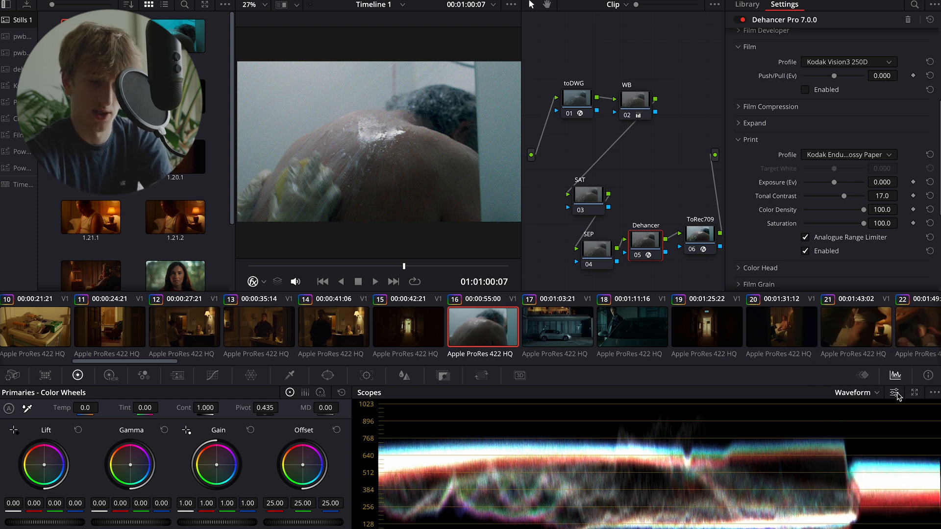
left_click(896, 393)
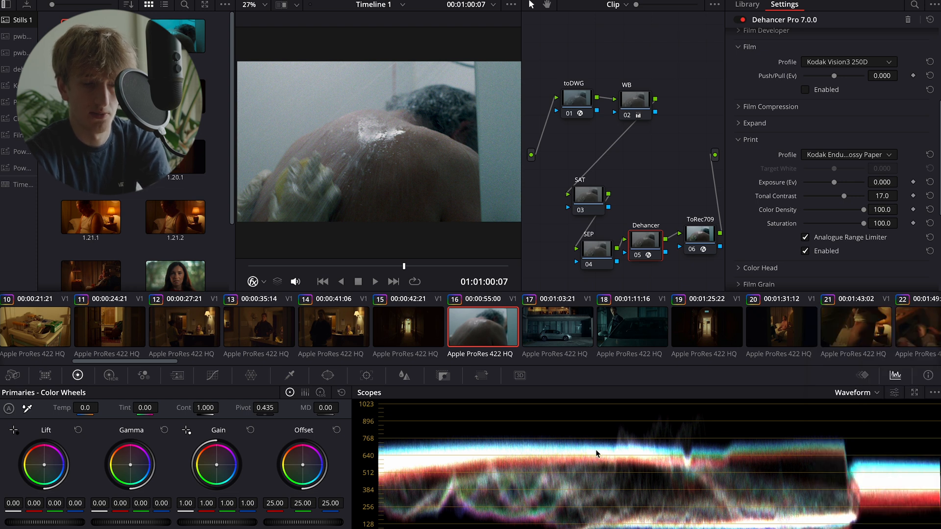
mouse_move(461, 508)
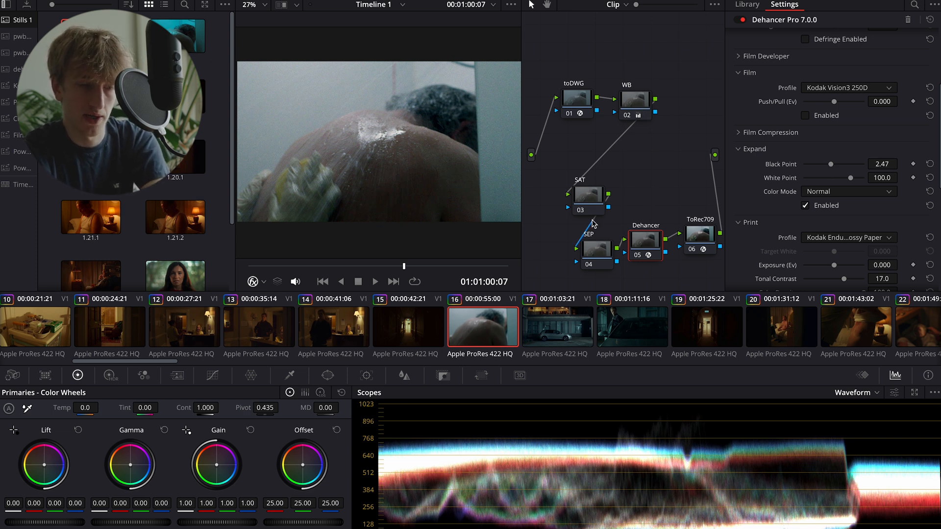
left_click(746, 5)
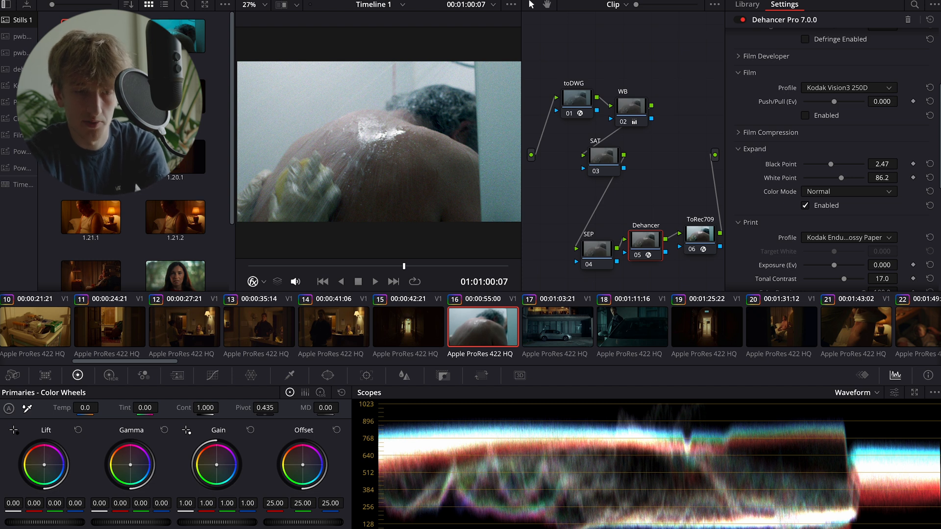
Enable Dehancer's Film Compression section and raise Color Density toward 100.
left_click(771, 133)
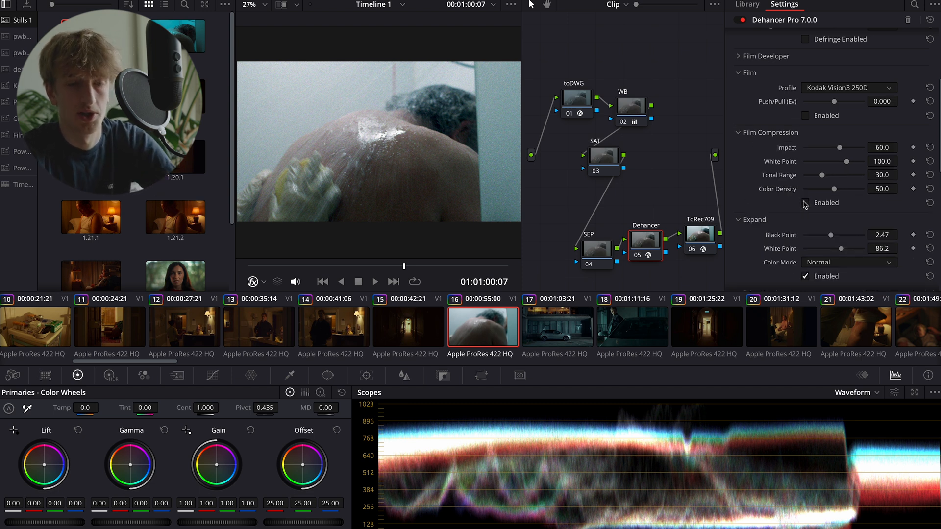
left_click(804, 203)
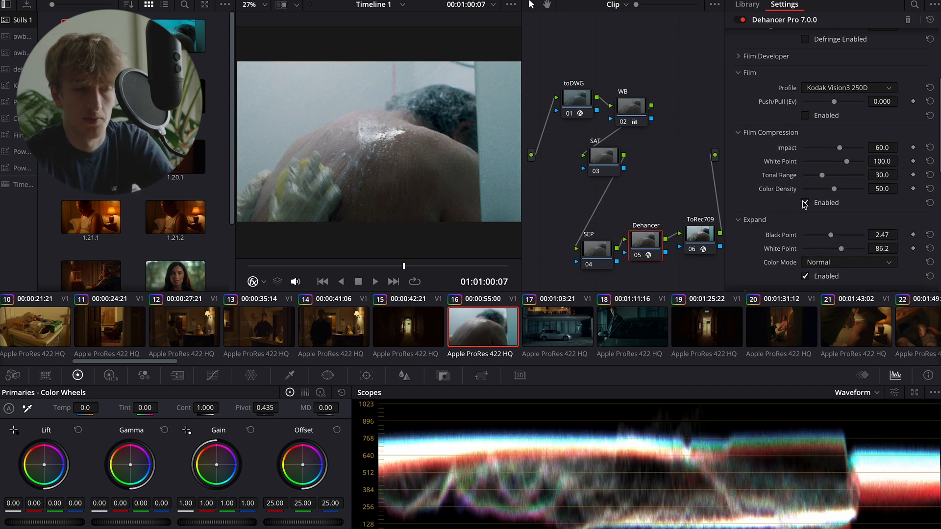
left_click(806, 203)
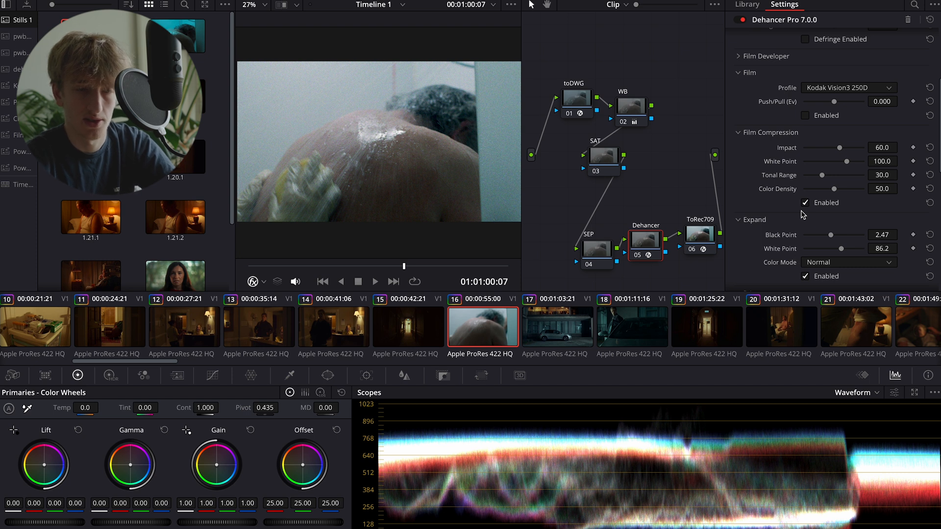
mouse_move(387, 136)
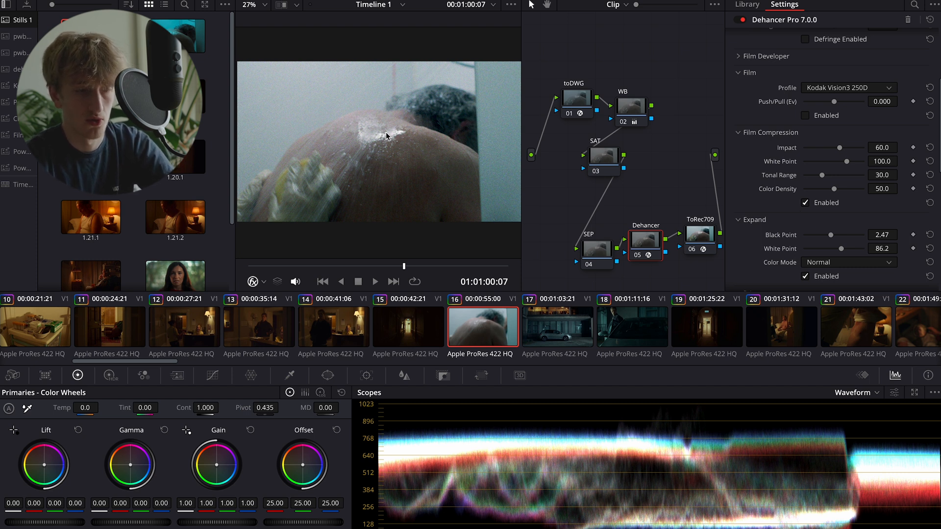
mouse_move(801, 144)
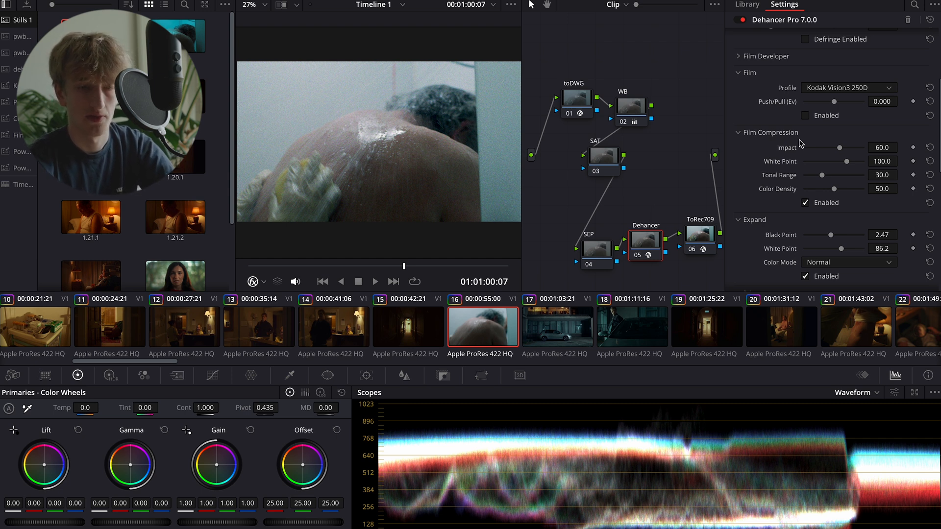
mouse_move(842, 183)
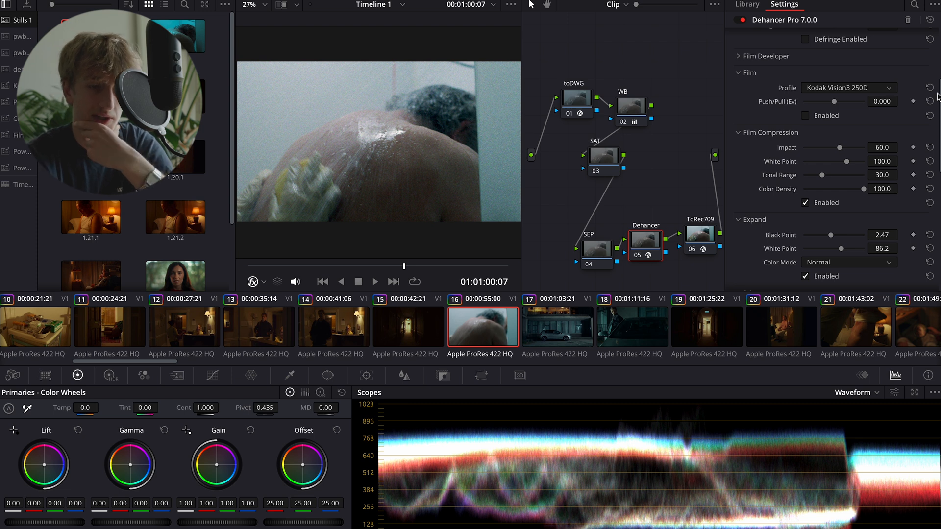
Keep Kodak Vision3 250D as film stock and nudge Push/Pull exposure to about 0.386.
left_click(848, 87)
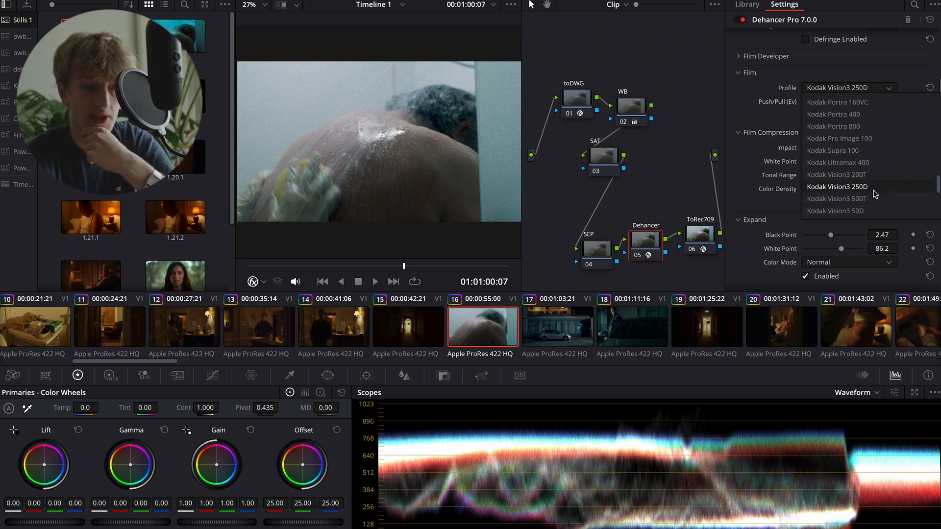
left_click(839, 186)
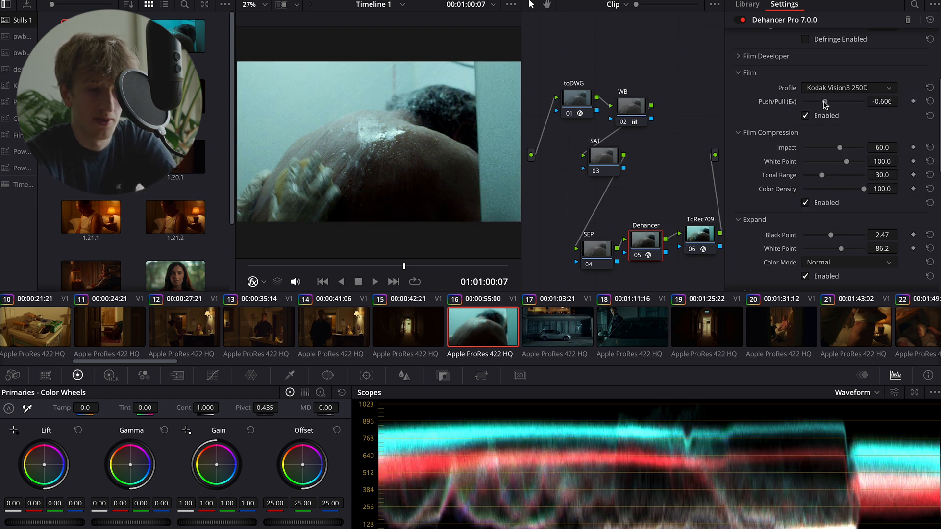
left_click_drag(829, 101, 838, 101)
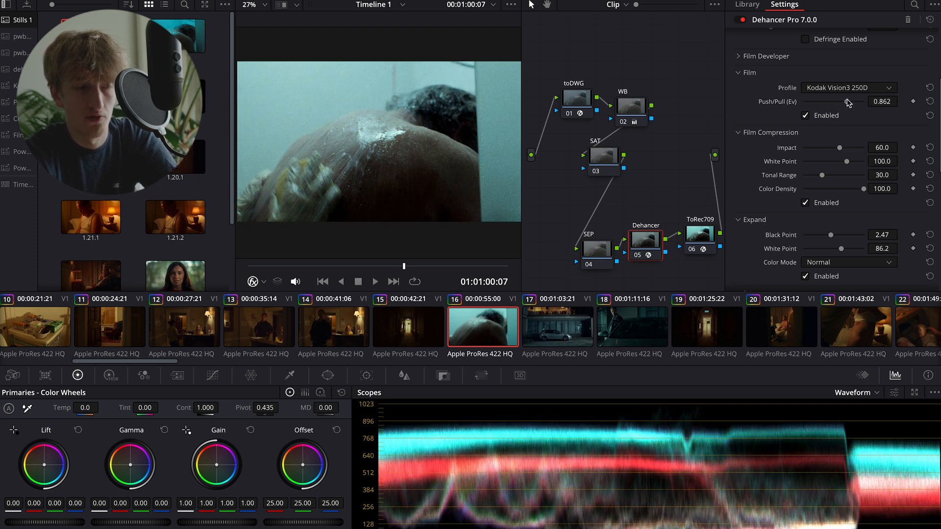
left_click_drag(846, 101, 841, 101)
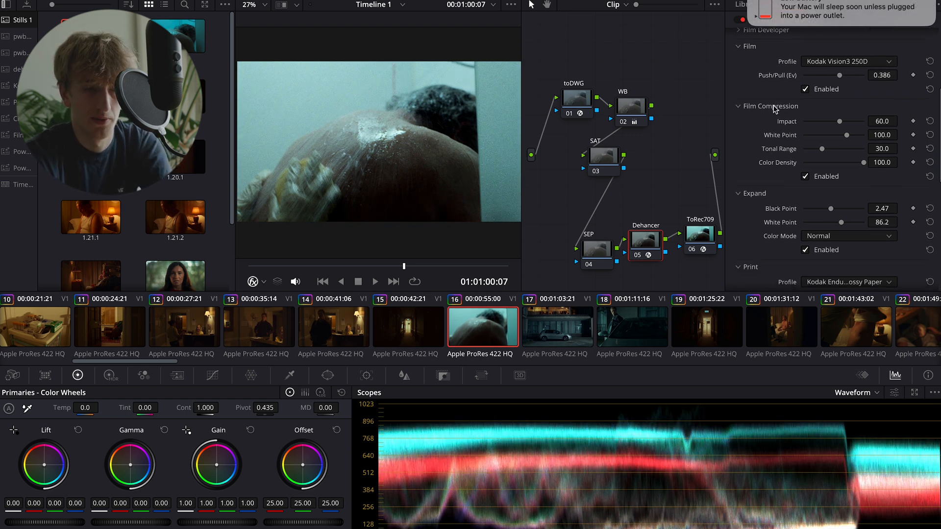
scroll("down", 3)
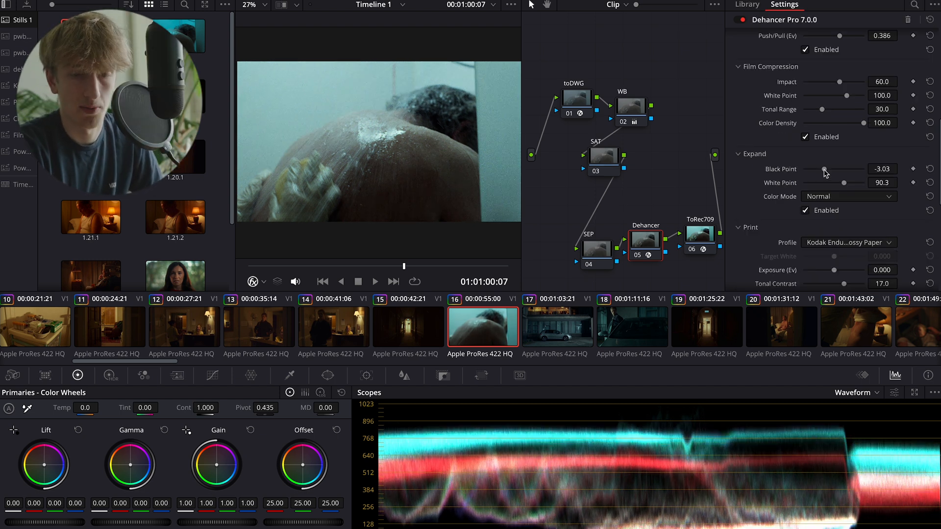
Change the Dehancer Film Grain profile from 35 mm ISO 250 to 65 mm ISO 50.
scroll("down", 3)
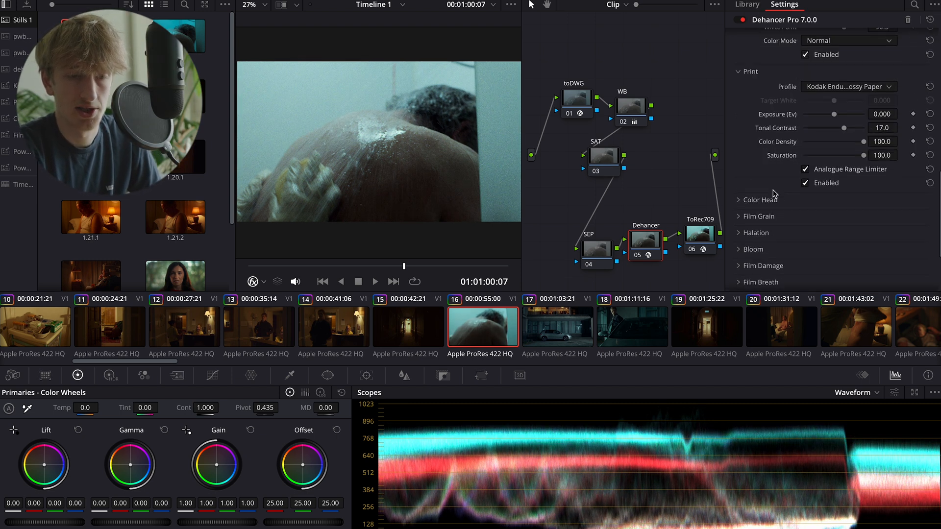
left_click(760, 217)
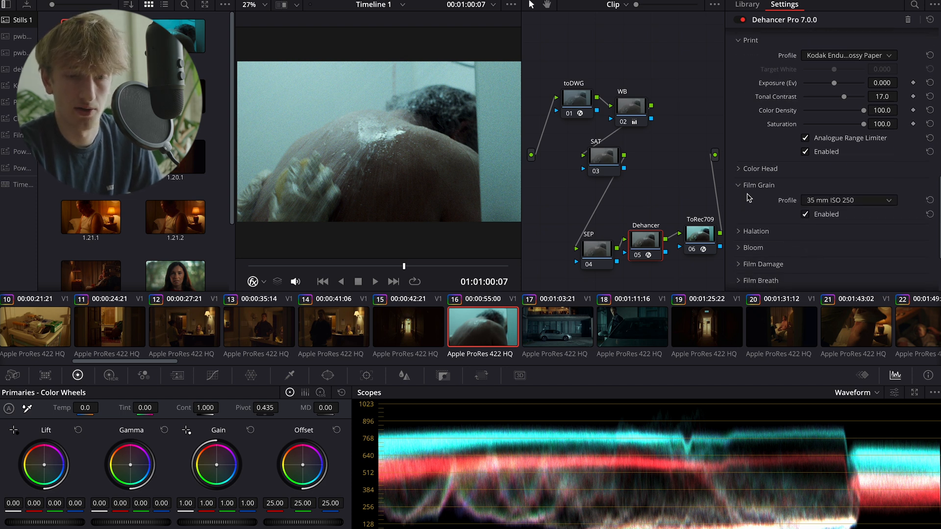
scroll("down", 3)
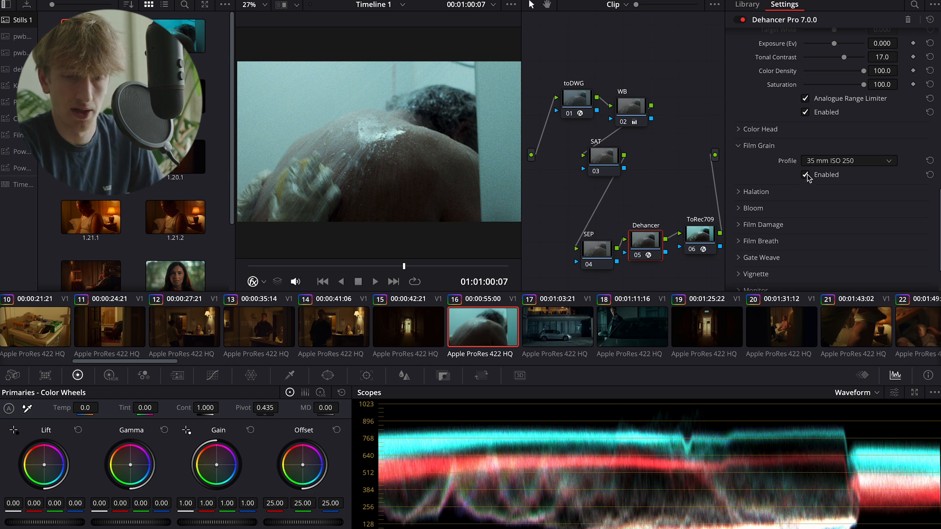
mouse_move(852, 164)
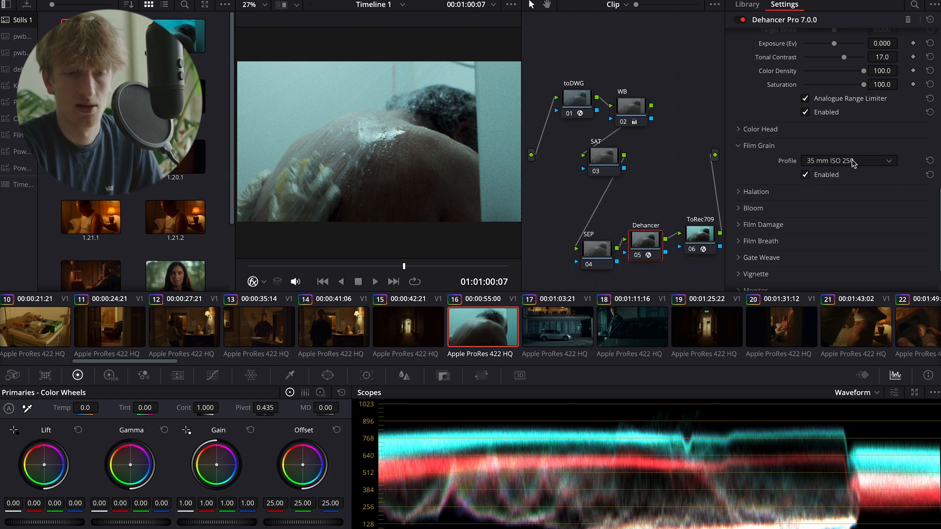
left_click(848, 160)
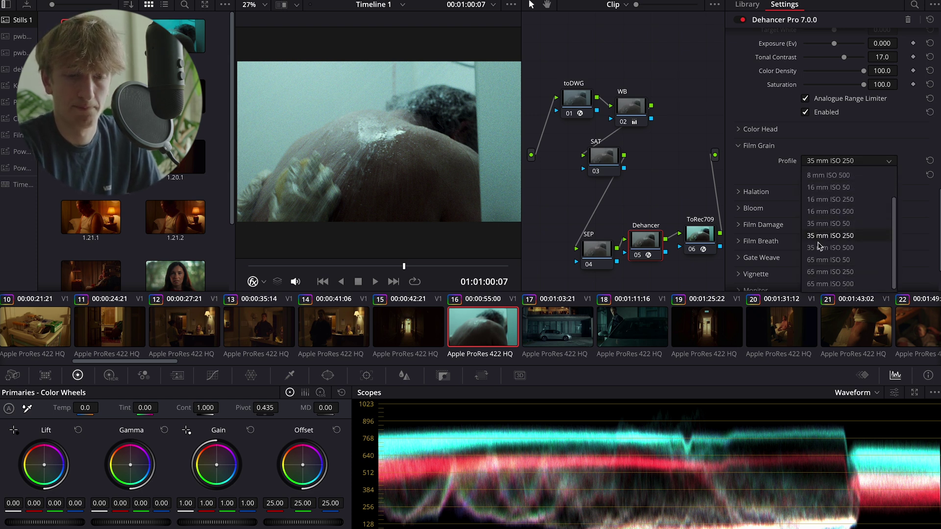
mouse_move(838, 272)
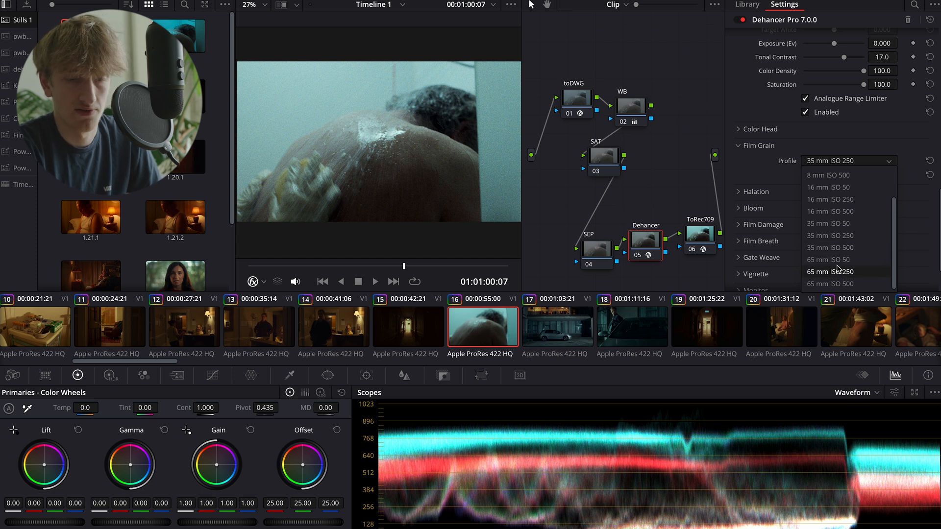
left_click(829, 260)
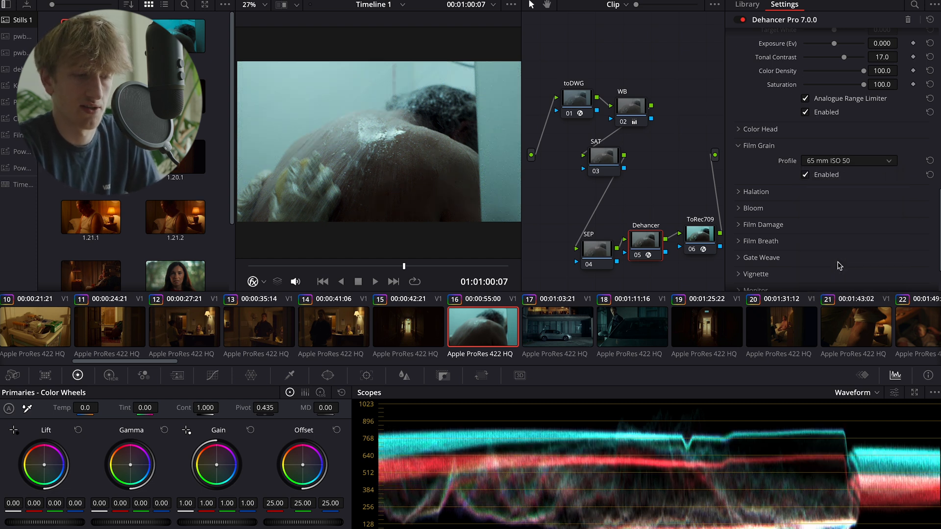
mouse_move(389, 202)
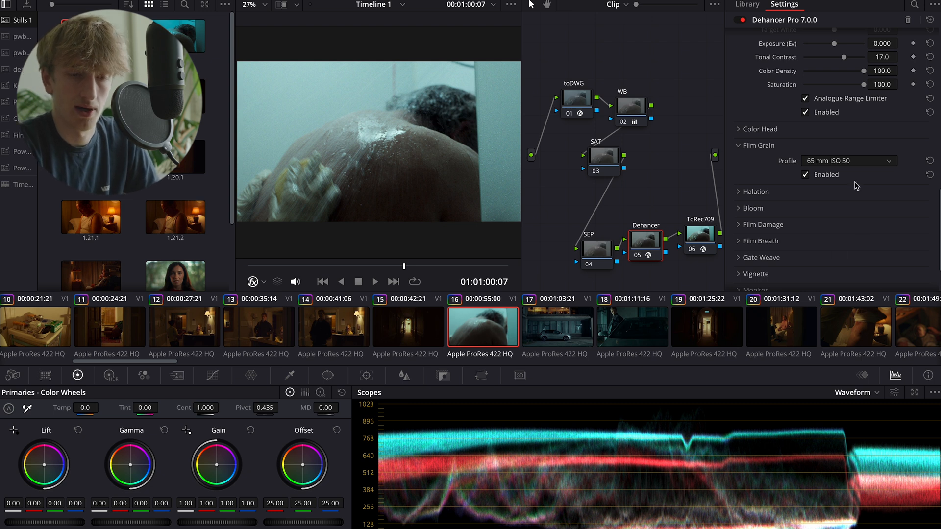
left_click(847, 159)
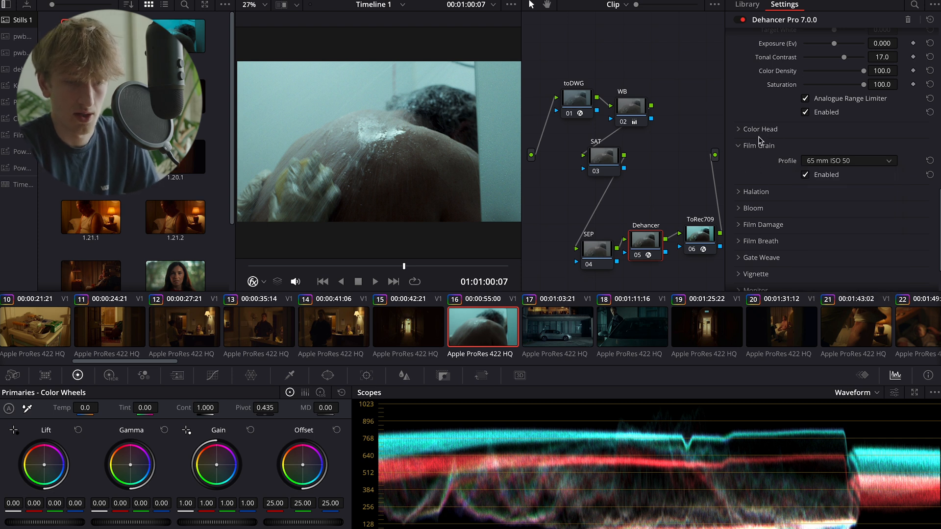
scroll("down", 3)
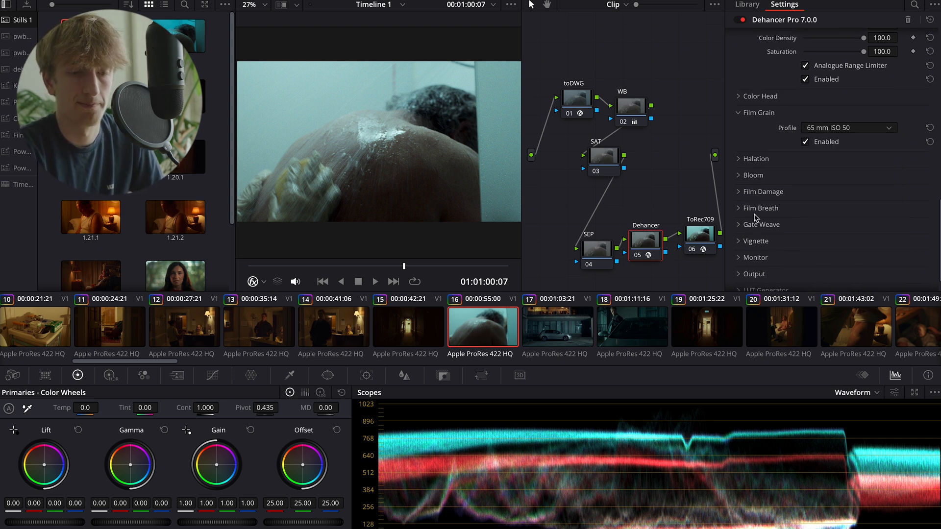
left_click(753, 256)
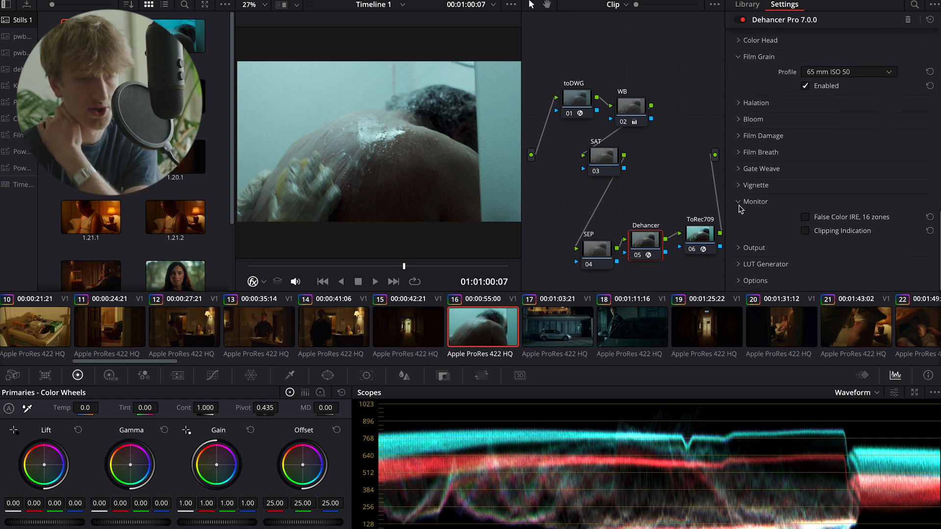
mouse_move(796, 220)
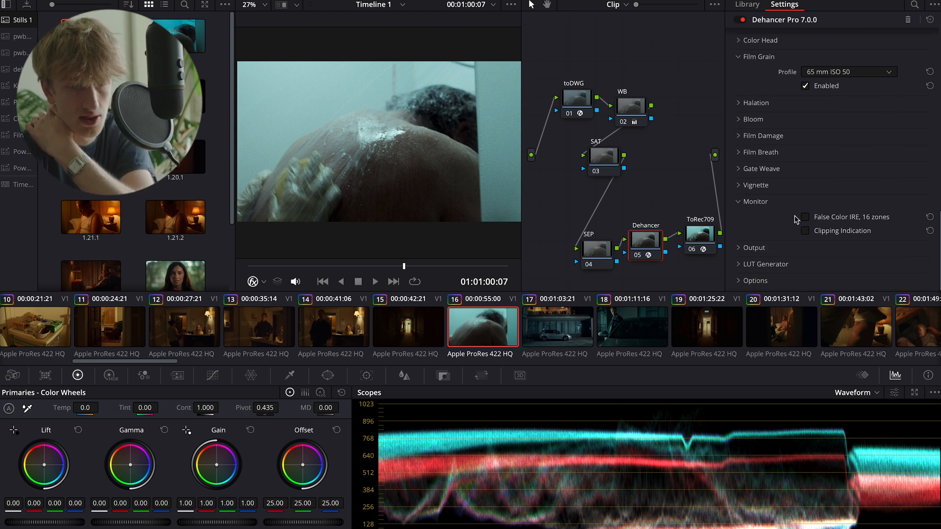
left_click(804, 217)
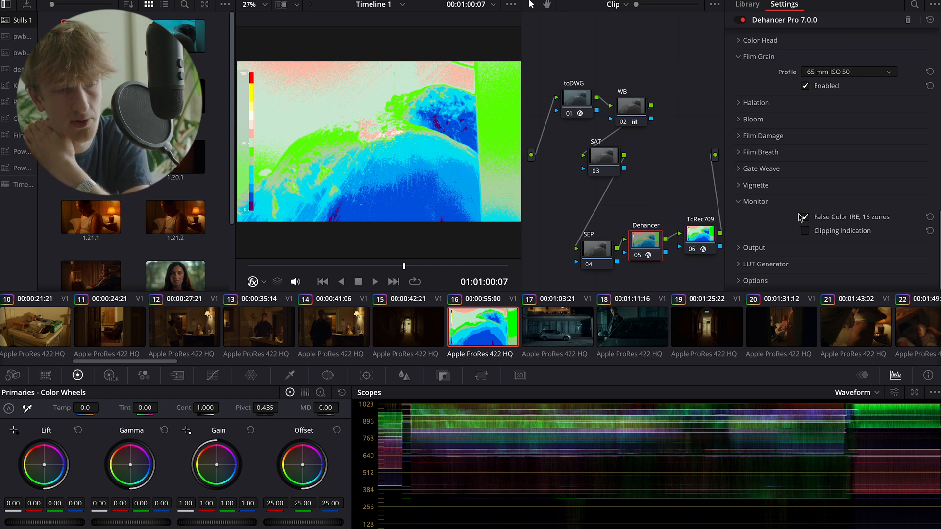
left_click(804, 218)
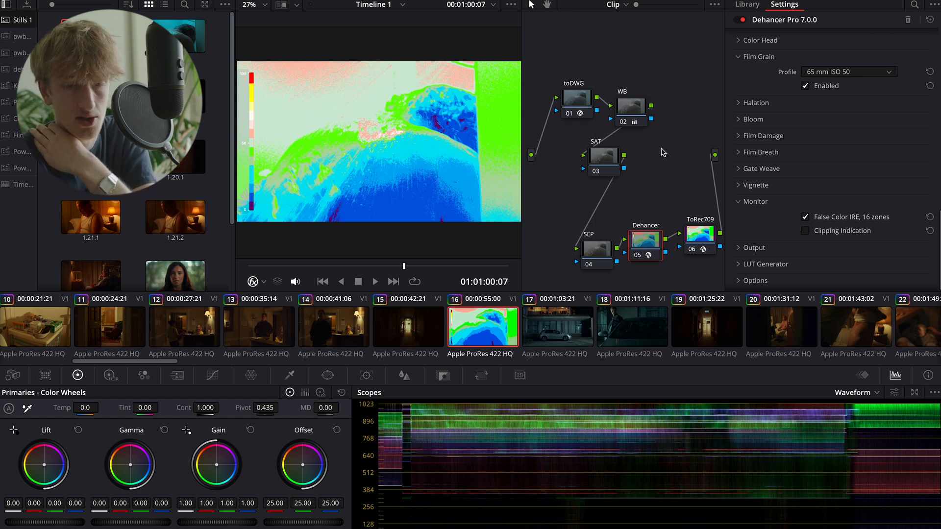
mouse_move(437, 102)
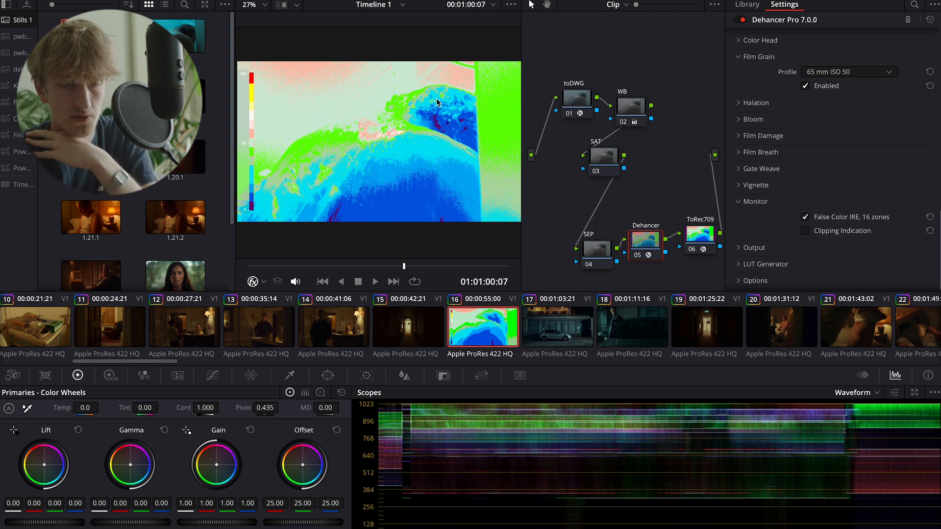
left_click(804, 216)
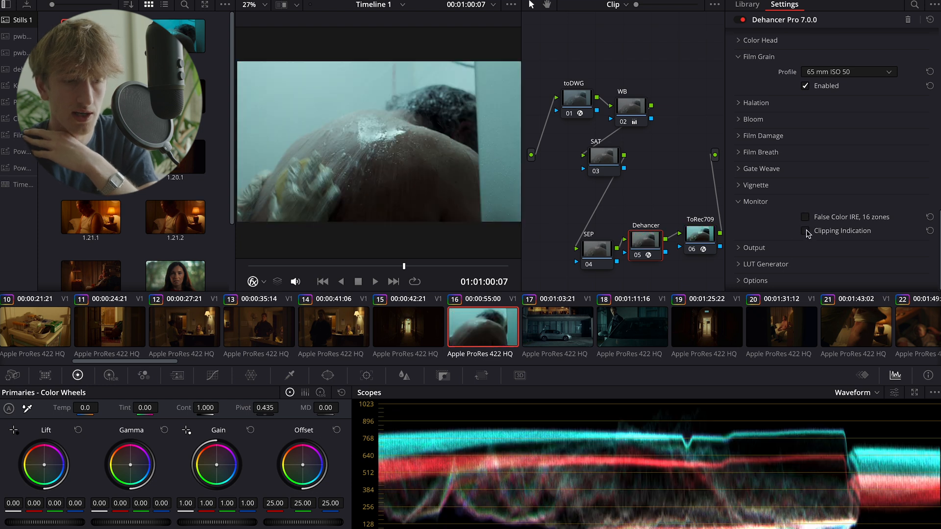
left_click(805, 231)
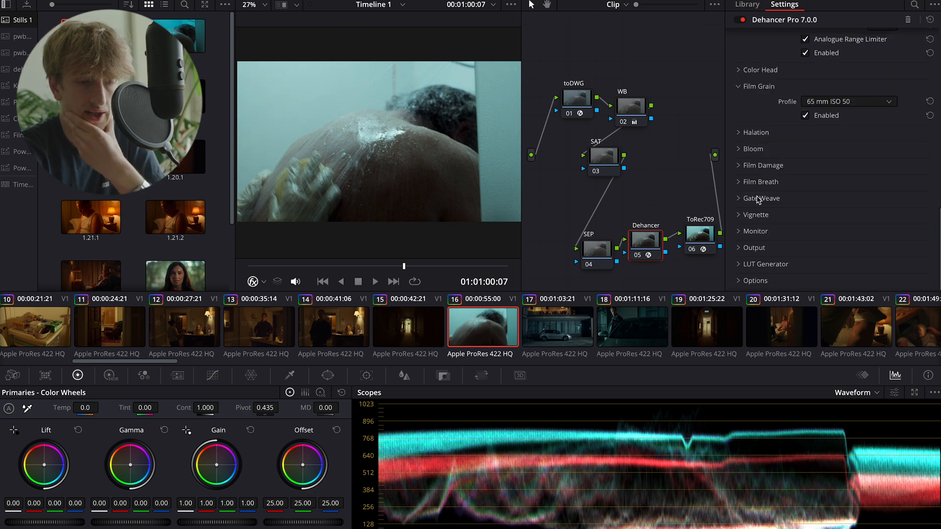
Toggle Film Damage and Film Breath on, browse Gate Weave profiles, then switch damage back off.
left_click(764, 164)
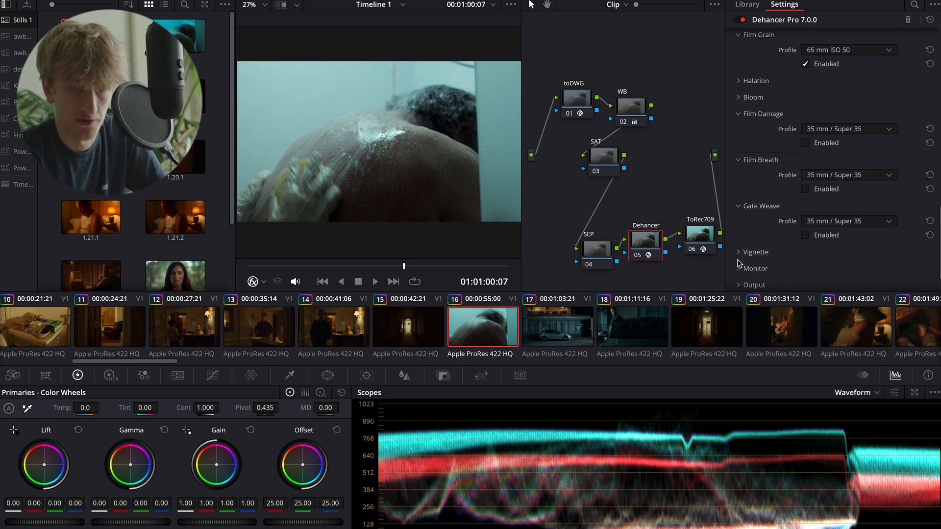
left_click(805, 143)
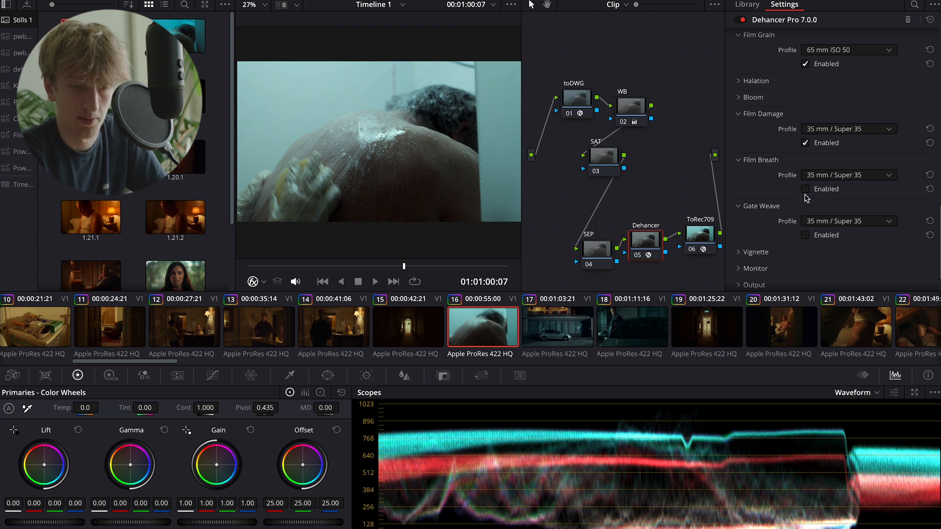
left_click(805, 190)
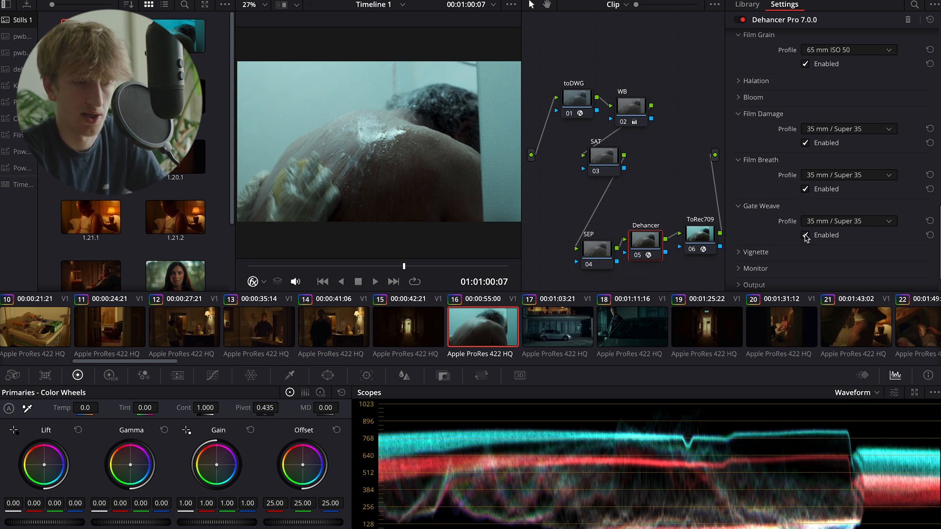
mouse_move(837, 226)
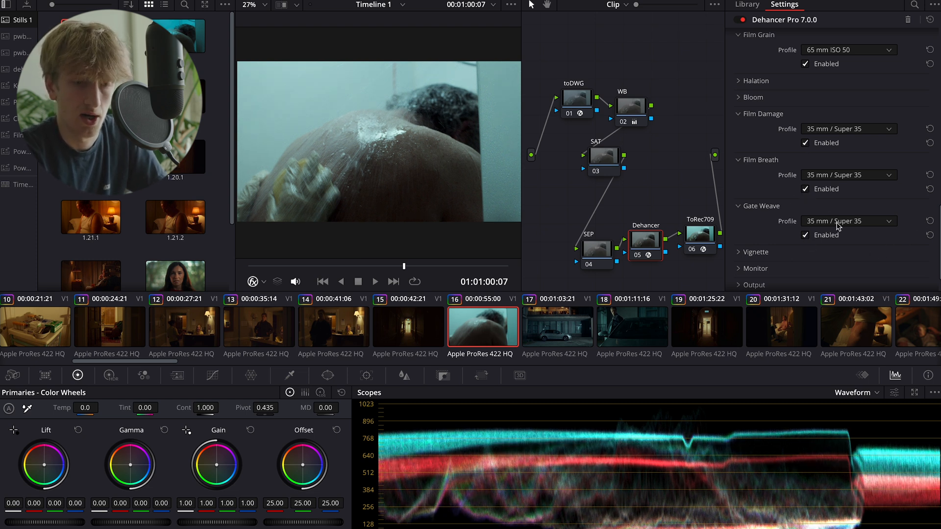
left_click(849, 221)
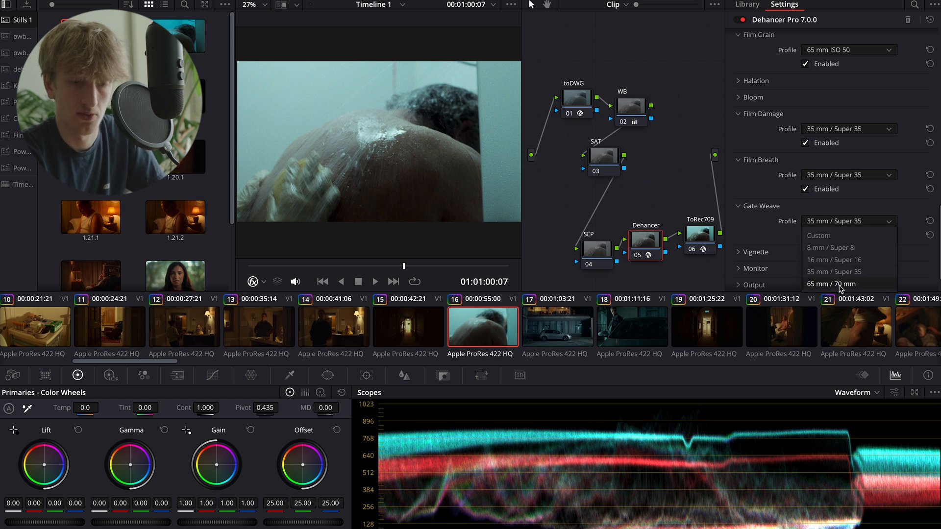
mouse_move(838, 271)
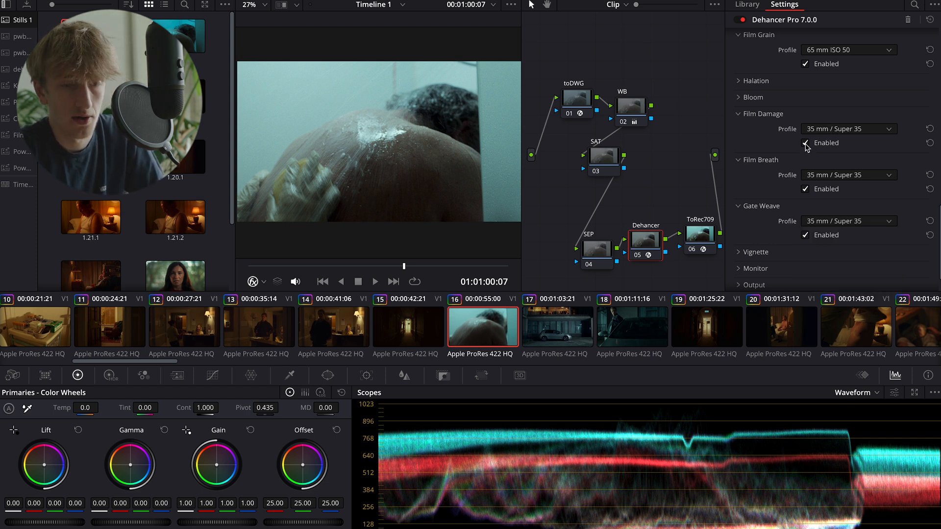
left_click(806, 143)
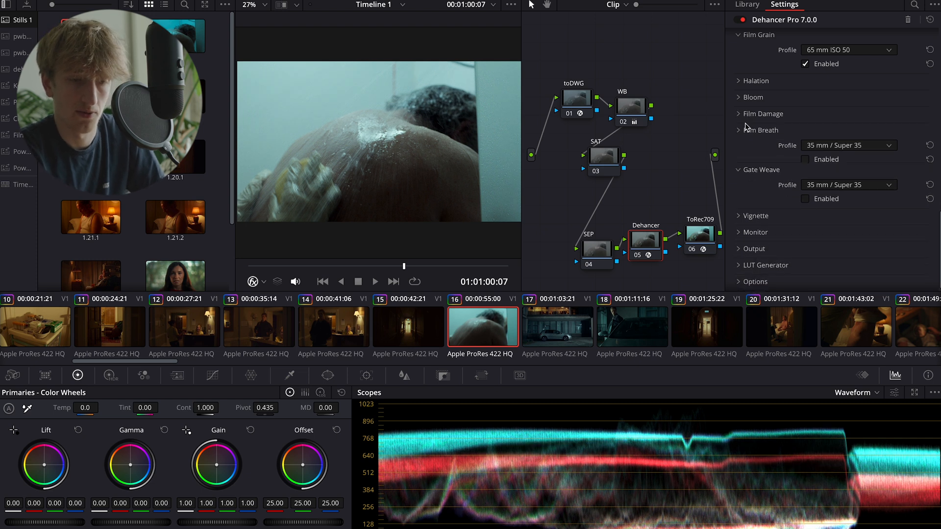
Scroll Dehancer settings and toggle the Bloom effect while reviewing Halation and Bloom.
scroll("up", 3)
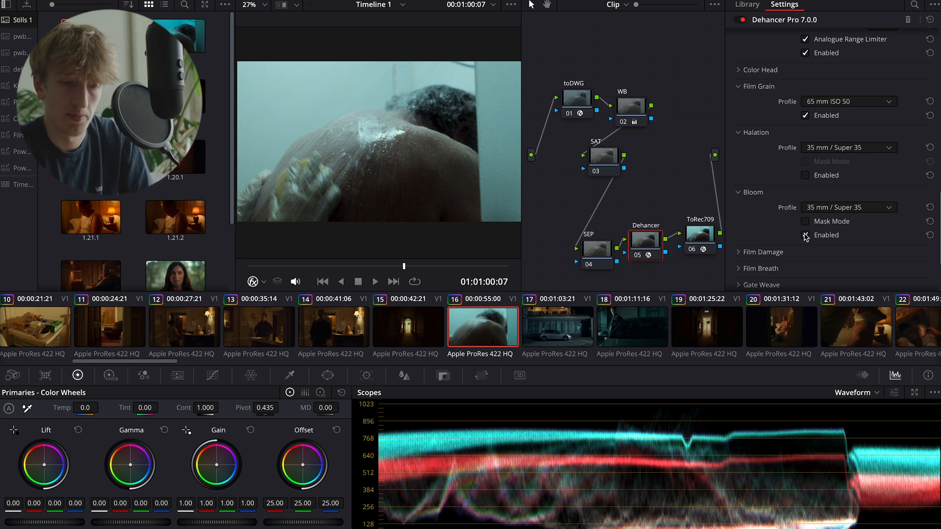
left_click(805, 235)
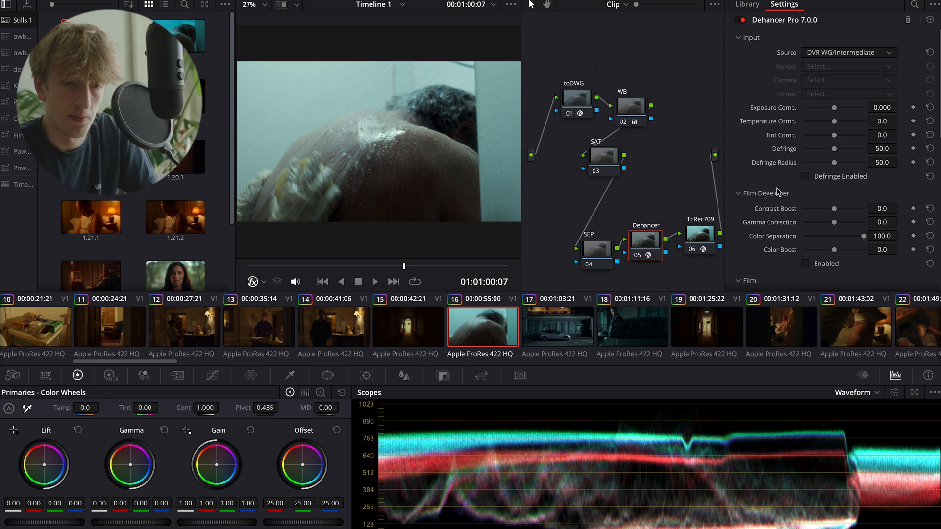
left_click(747, 5)
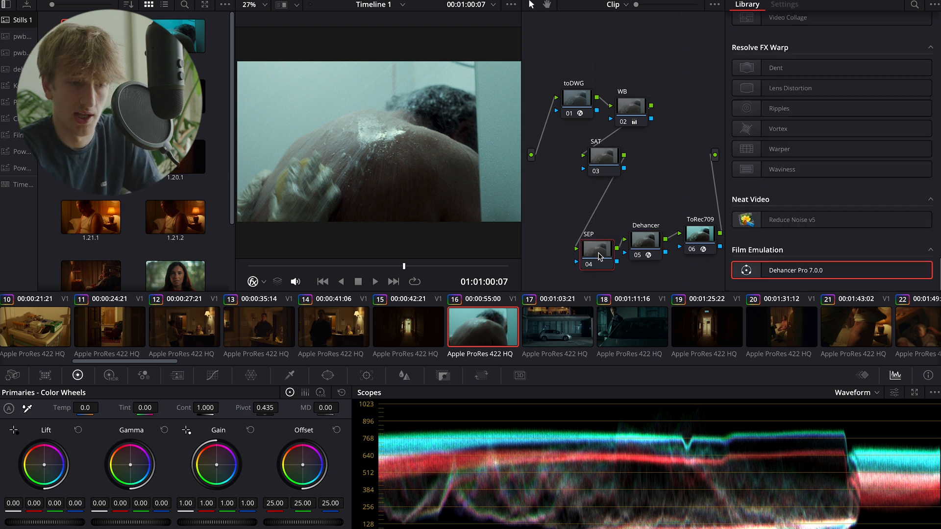
mouse_move(598, 256)
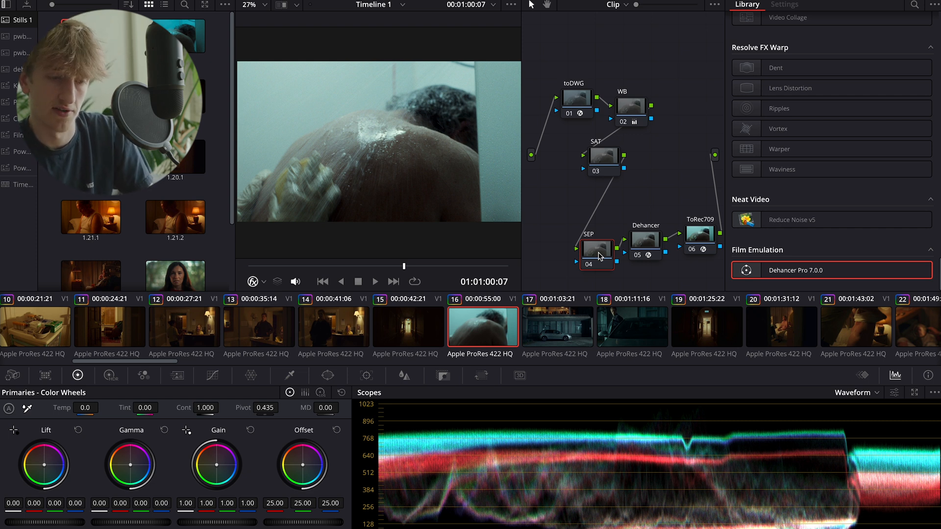
mouse_move(226, 393)
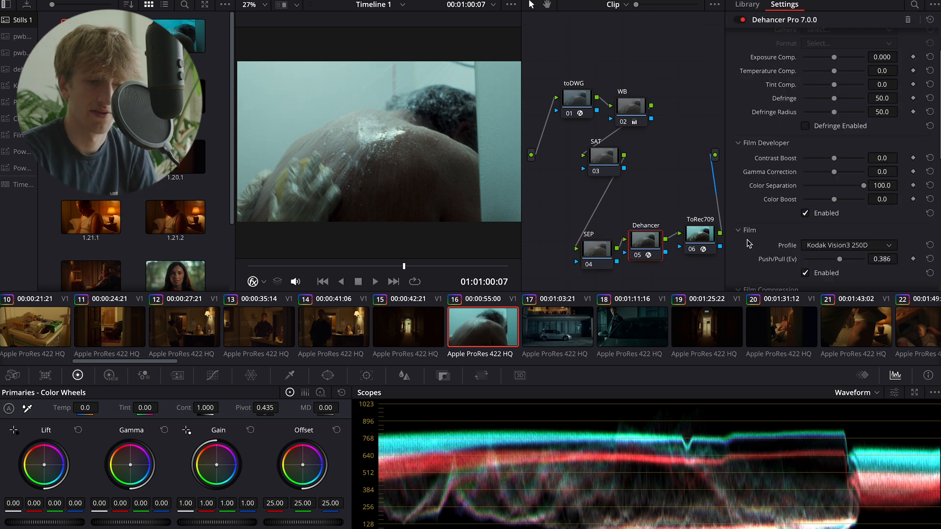
mouse_move(809, 200)
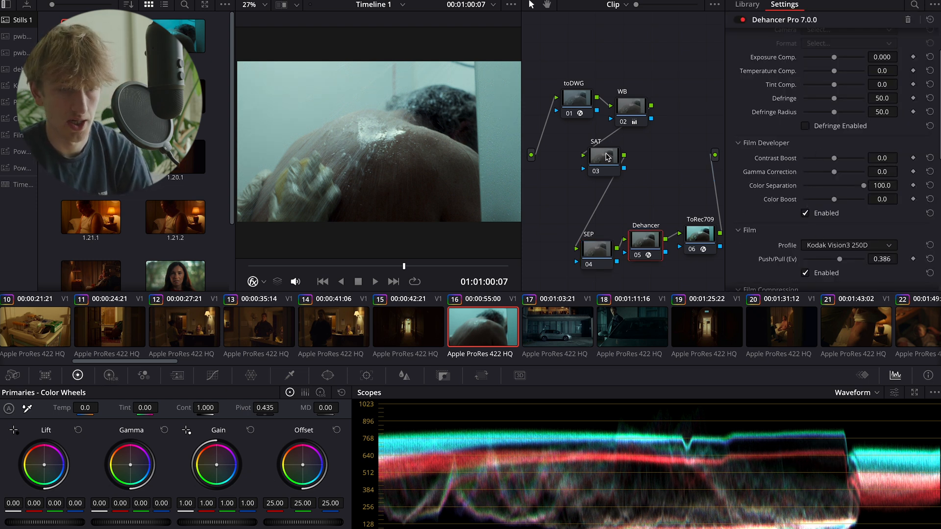
Select the SAT node and browse its Color Space choices from the node options menu.
left_click(747, 4)
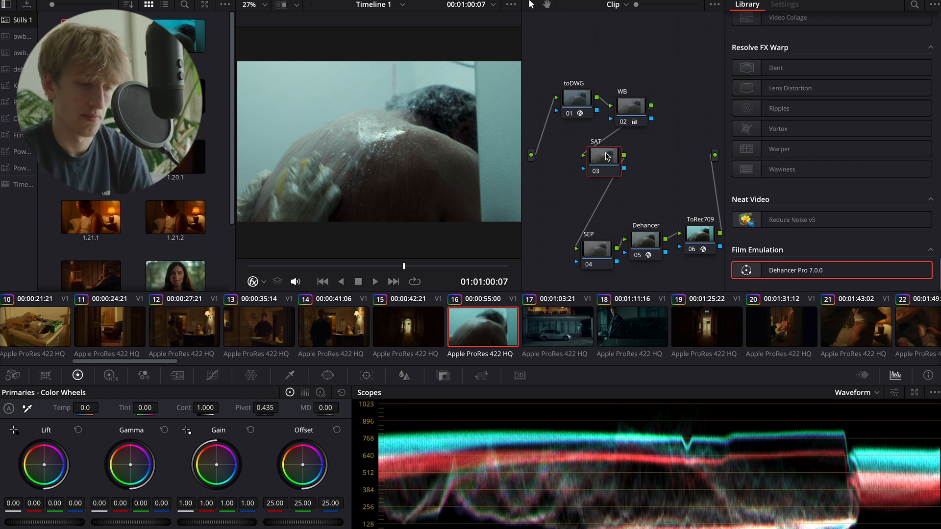
mouse_move(578, 66)
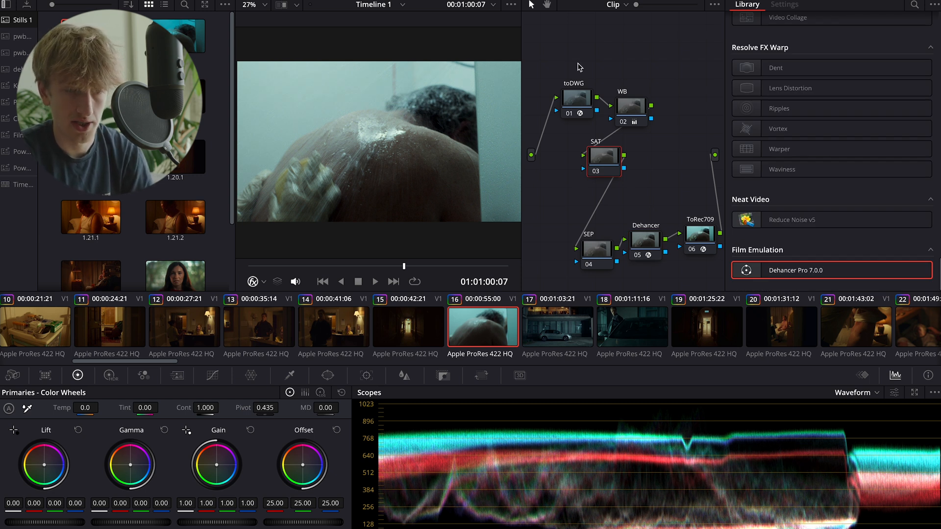
mouse_move(318, 347)
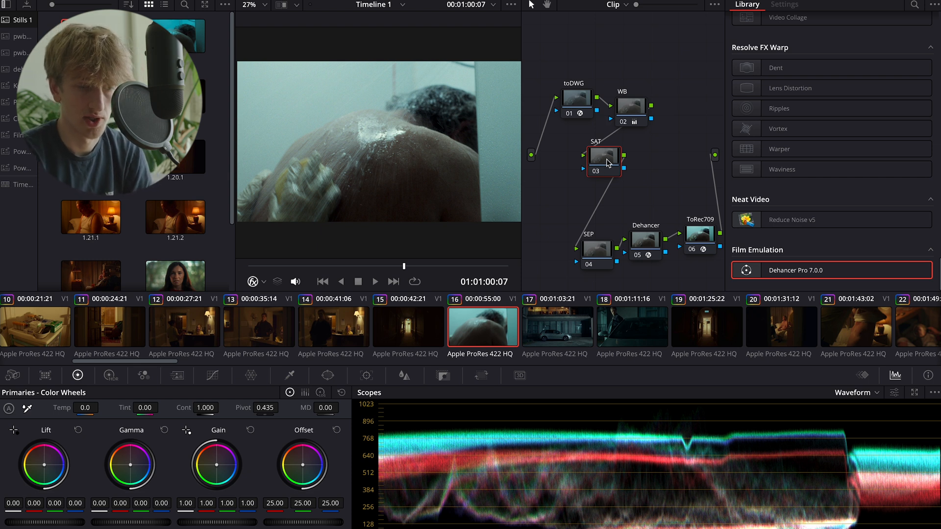
right_click(603, 158)
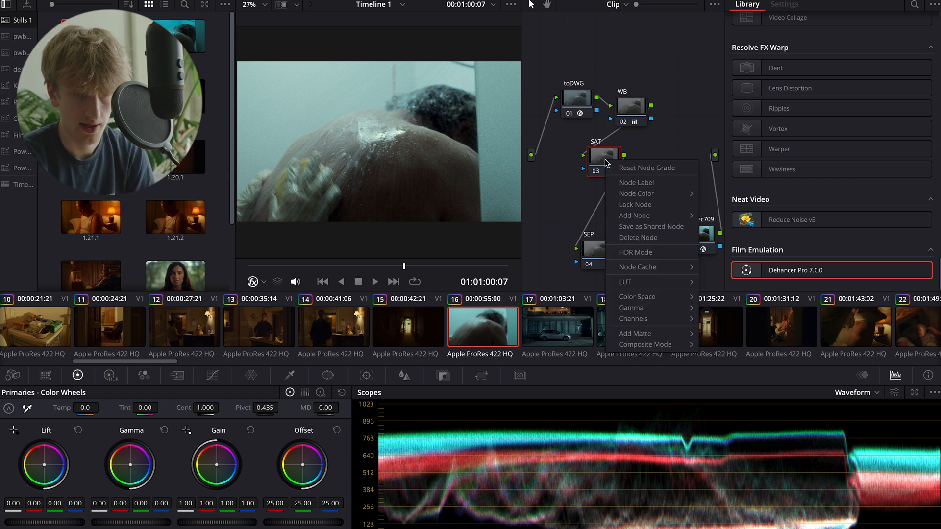
left_click(637, 297)
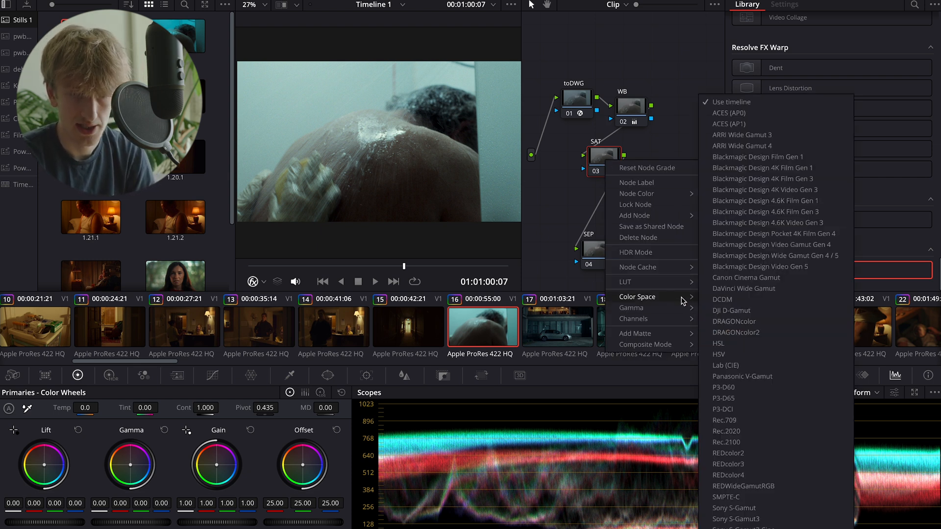
mouse_move(737, 343)
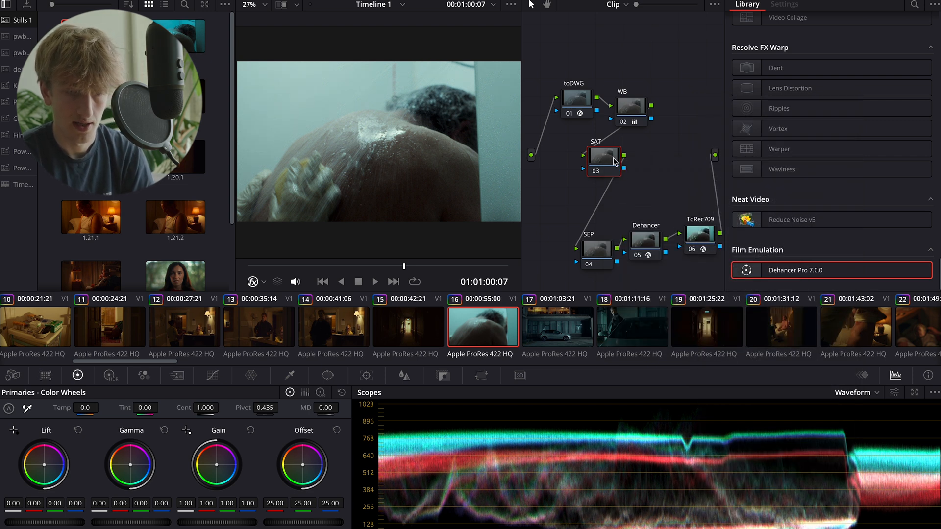
right_click(603, 156)
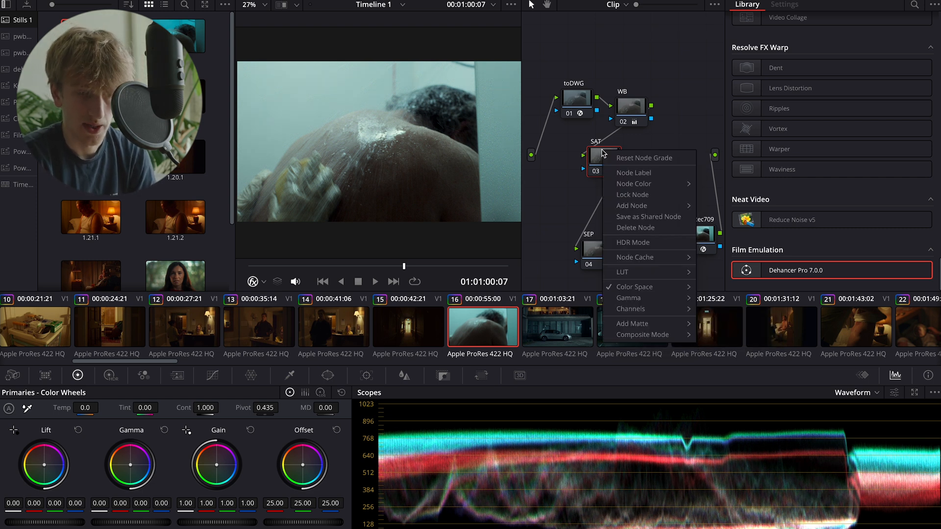
mouse_move(627, 287)
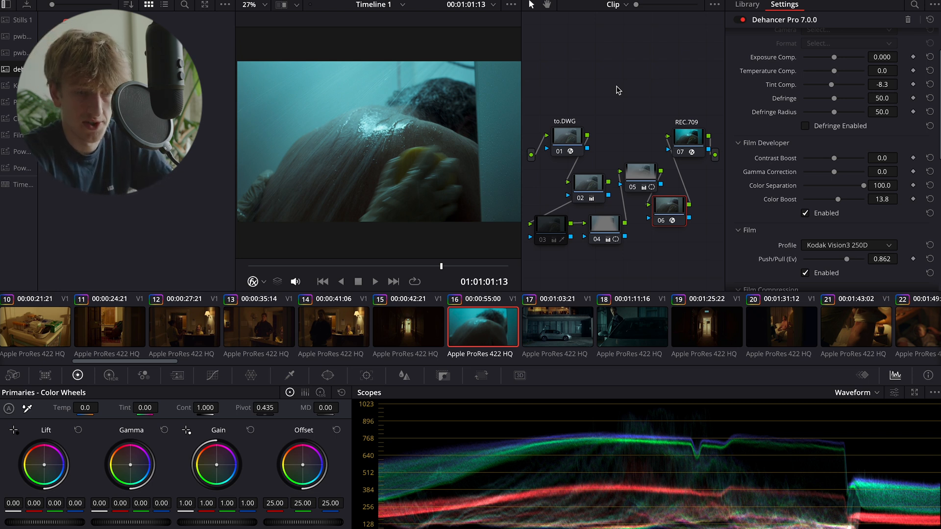
Show the Effects Library and select node 02 (tint 0.23) in the seven-node grade.
left_click(747, 5)
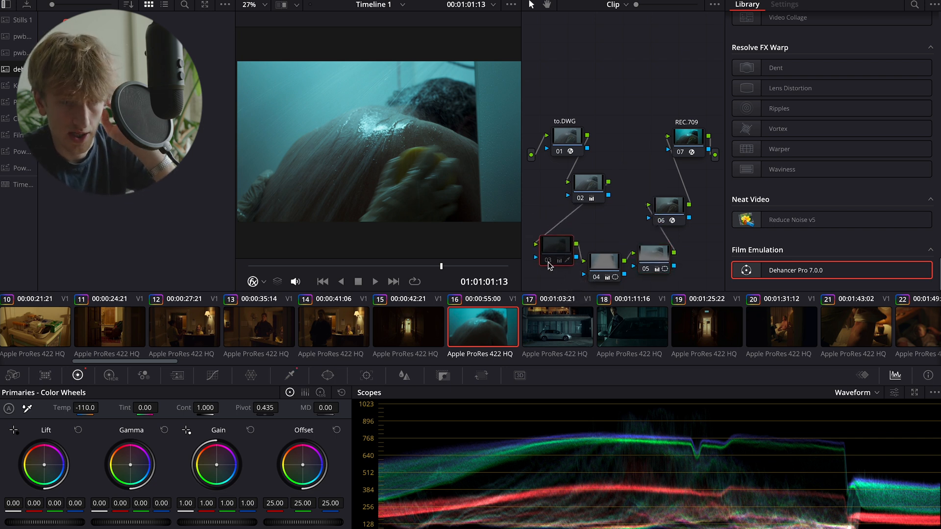
left_click(587, 189)
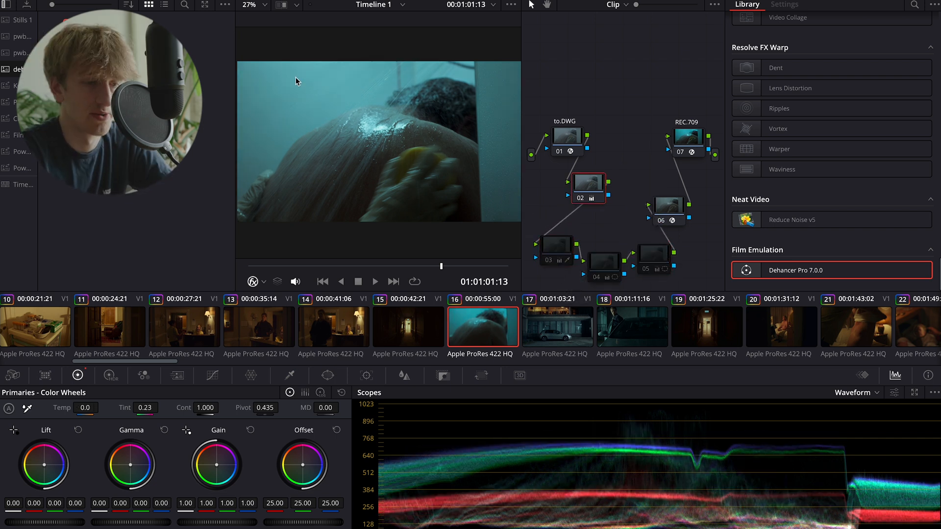
mouse_move(390, 73)
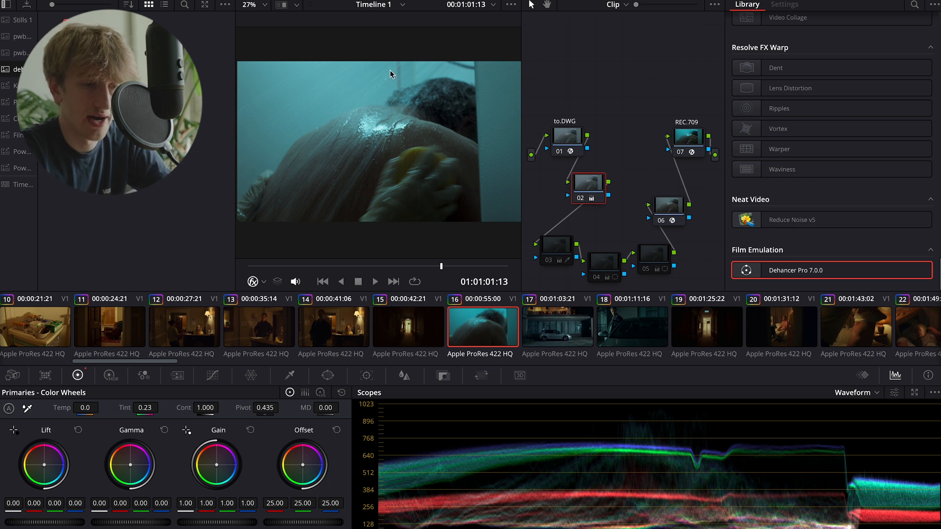
mouse_move(405, 162)
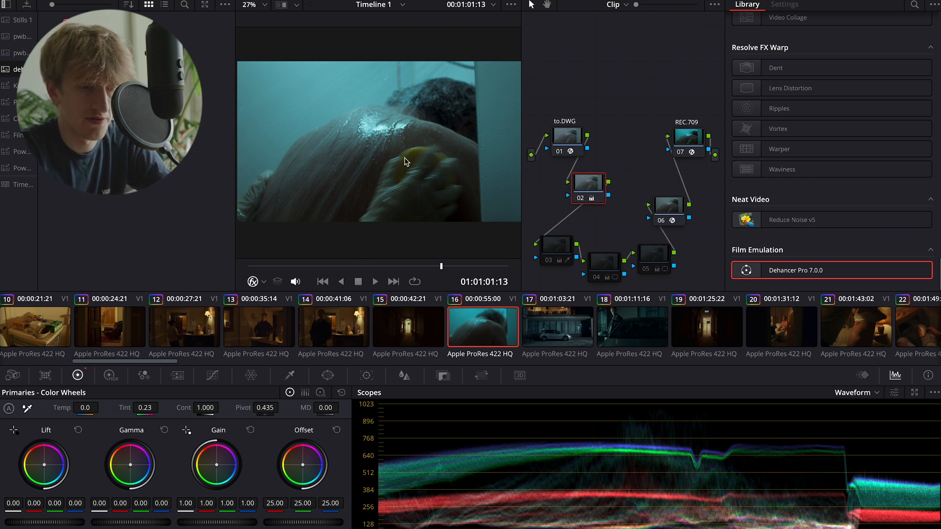
mouse_move(404, 175)
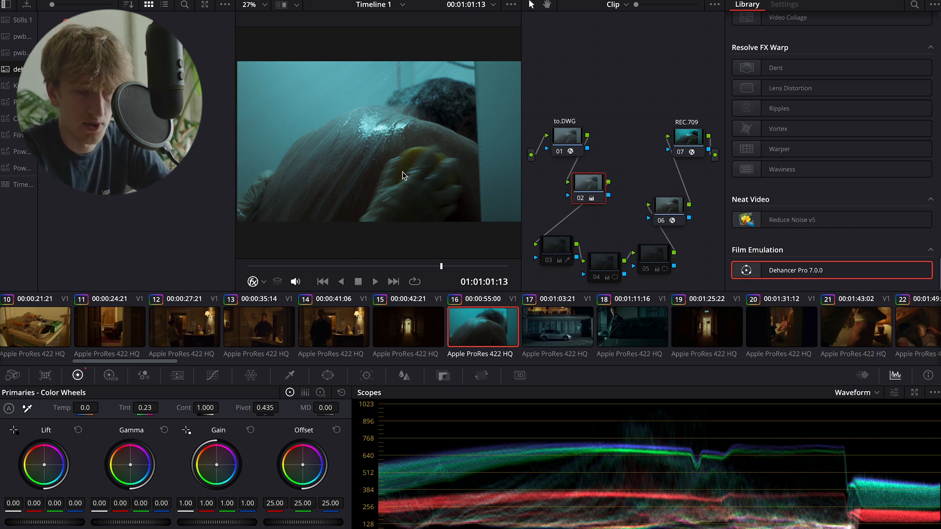
mouse_move(598, 288)
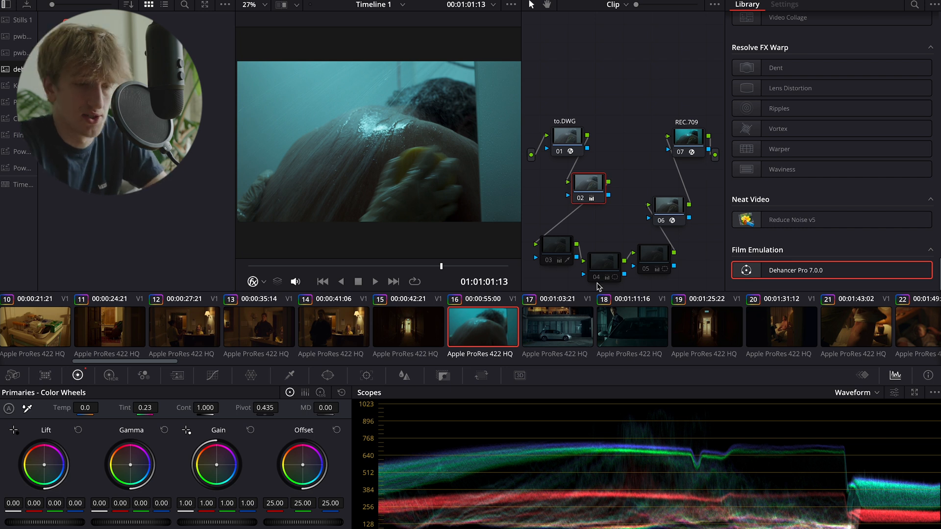
left_click(604, 263)
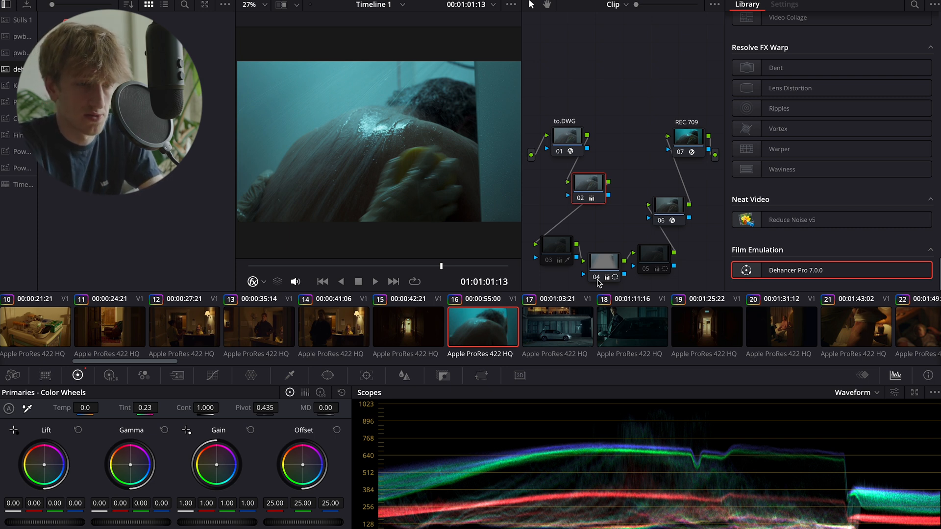
mouse_move(641, 279)
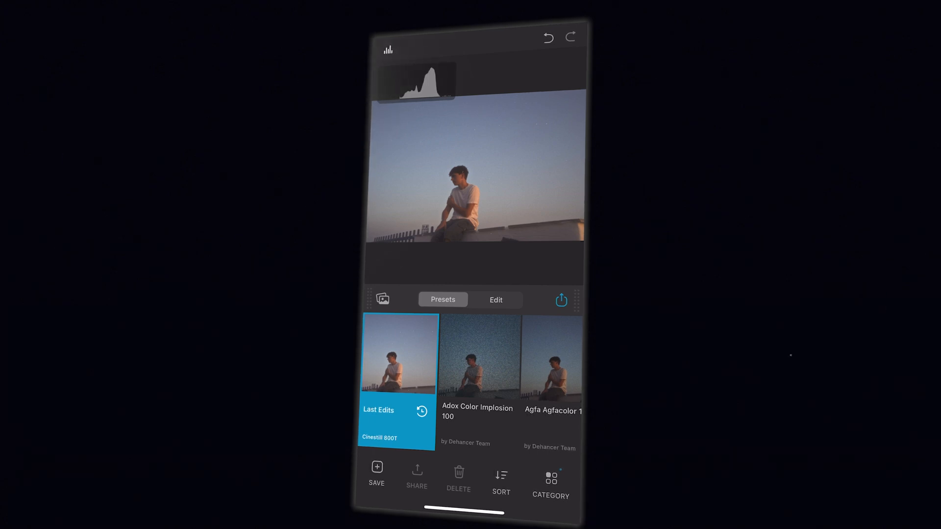
Scroll the Presets strip and apply Cinestill 800T + Kodak Endura to the rooftop photo.
scroll("left", 3)
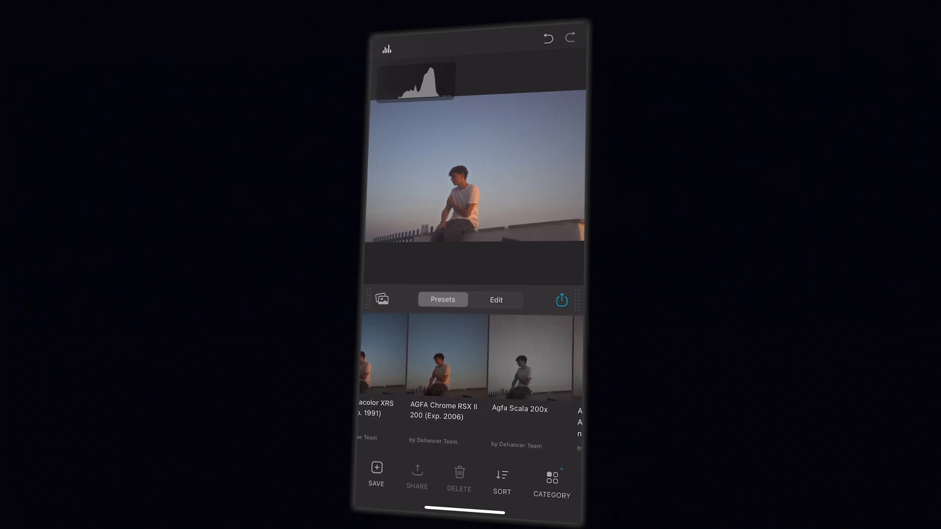
scroll("left", 3)
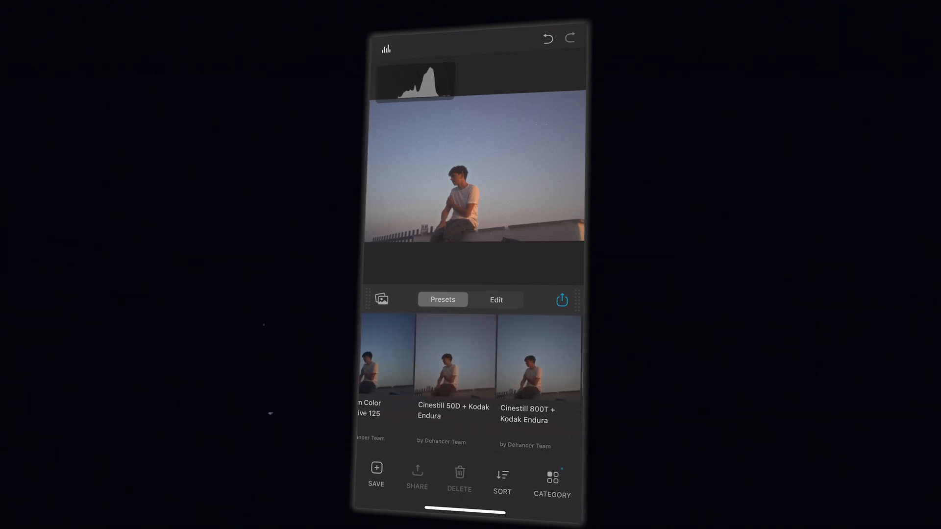
scroll("left", 3)
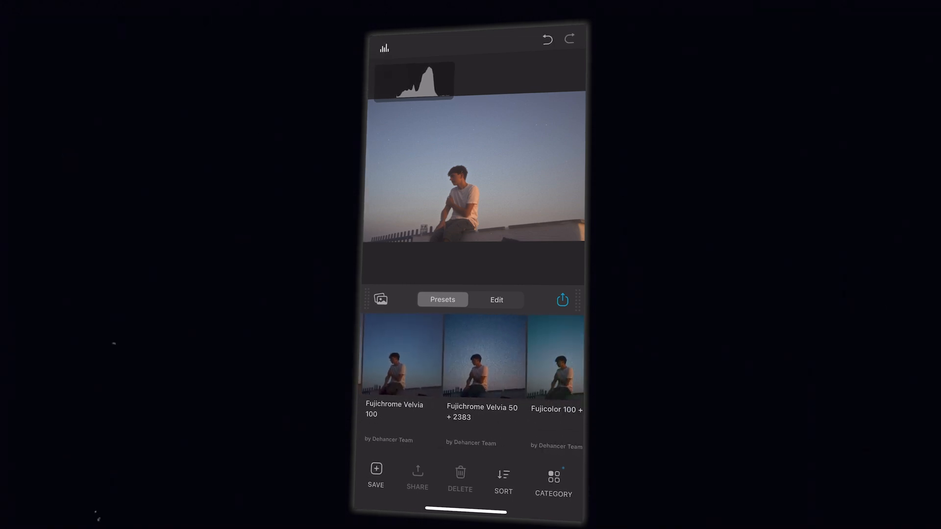
scroll("left", 3)
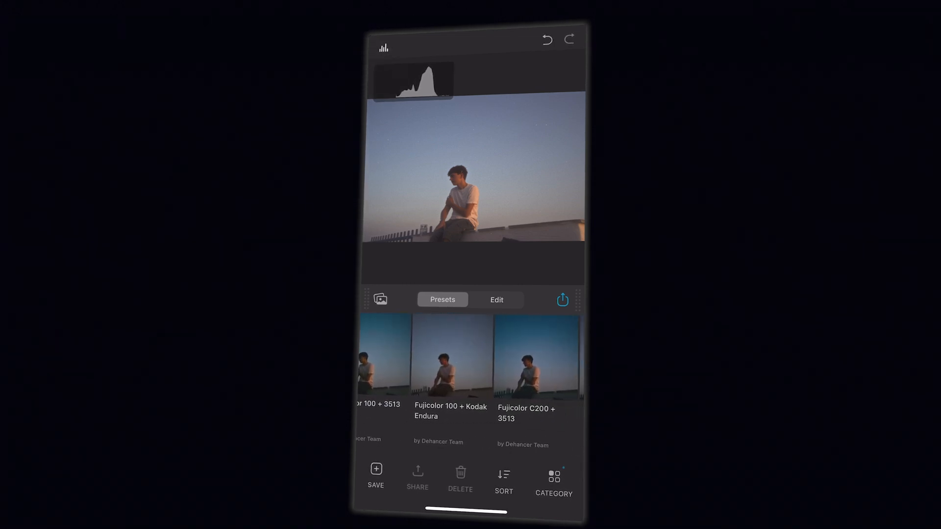
scroll("left", 3)
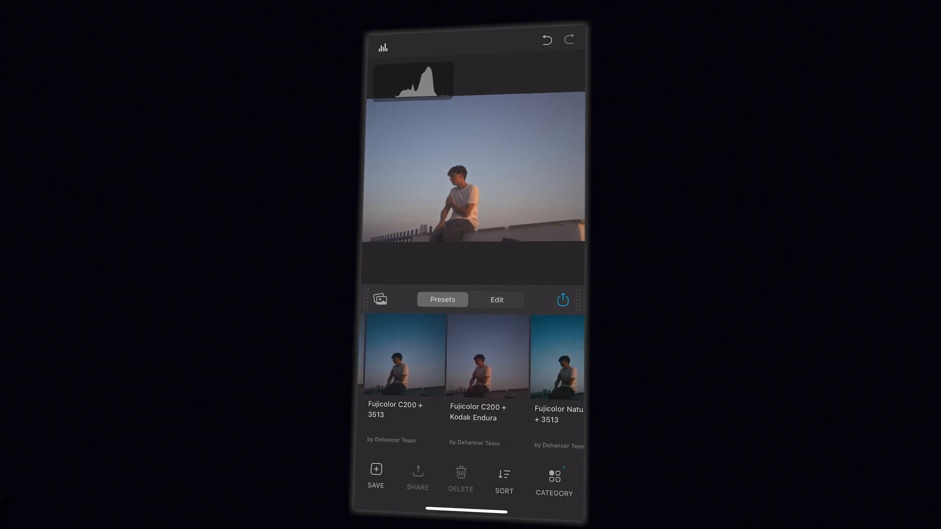
scroll("left", 3)
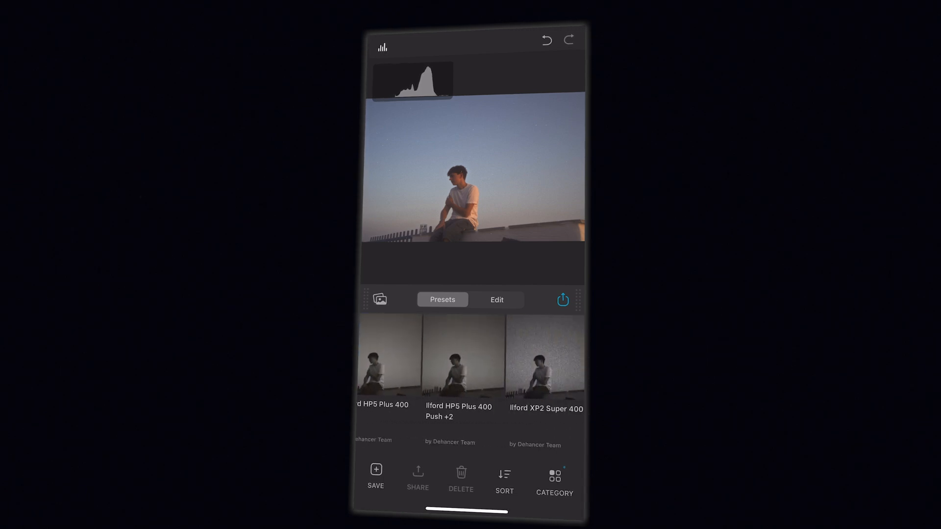
scroll("left", 3)
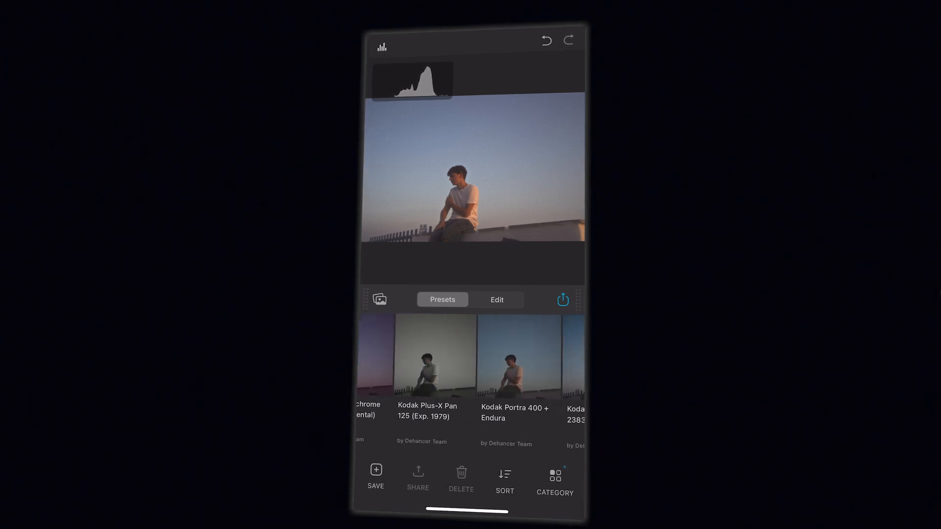
scroll("left", 3)
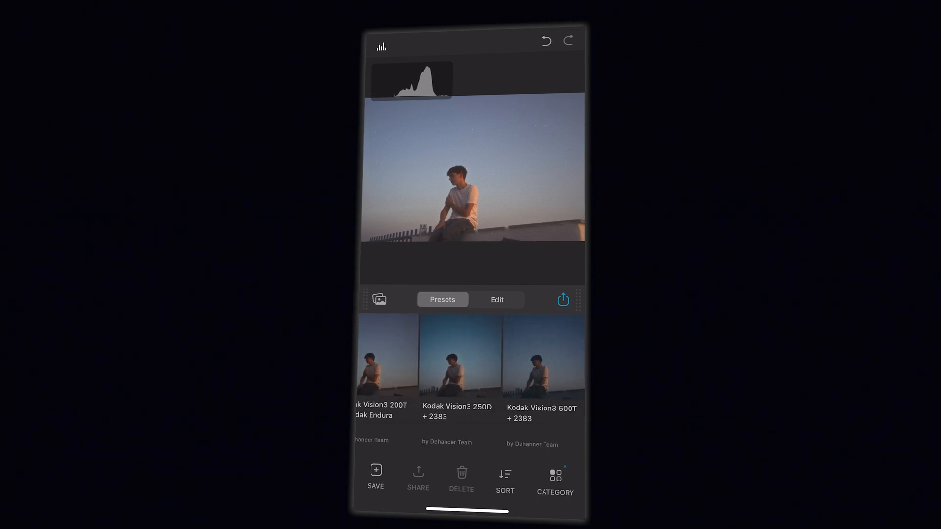
scroll("left", 3)
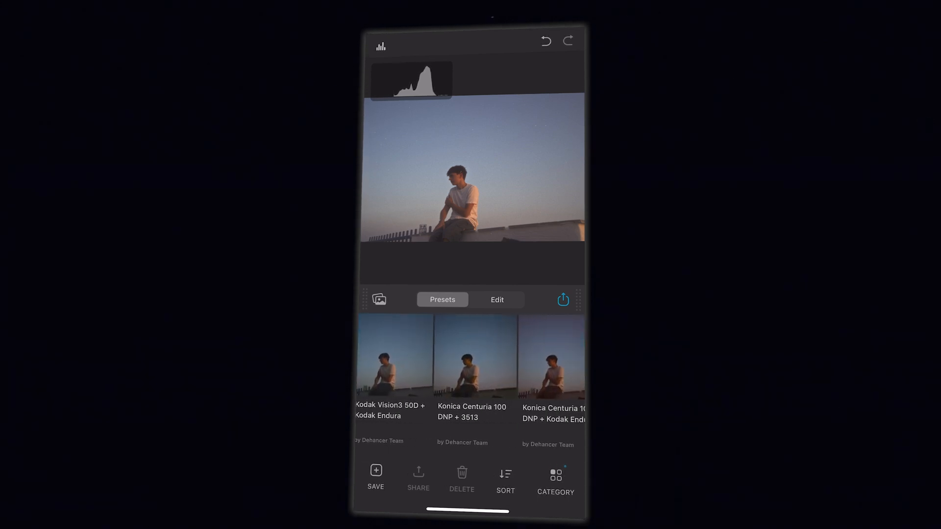
scroll("left", 3)
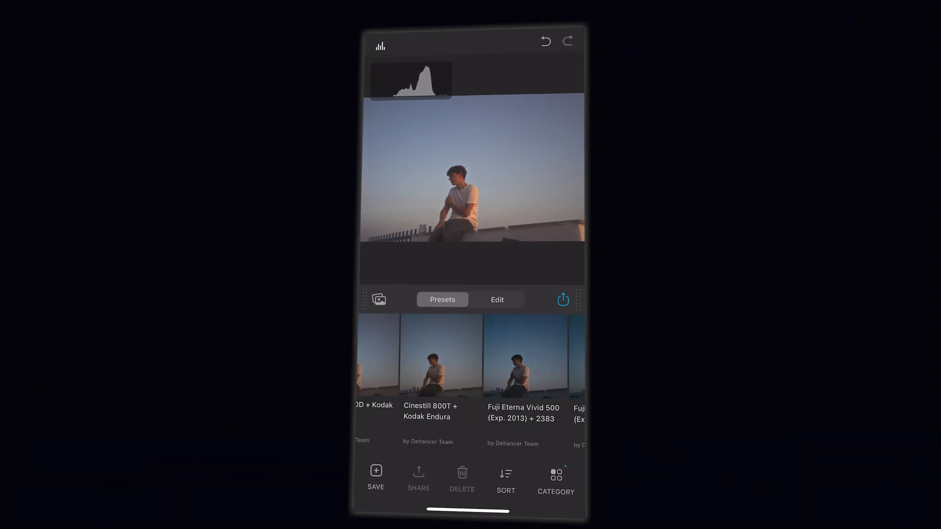
left_click(441, 355)
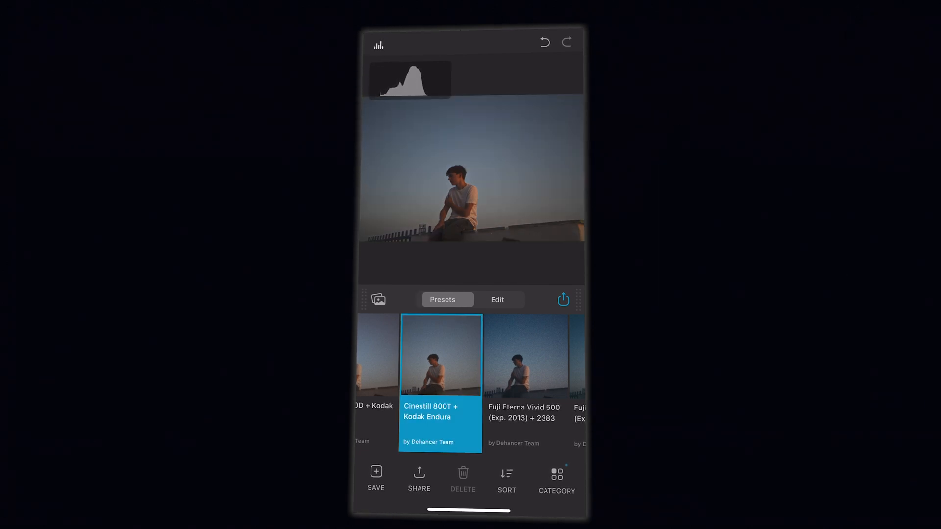
Enter Edit mode and step through Films, Expand, Color Head, Halation and Bloom controls.
left_click(497, 328)
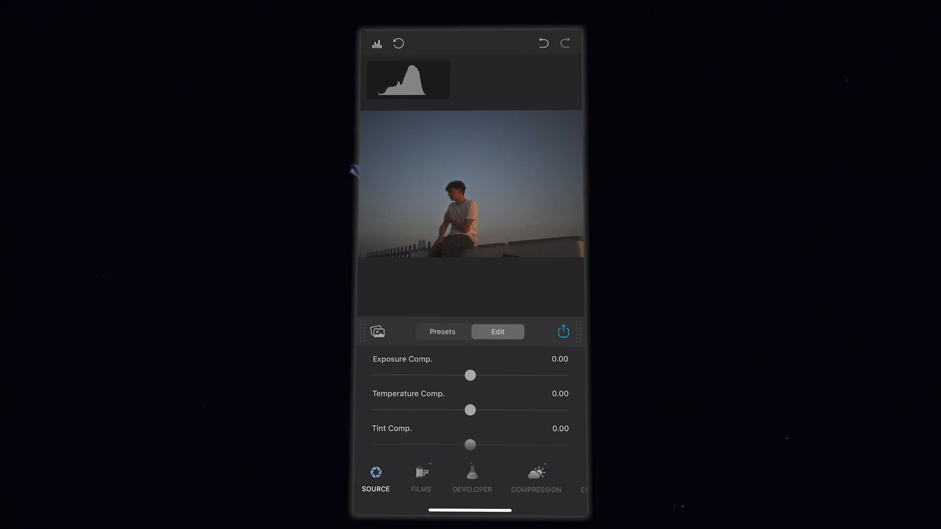
left_click(420, 478)
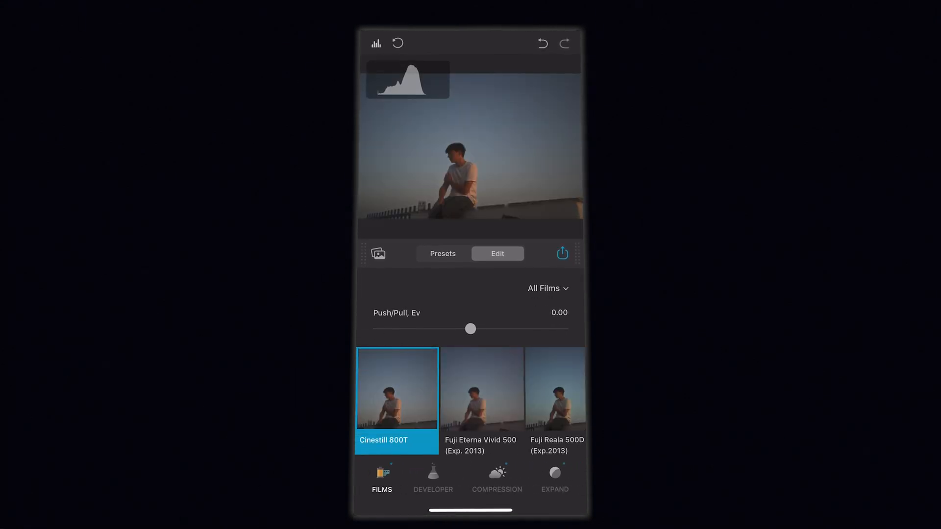
left_click(498, 480)
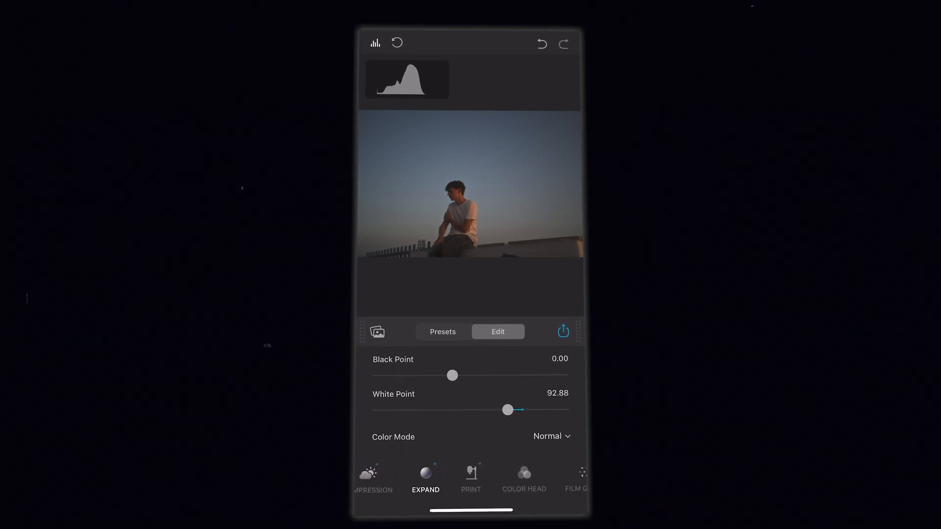
left_click(524, 479)
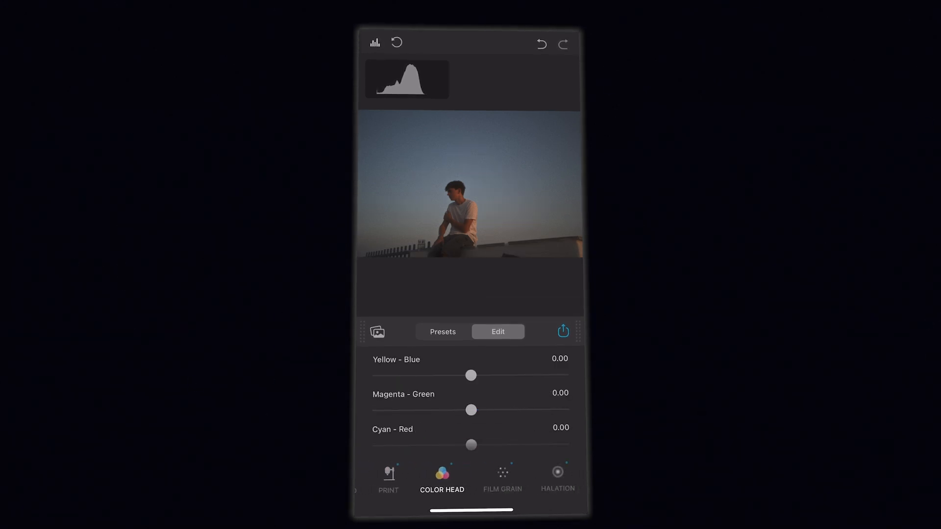
left_click(558, 478)
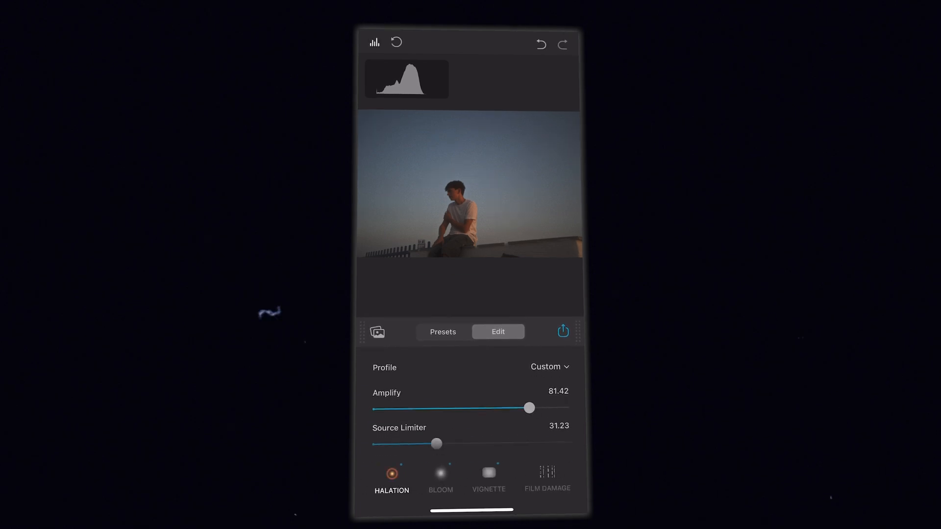
left_click(442, 478)
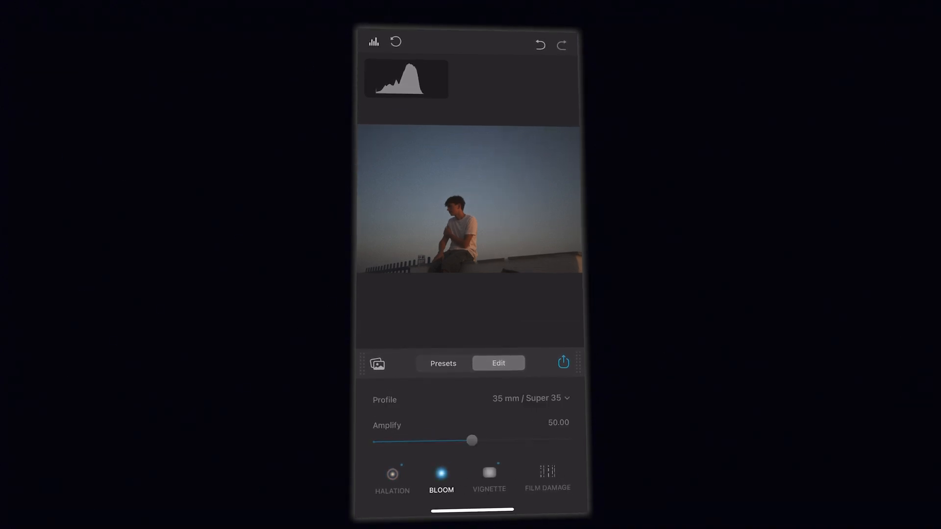
Adjust the Vignette sliders, revisit Halation, then reach Film Damage with Dust at 108.
left_click(489, 481)
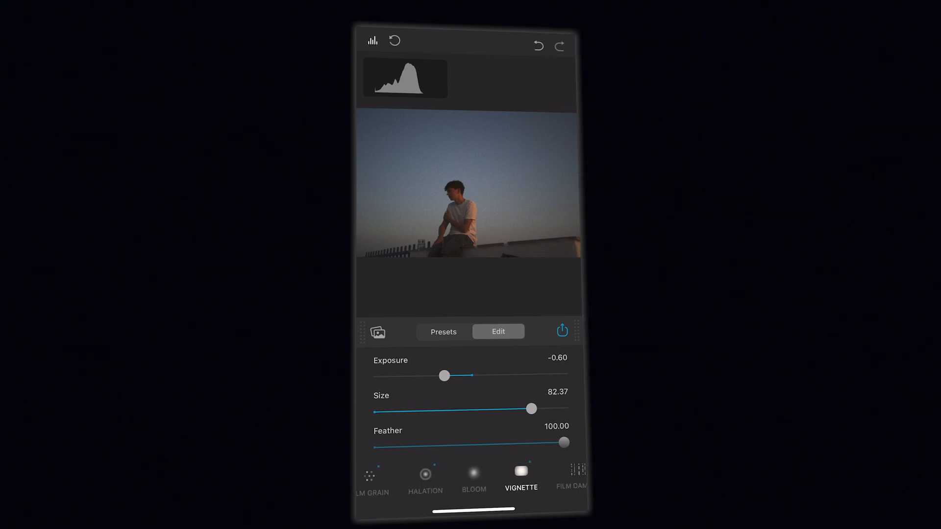
scroll("right", 3)
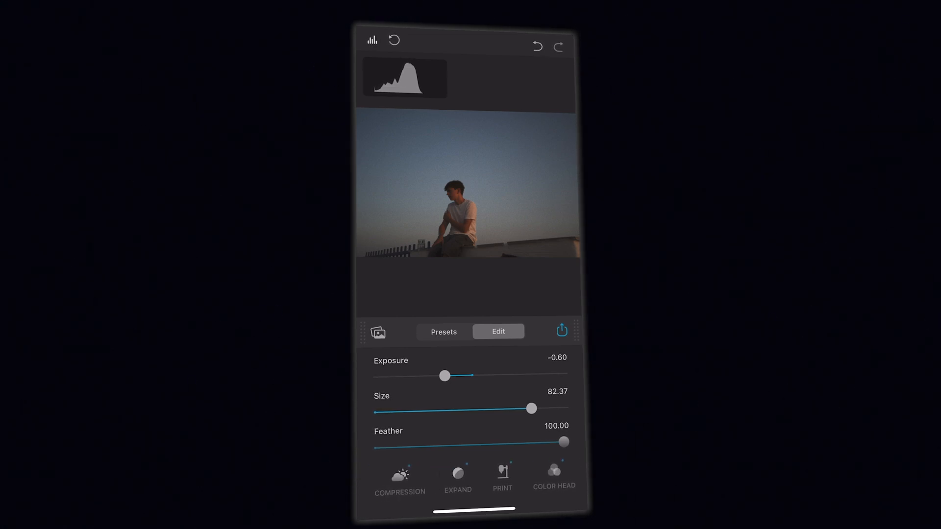
scroll("right", 3)
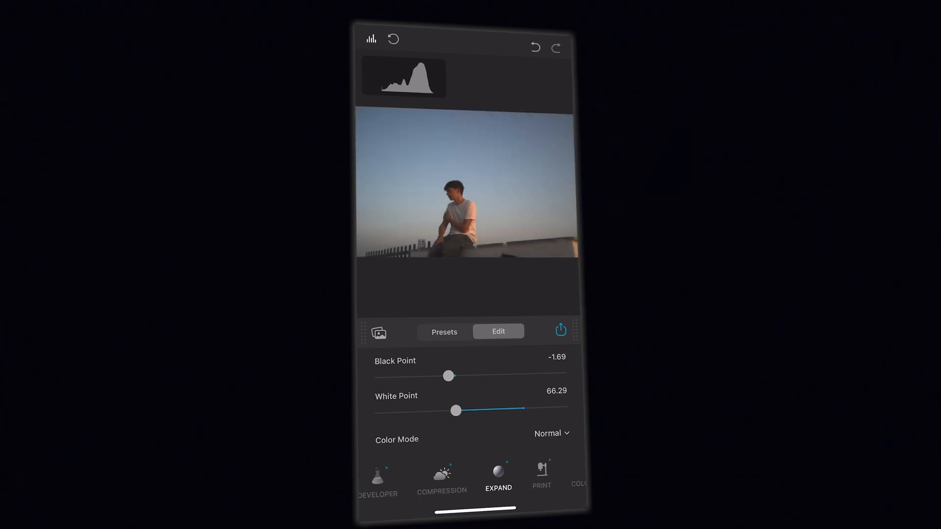
left_click(429, 475)
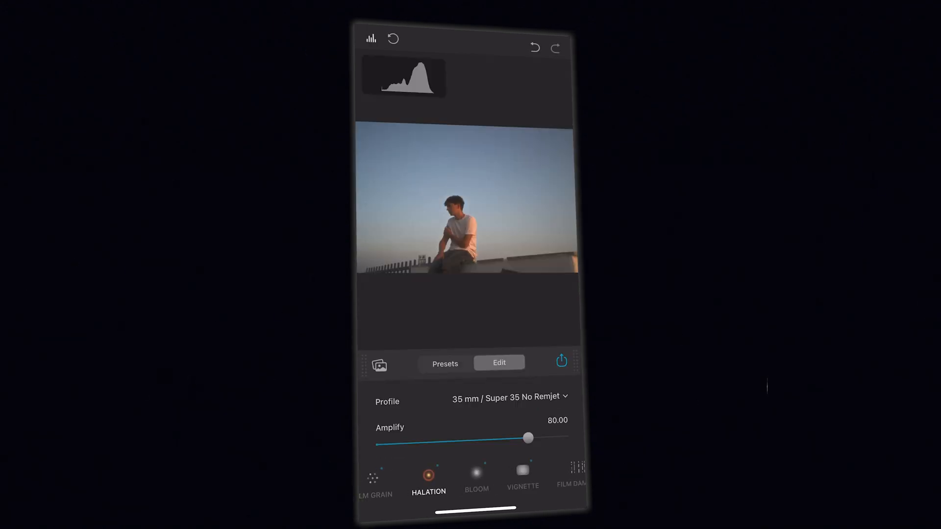
left_click(494, 480)
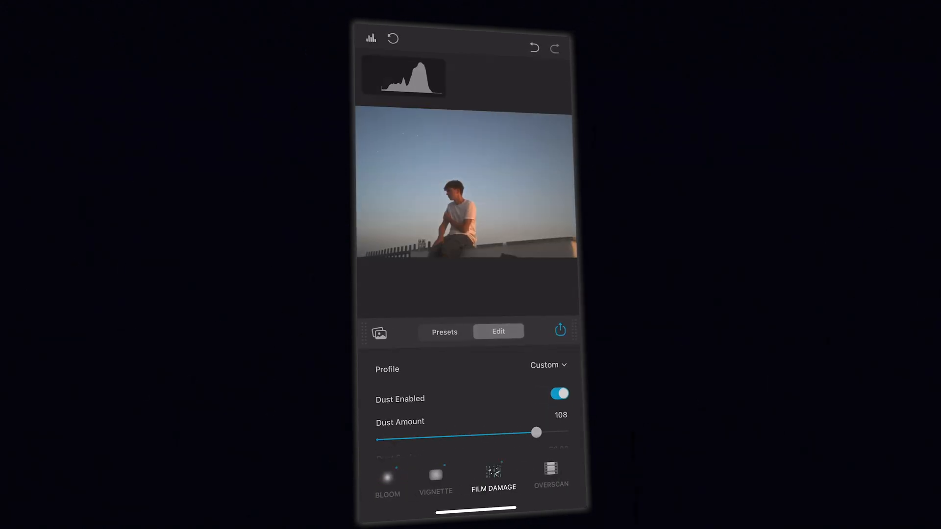